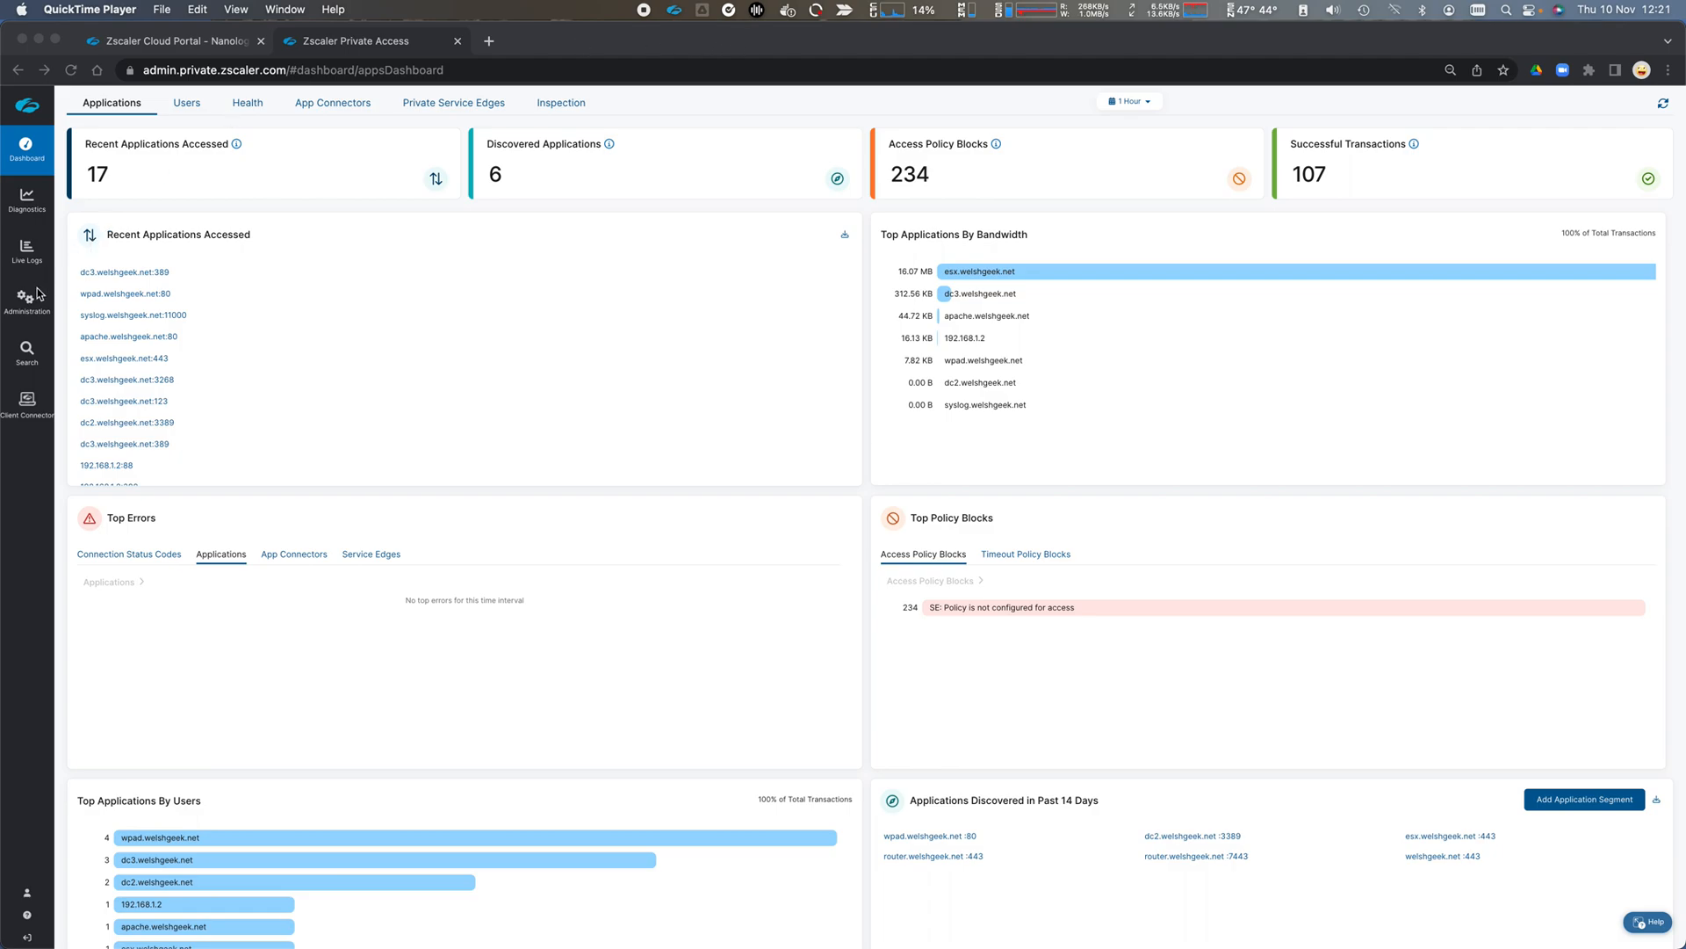
Open the Log Receivers page under Administration's Log Streaming Service.
click(26, 305)
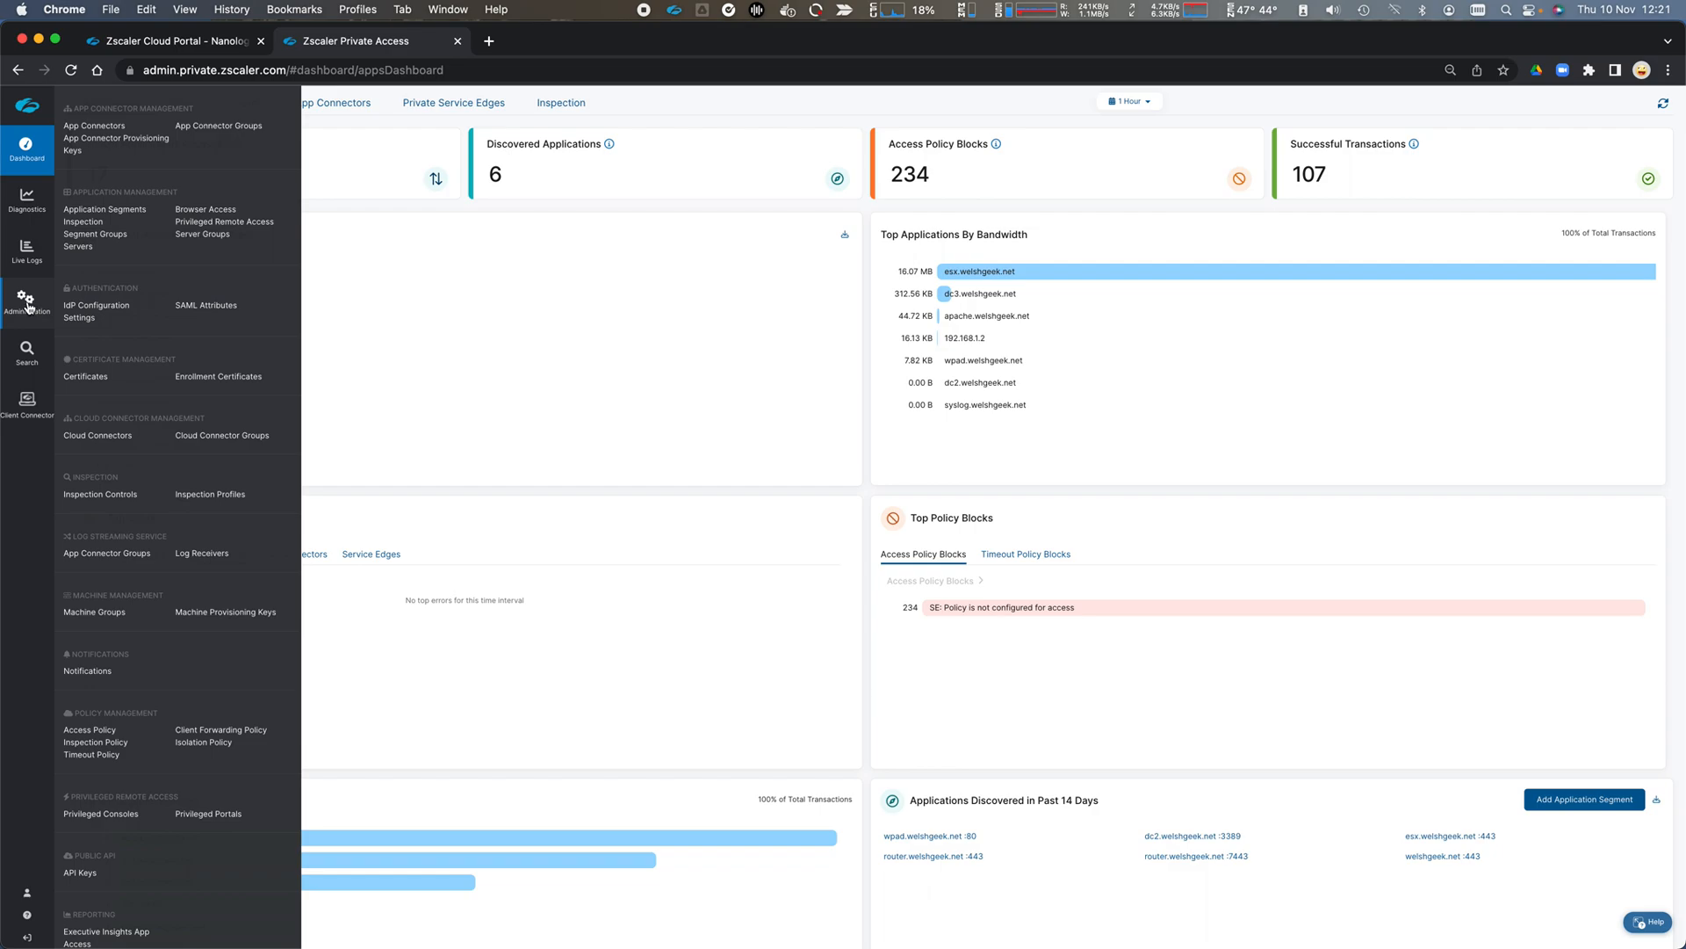
mouse_move(201, 553)
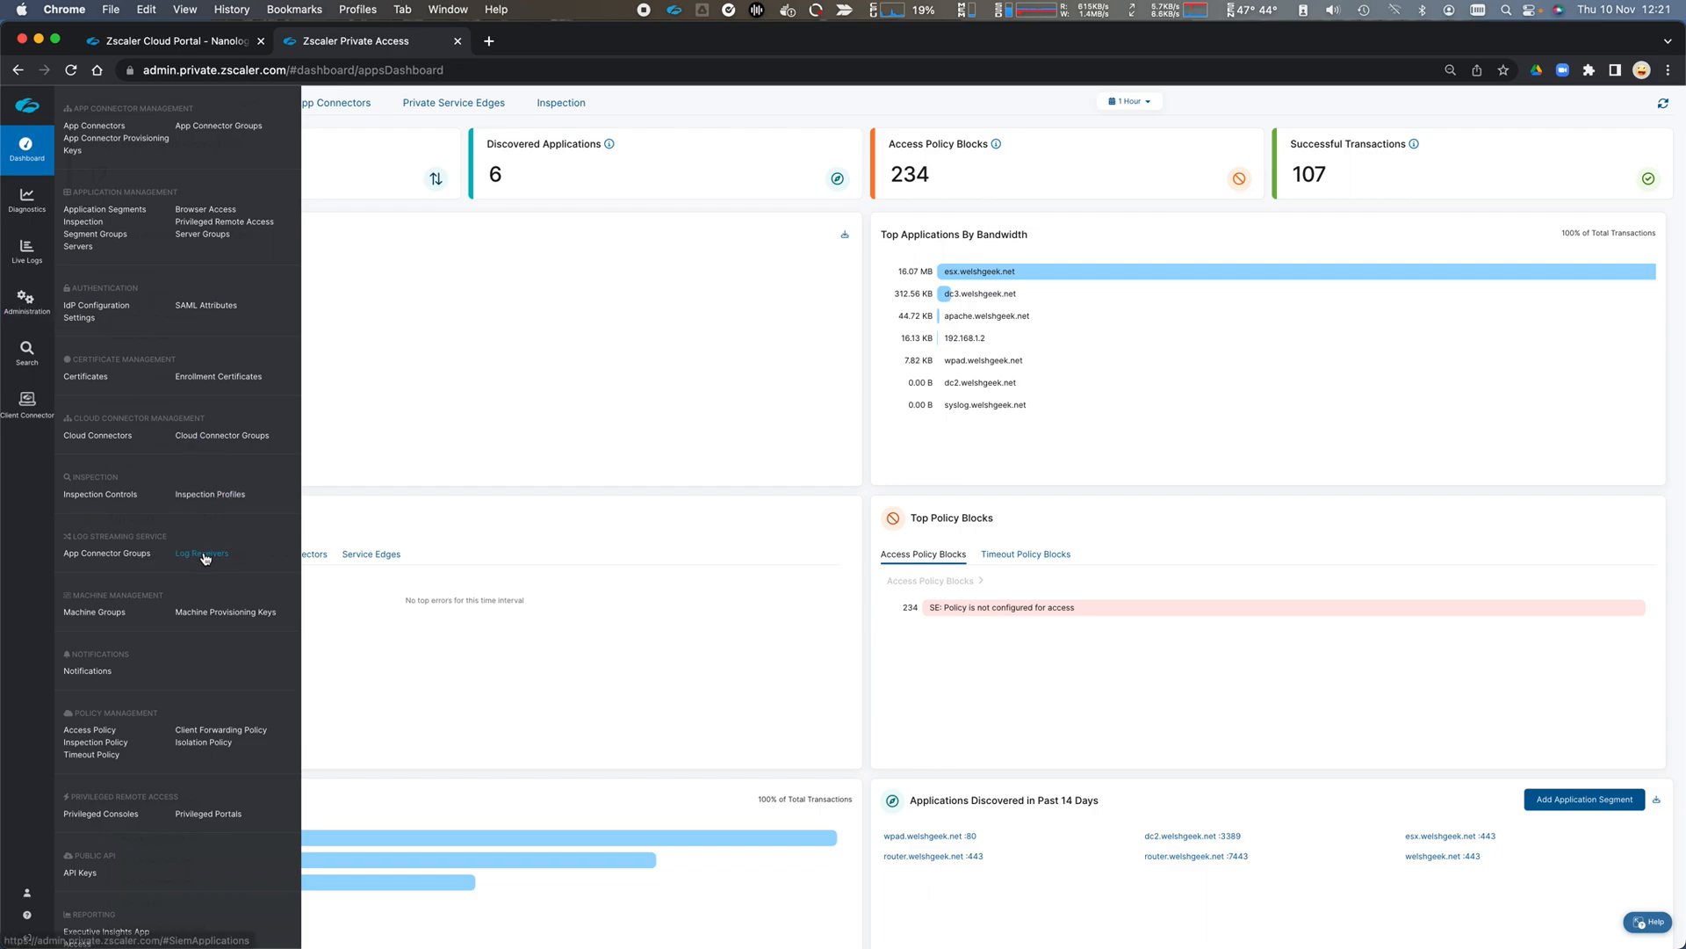
click(201, 552)
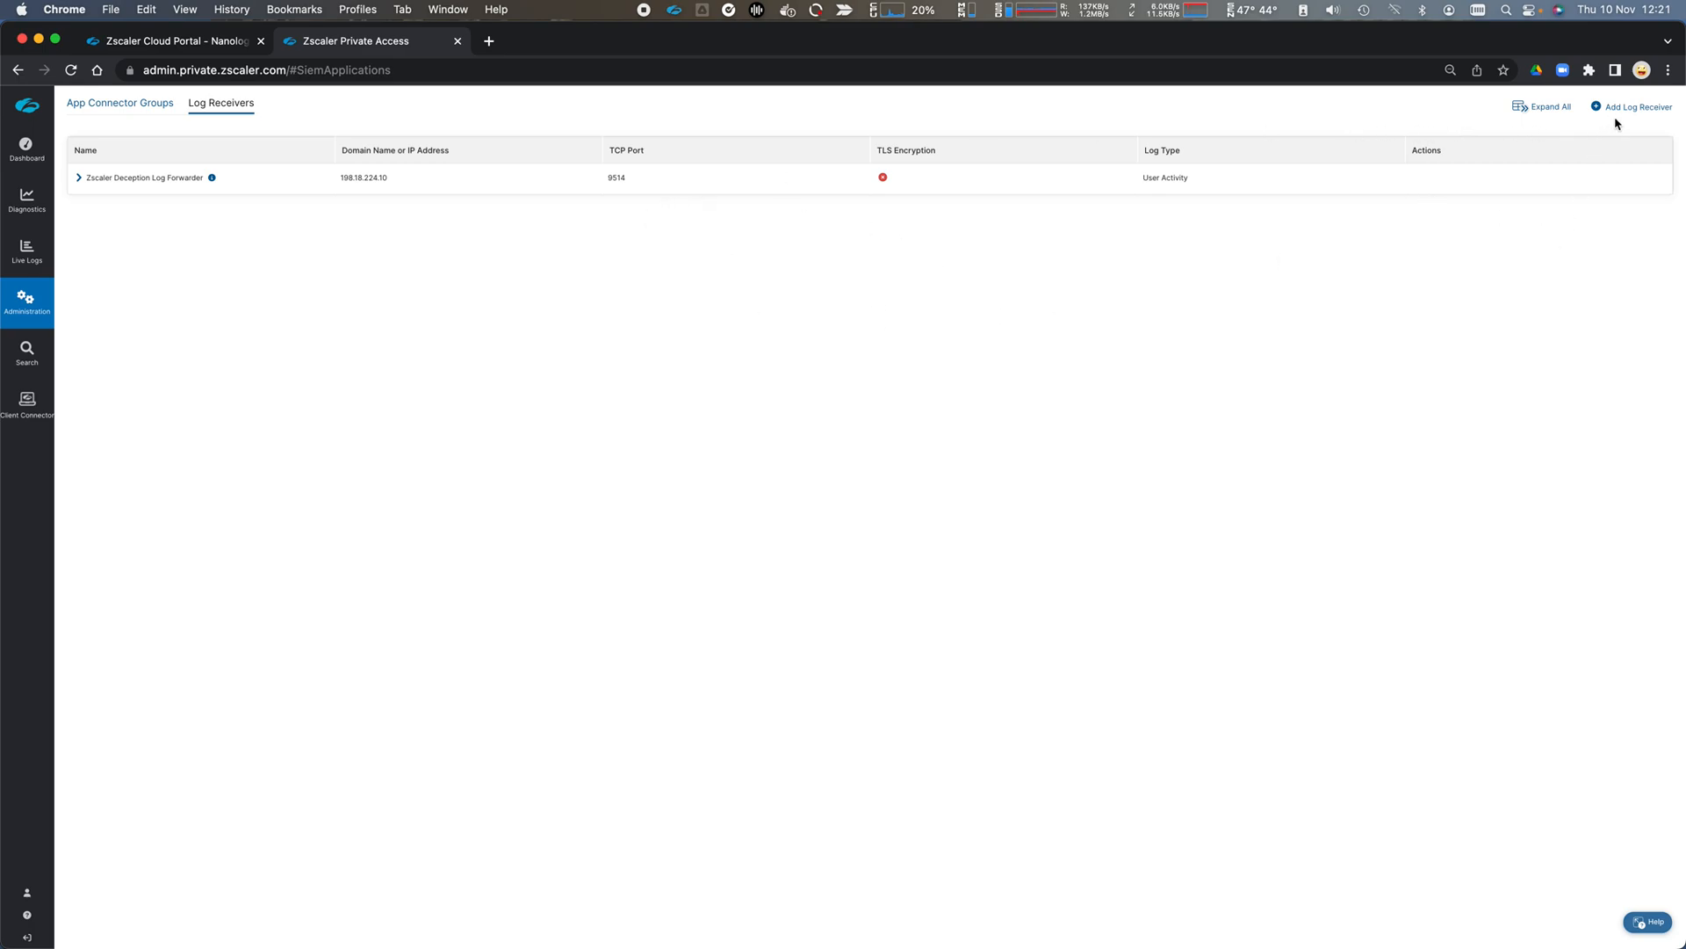
Start a new log receiver named Syslog Server at 192.168.1.14, port 11000.
click(1635, 107)
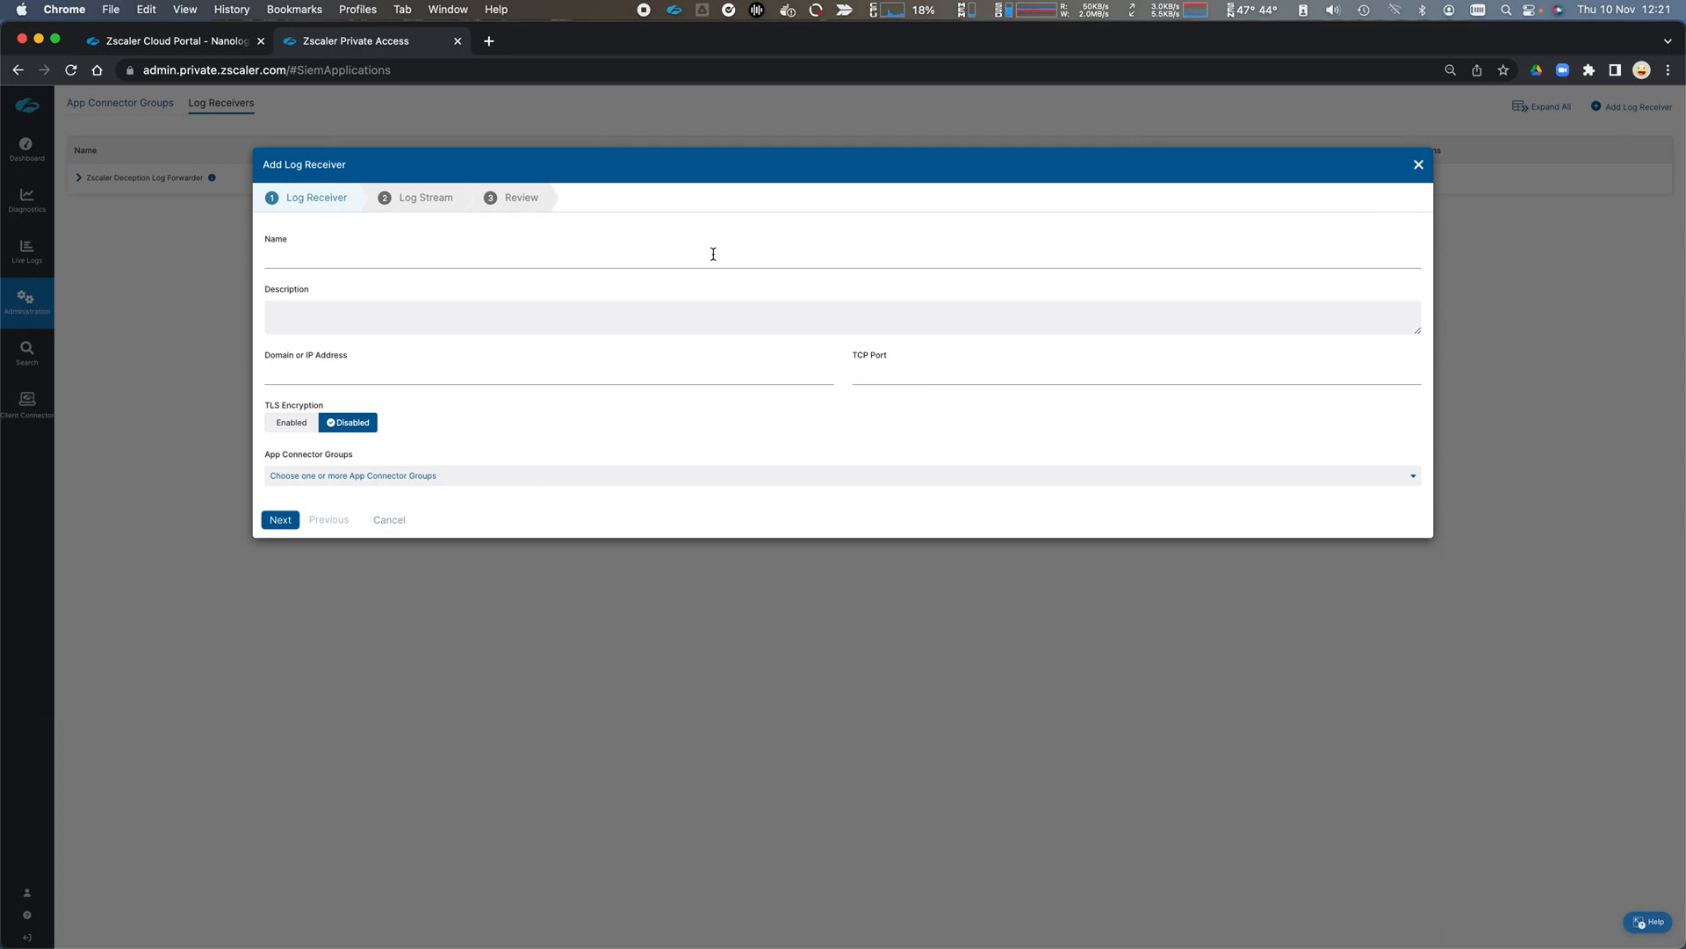
text(Syslog)
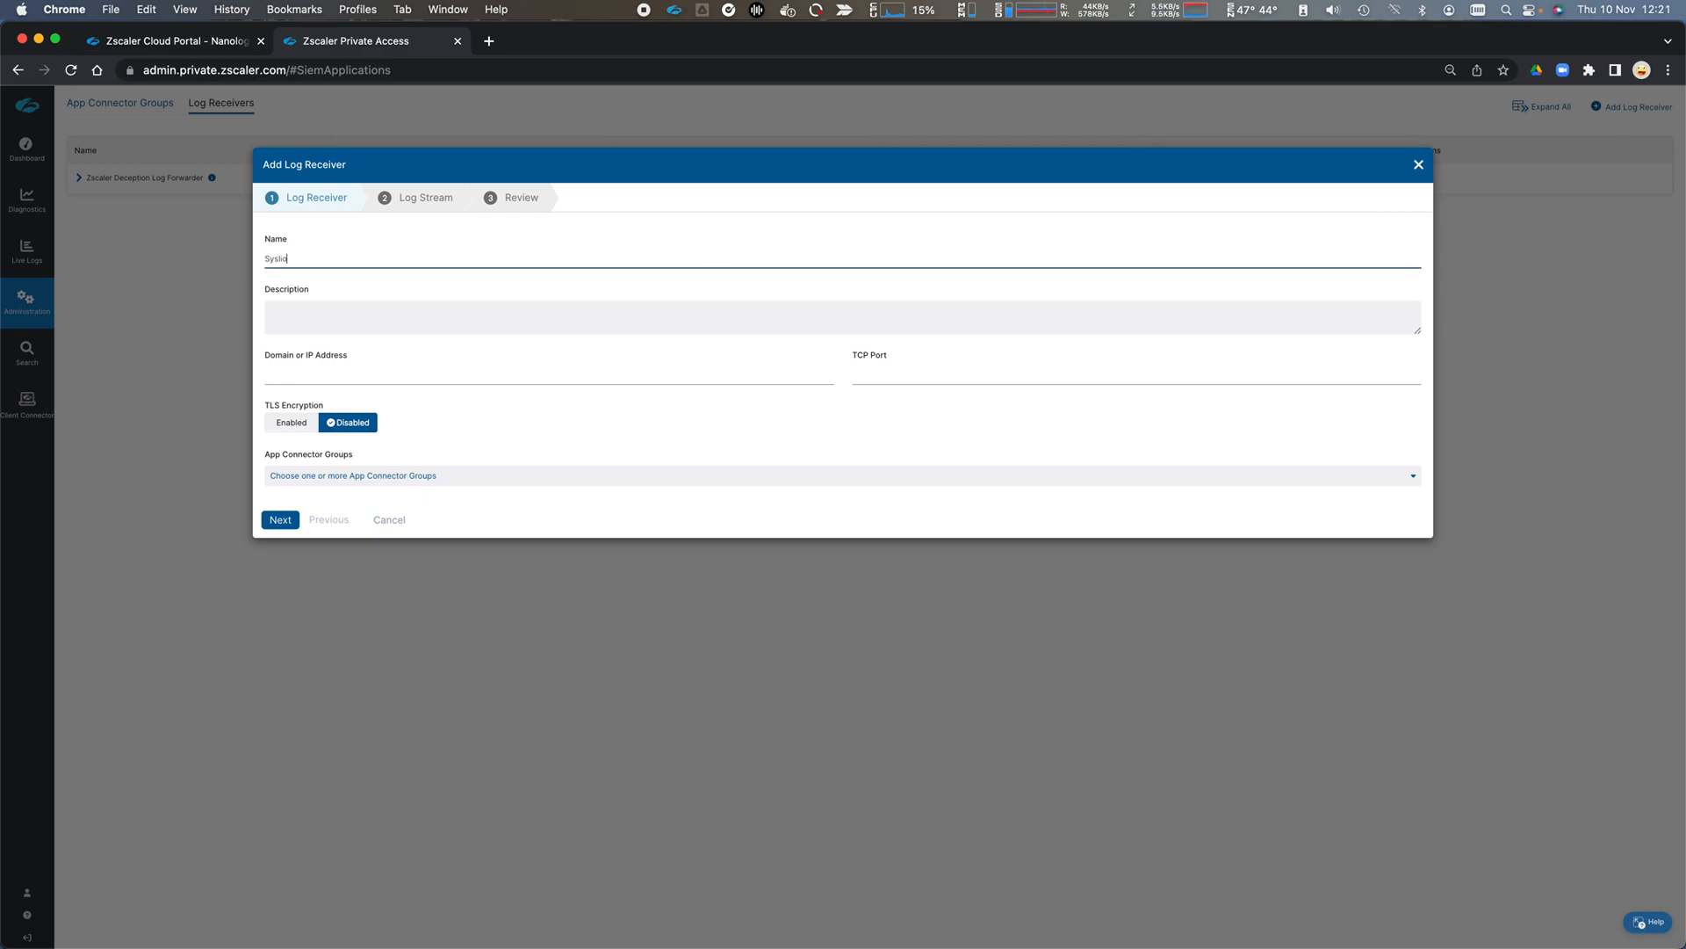
key(Backspace)
text(g Server)
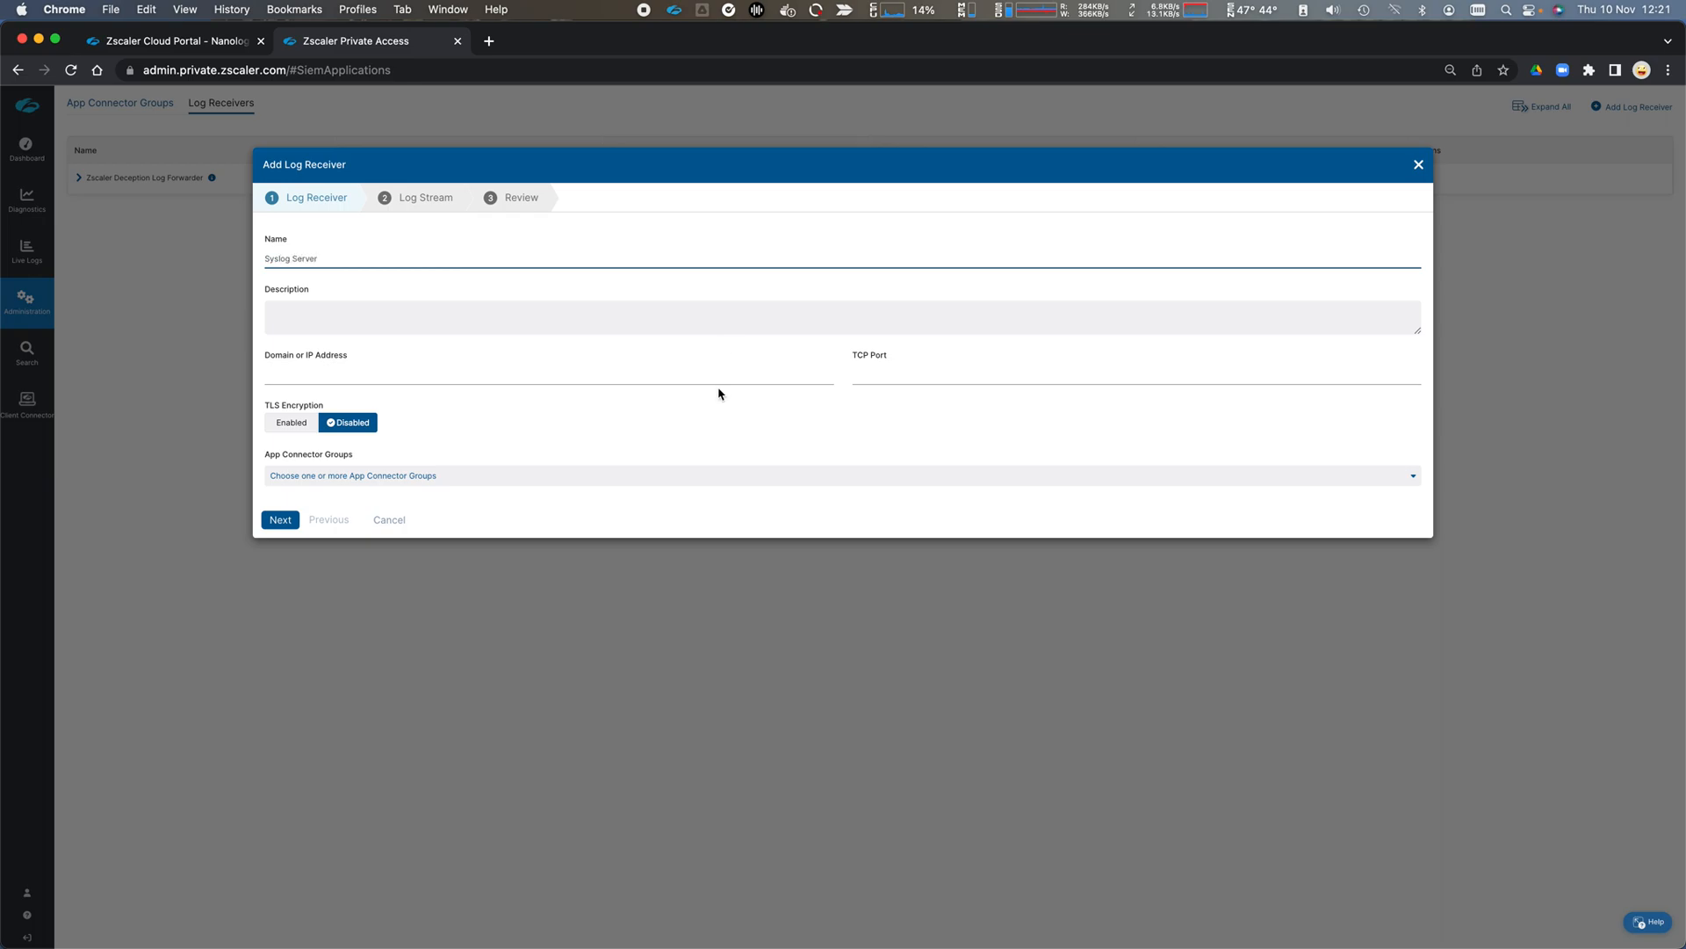
text(192.168.1.14)
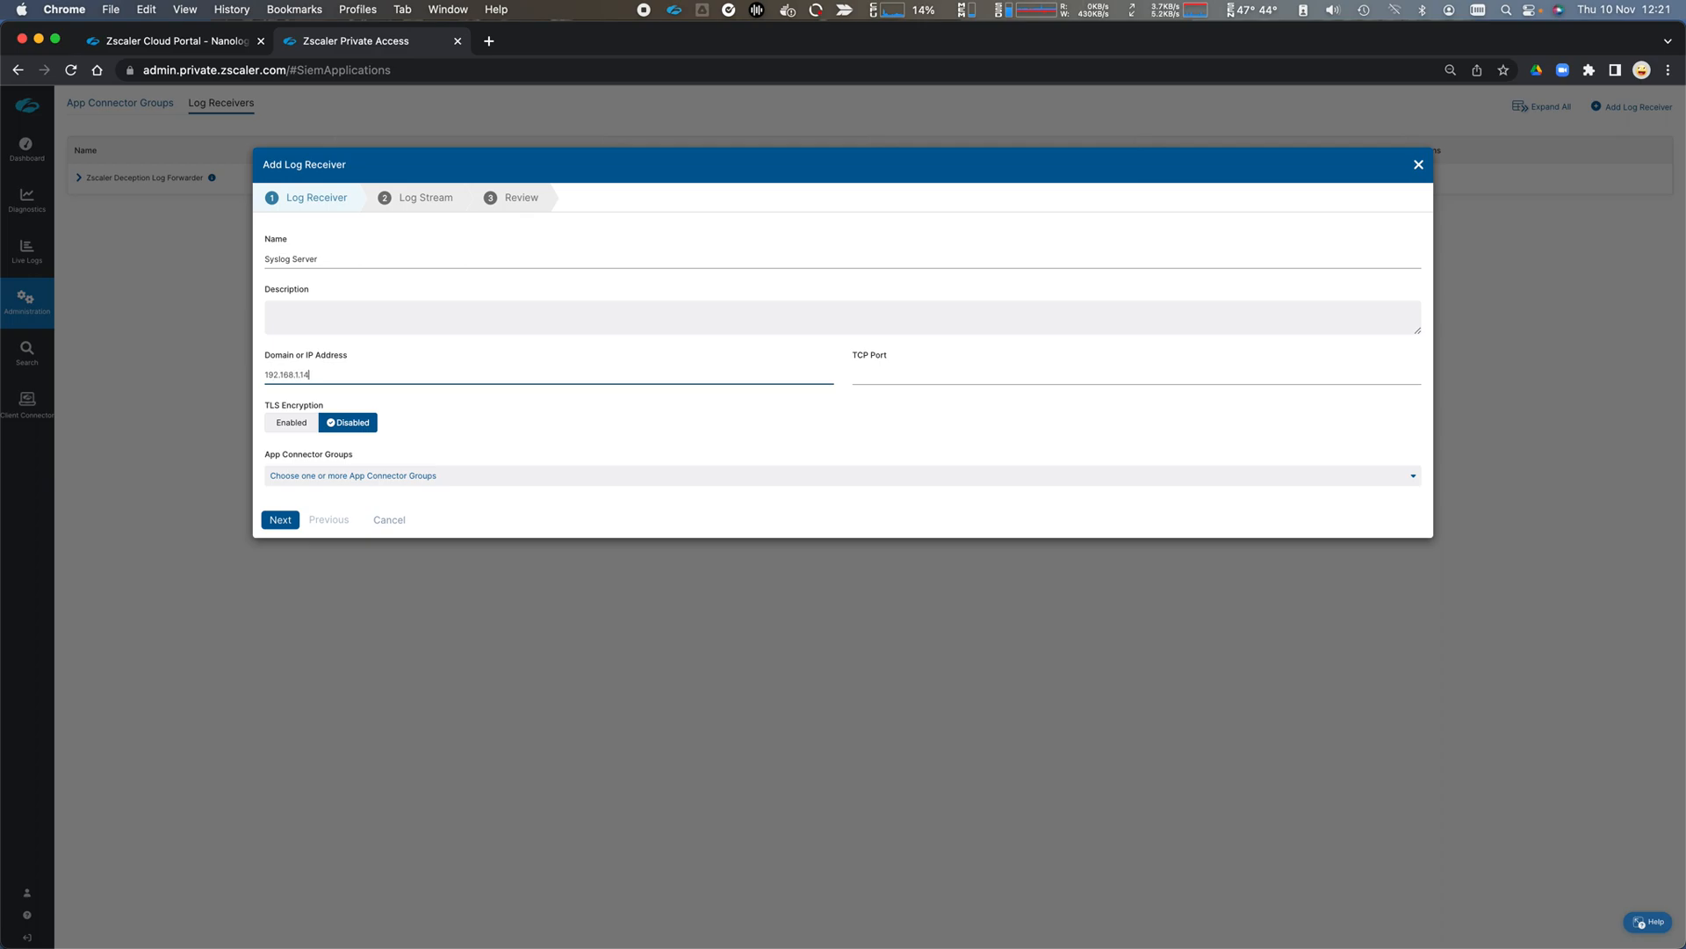
text(11000)
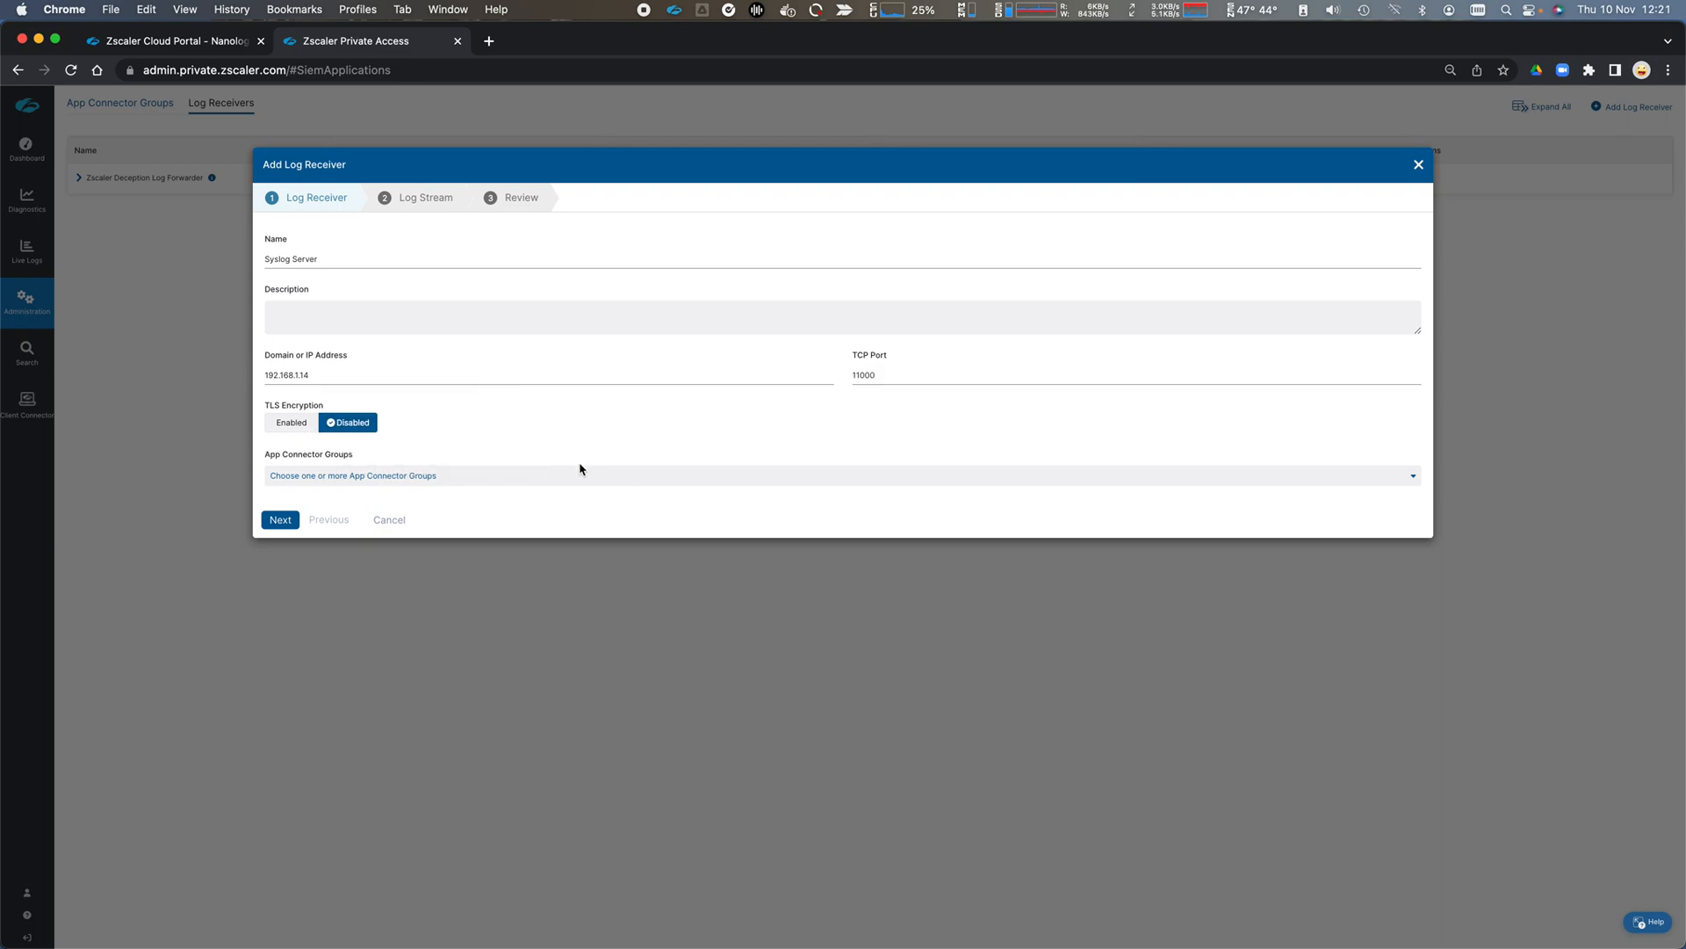
mouse_move(580, 478)
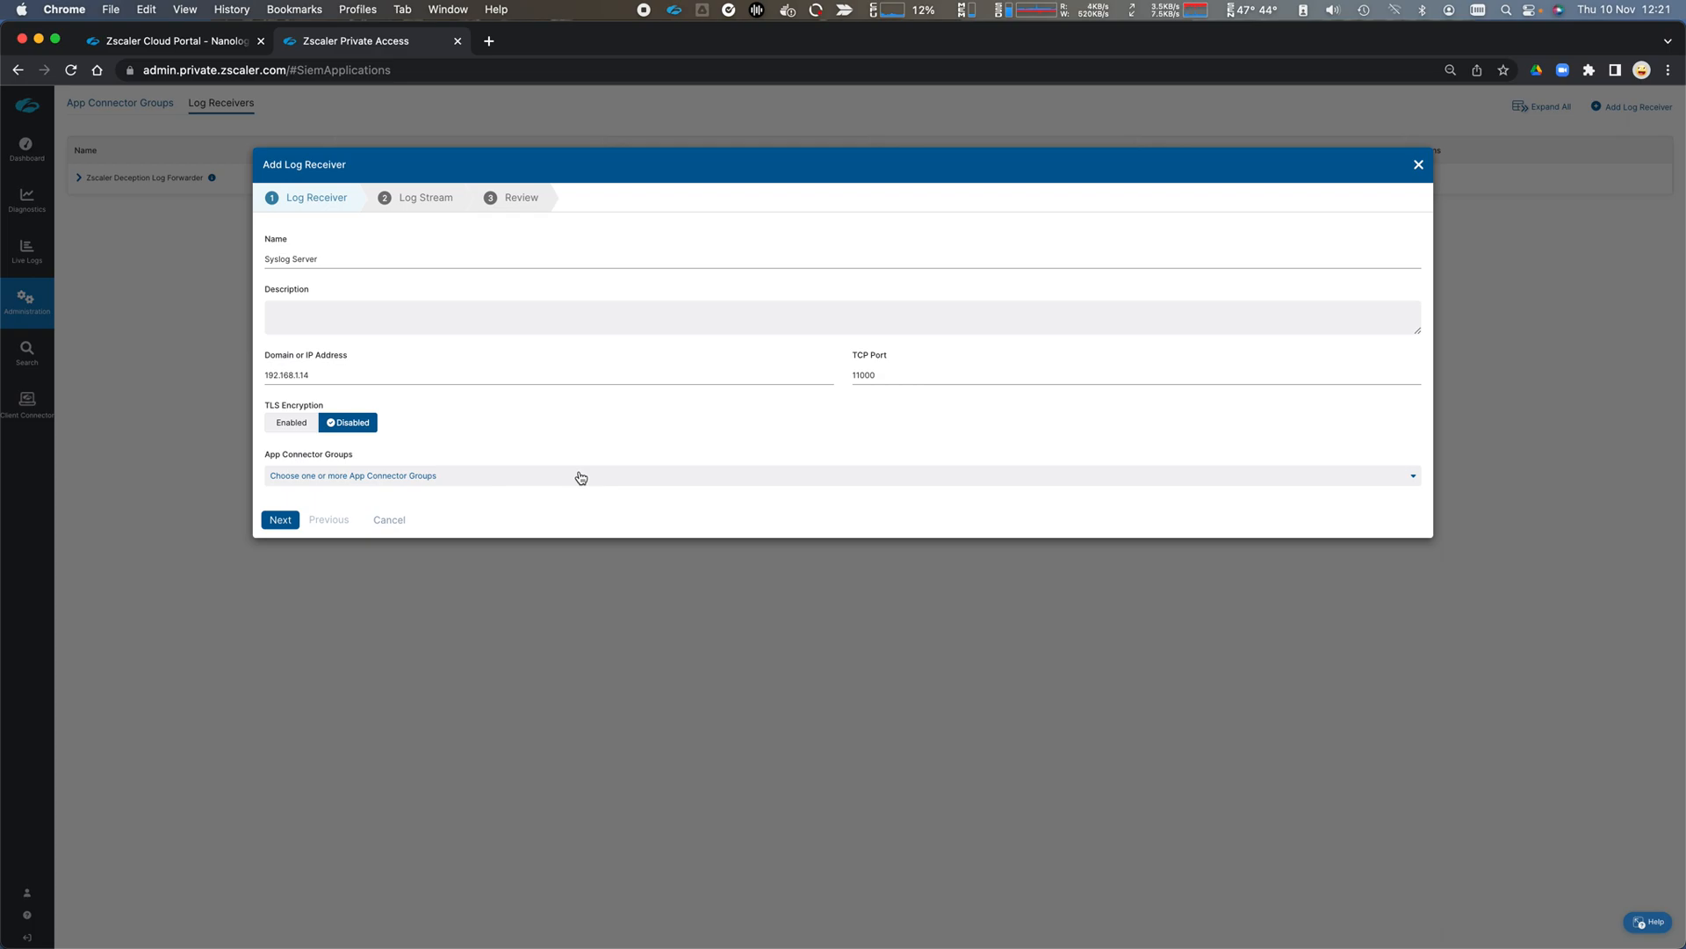
Assign the Milton Keynes Datacenter App Connector Group to the receiver.
click(842, 475)
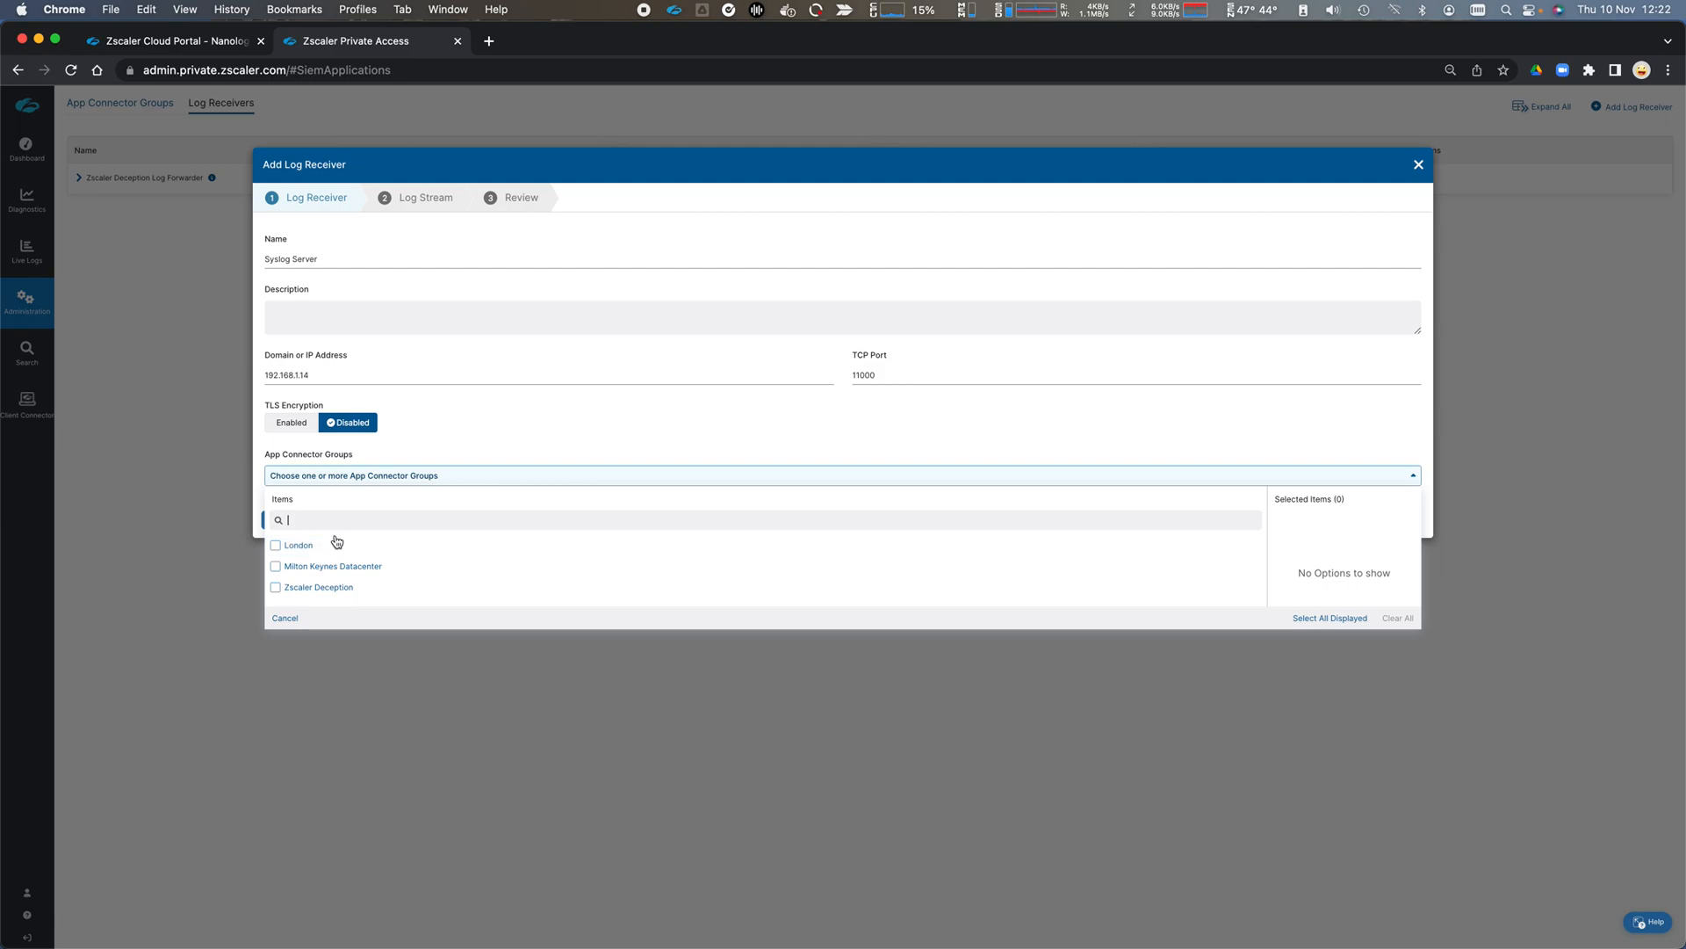
click(275, 566)
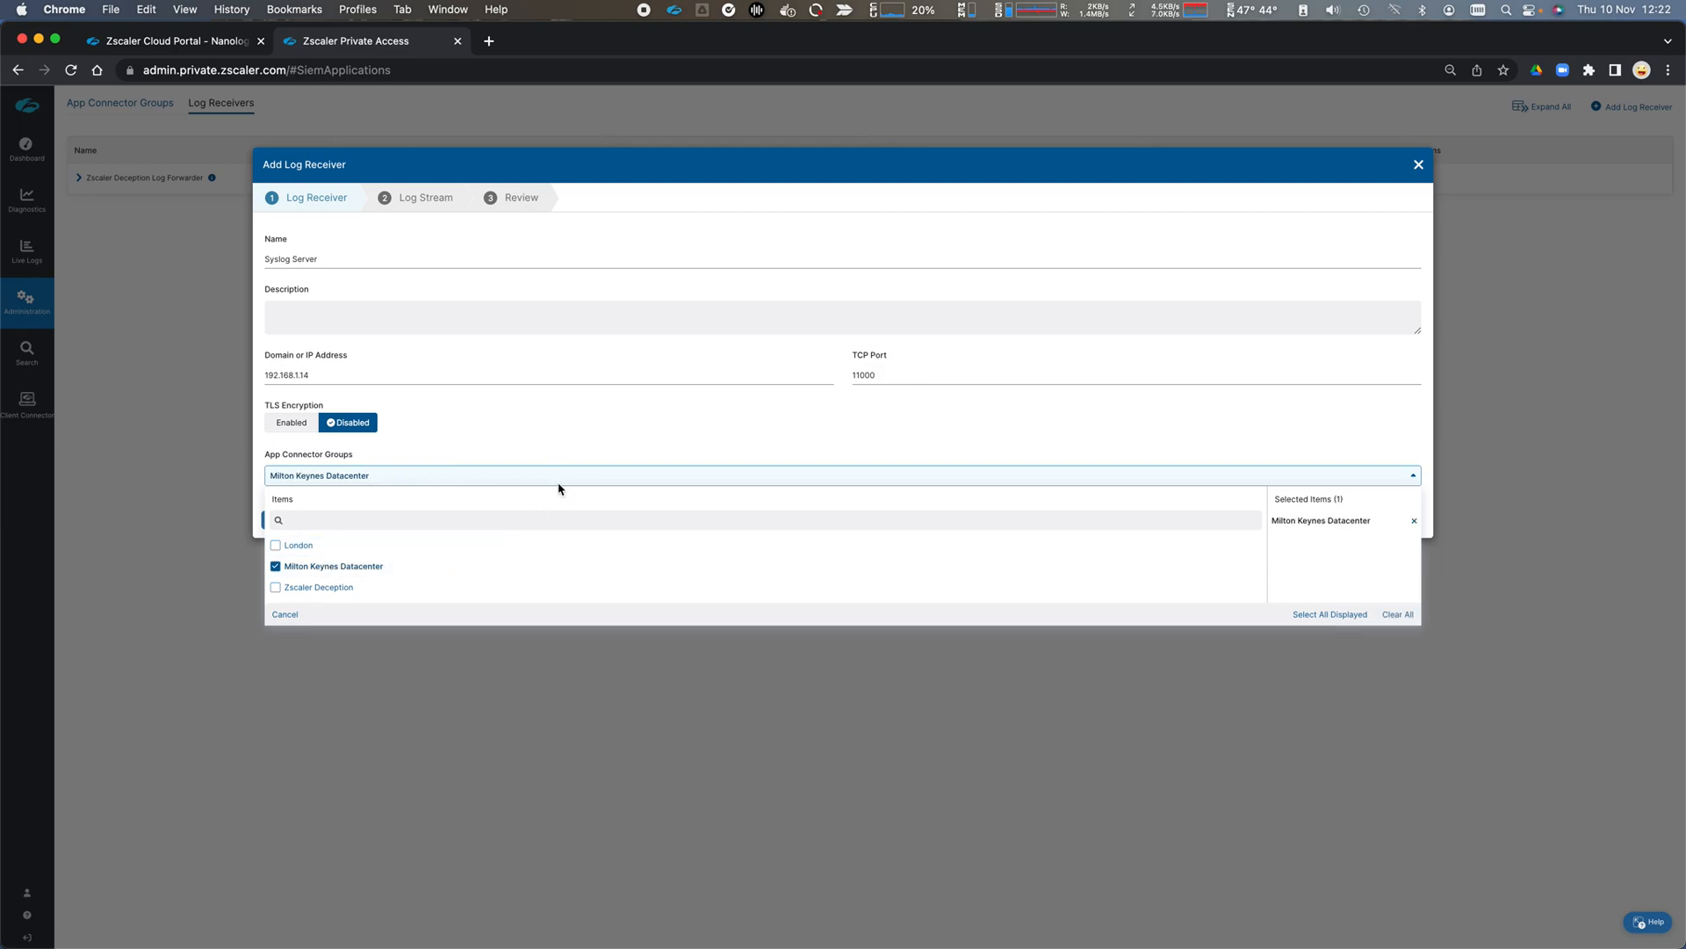
click(540, 448)
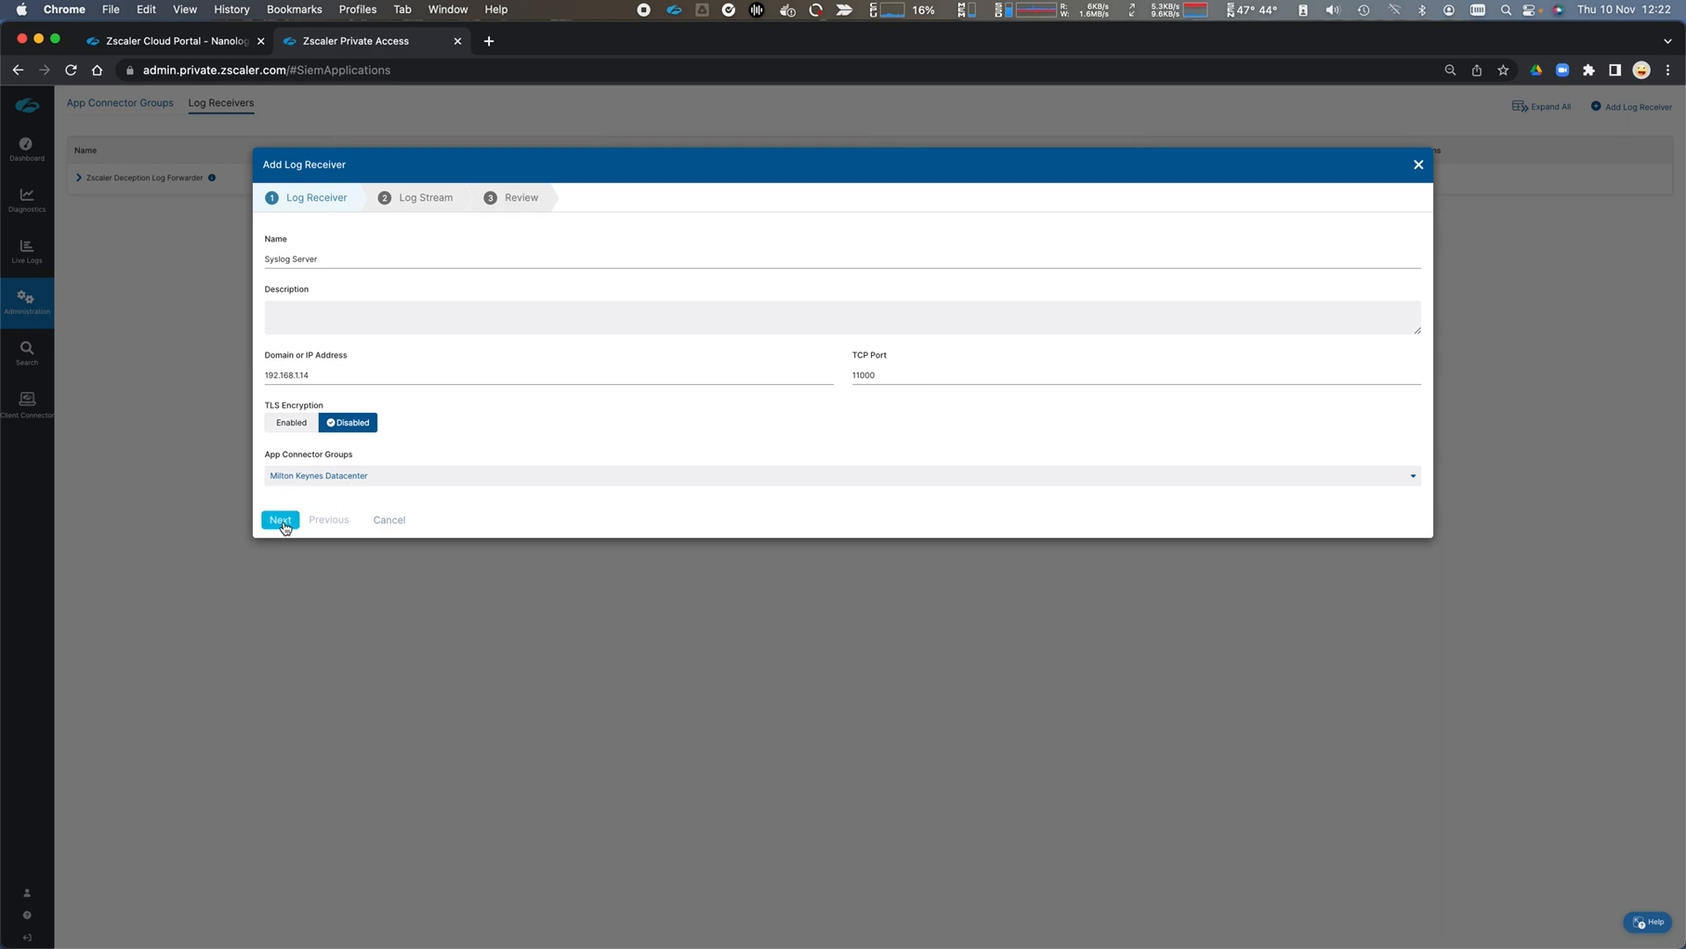
Advance to Log Stream settings, browse the log types and keep User Activity.
click(279, 519)
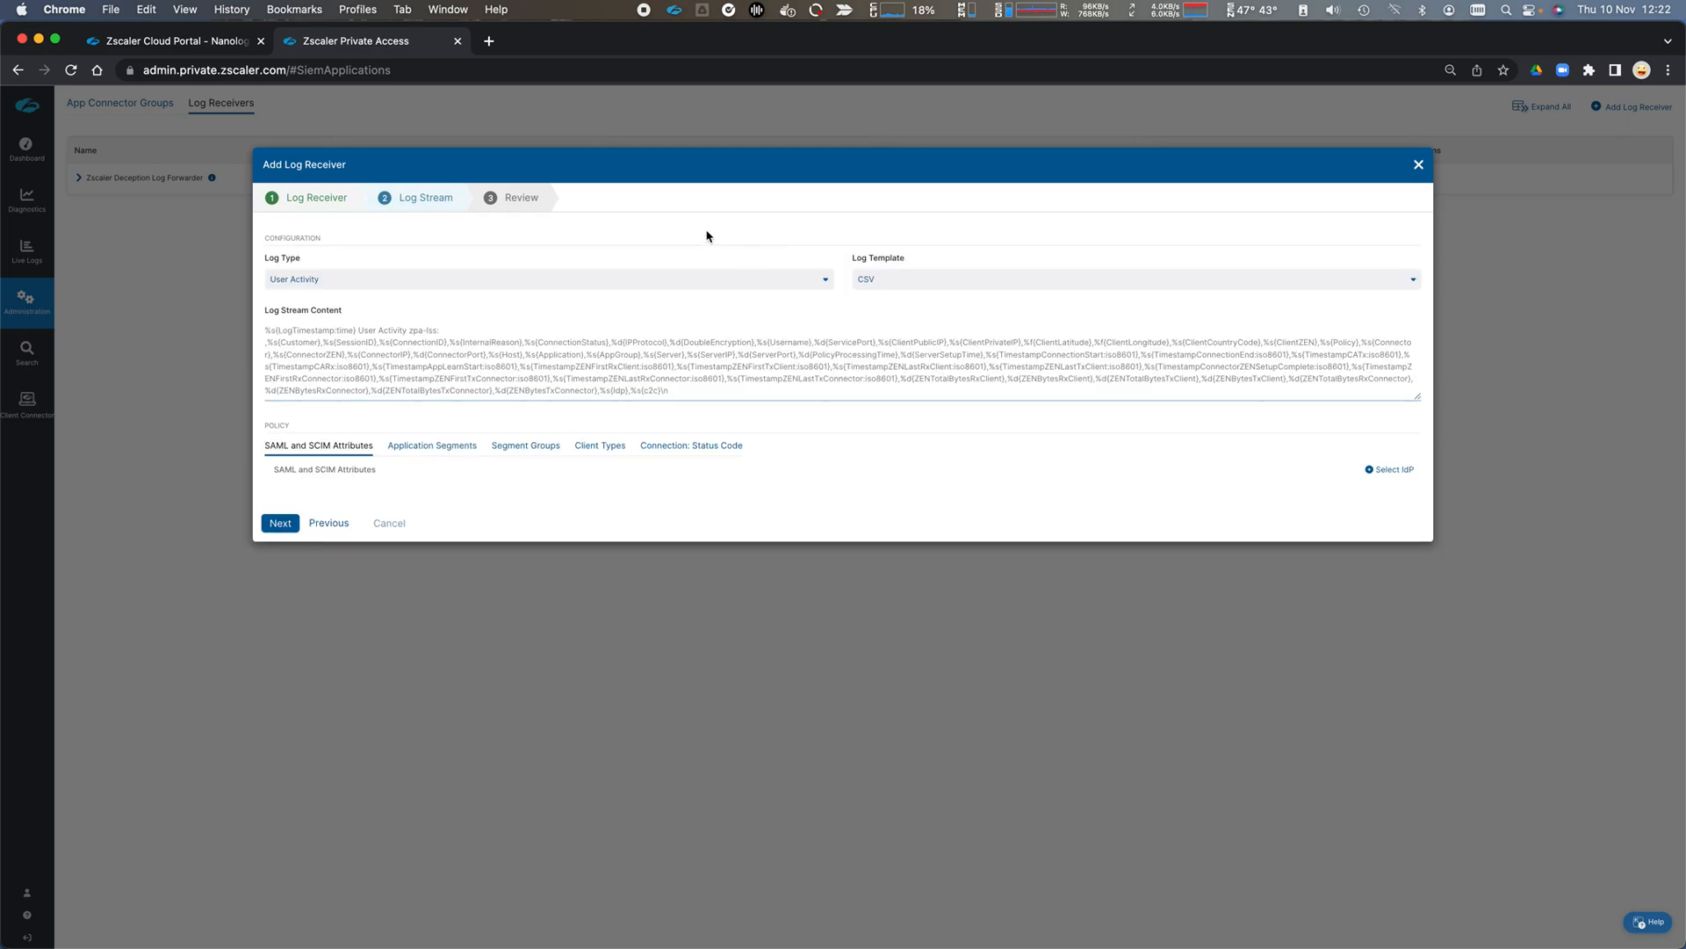
mouse_move(810, 320)
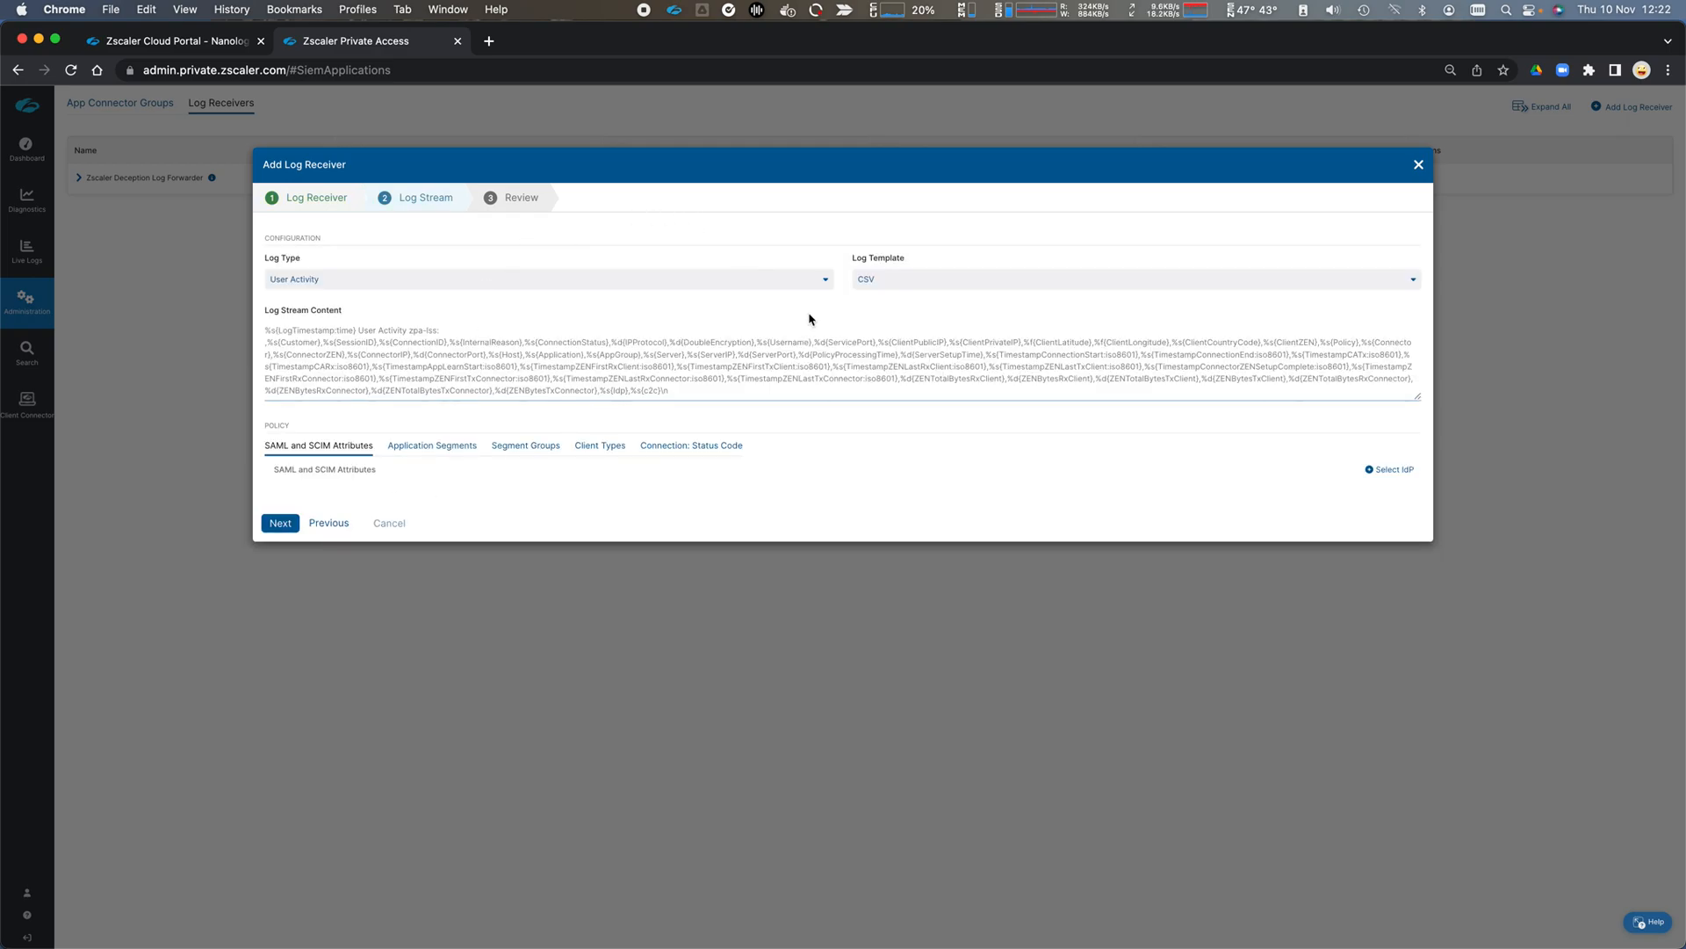
click(546, 278)
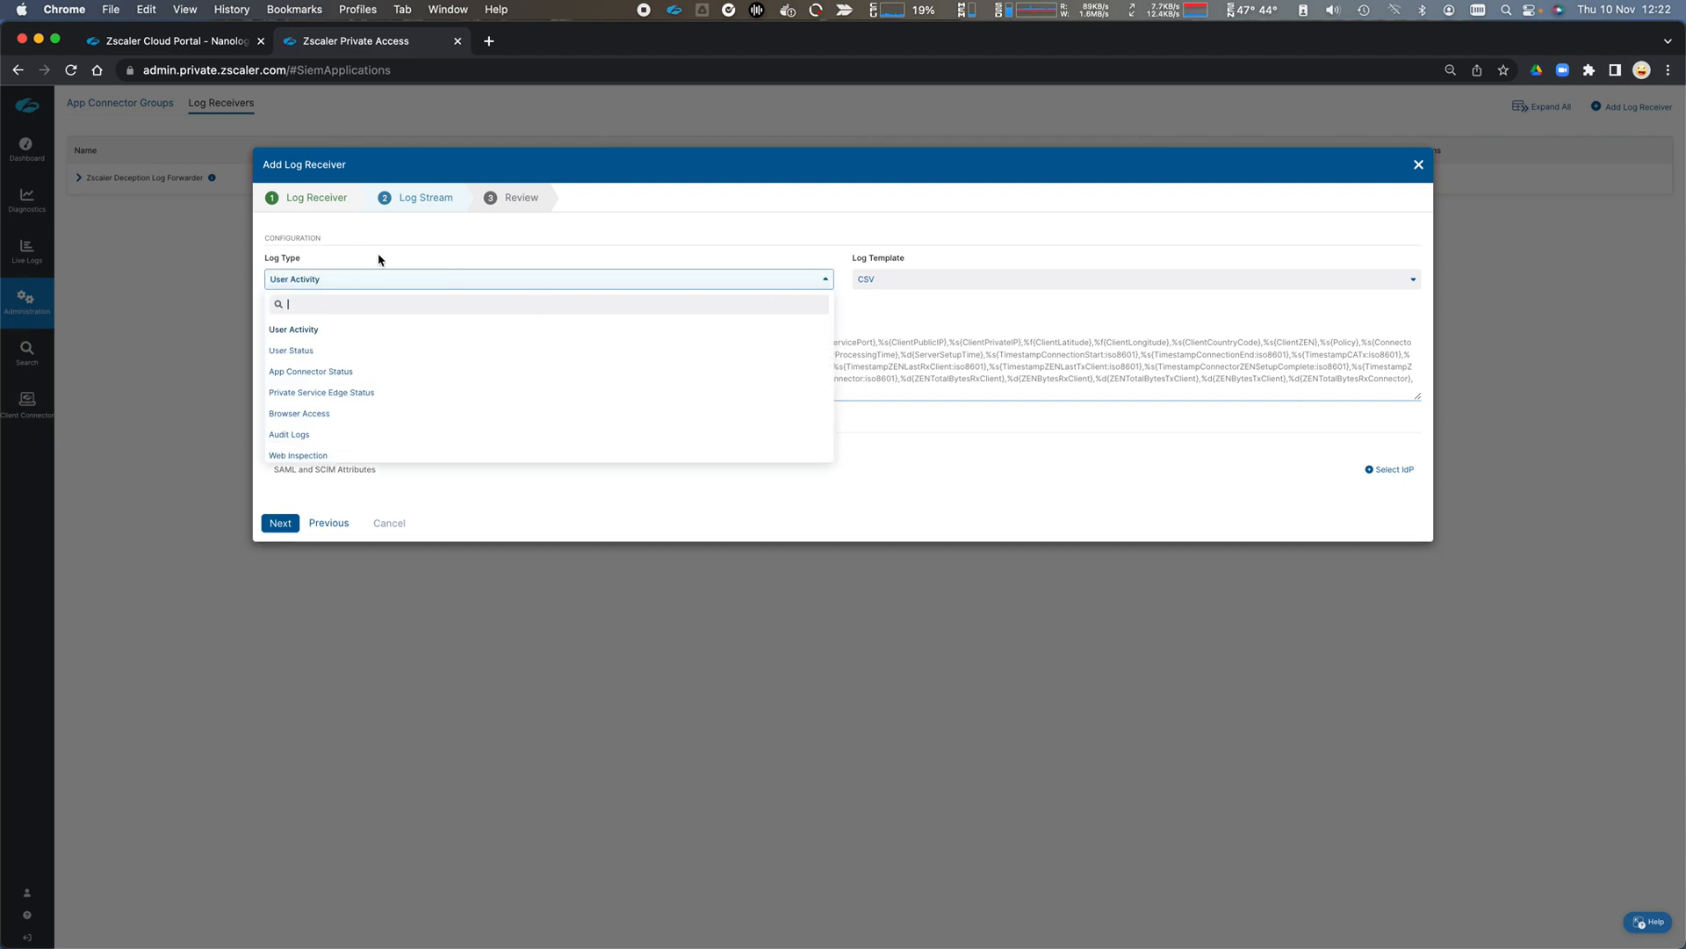
mouse_move(314, 355)
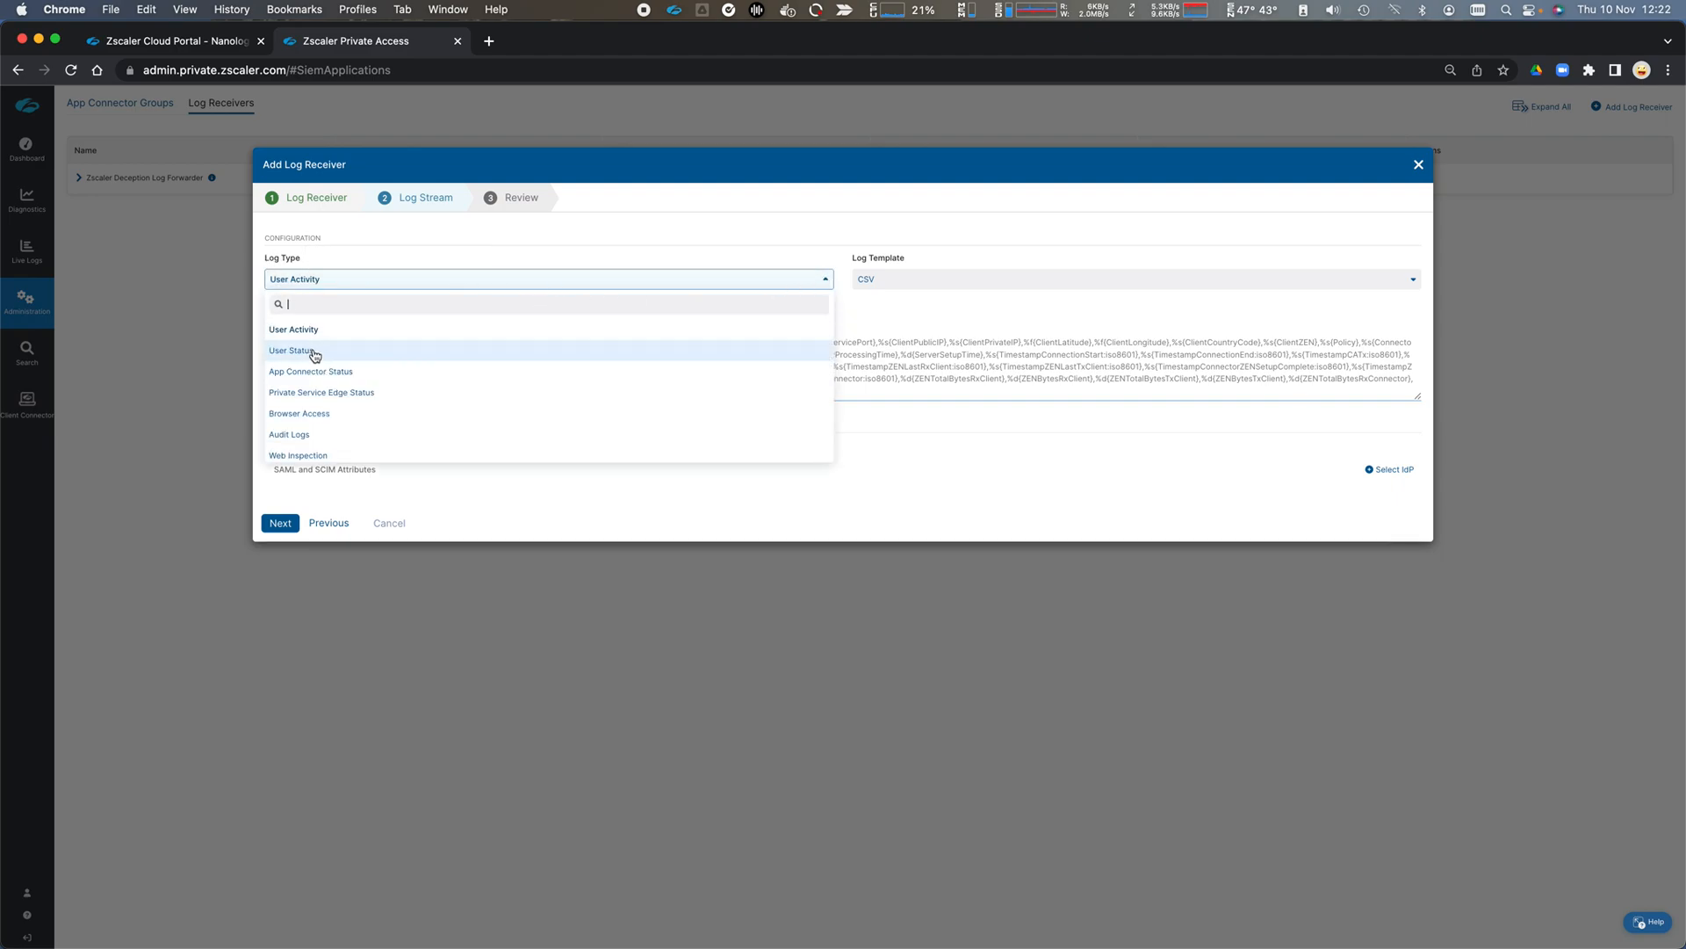
mouse_move(384, 378)
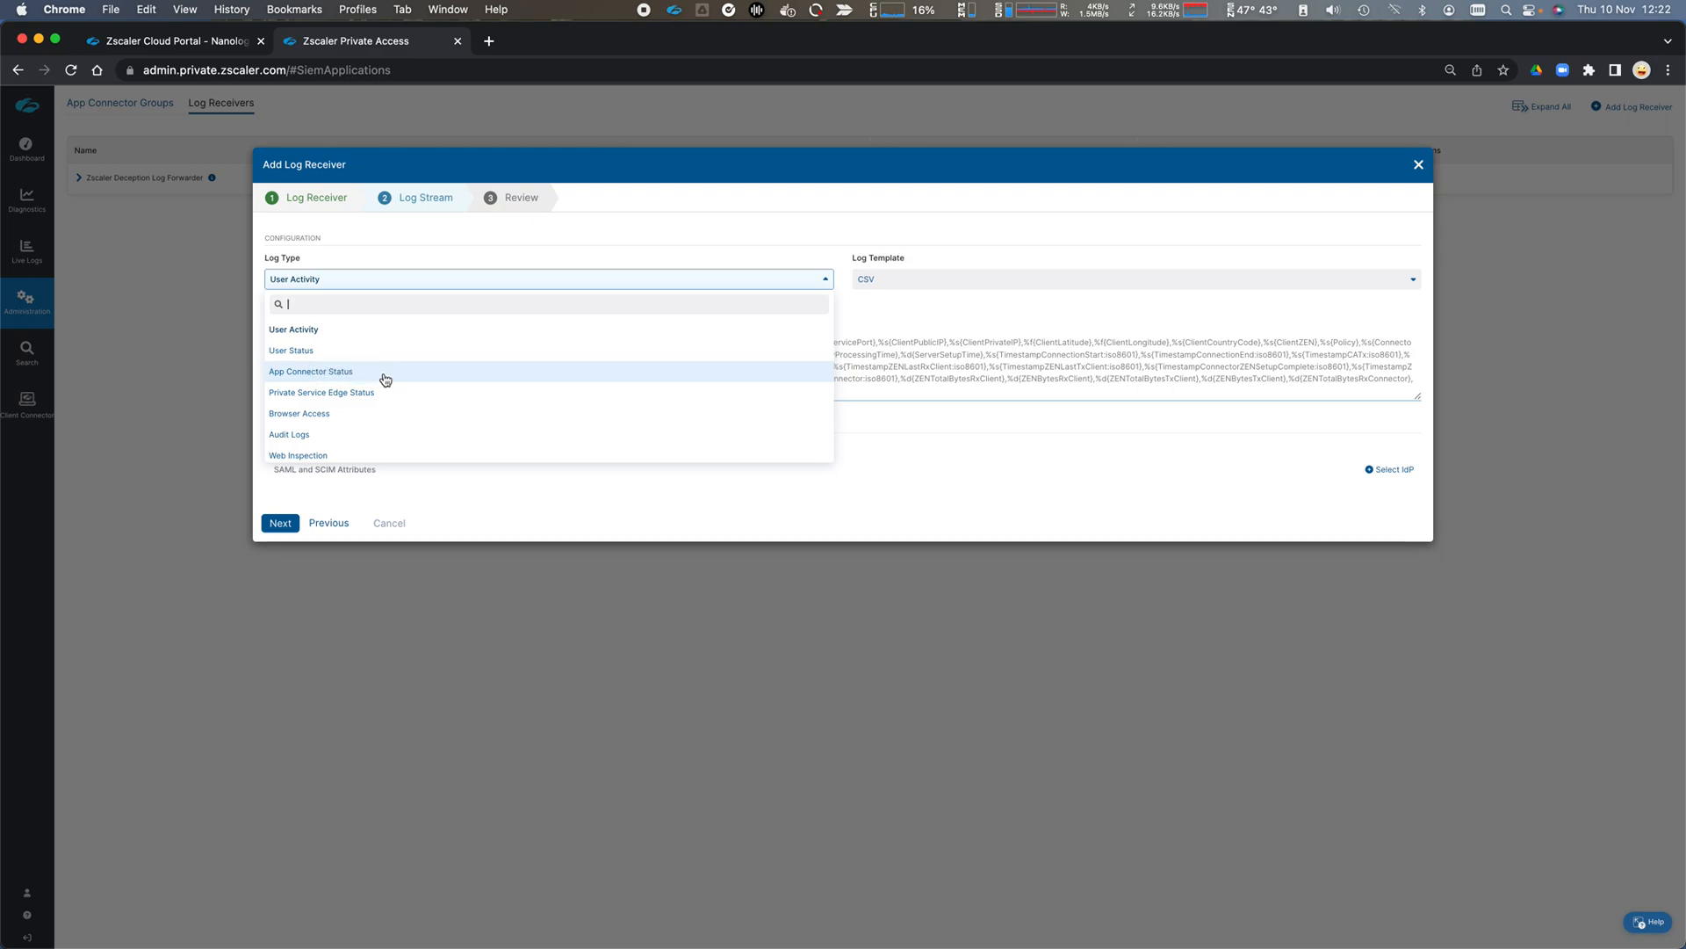
mouse_move(399, 417)
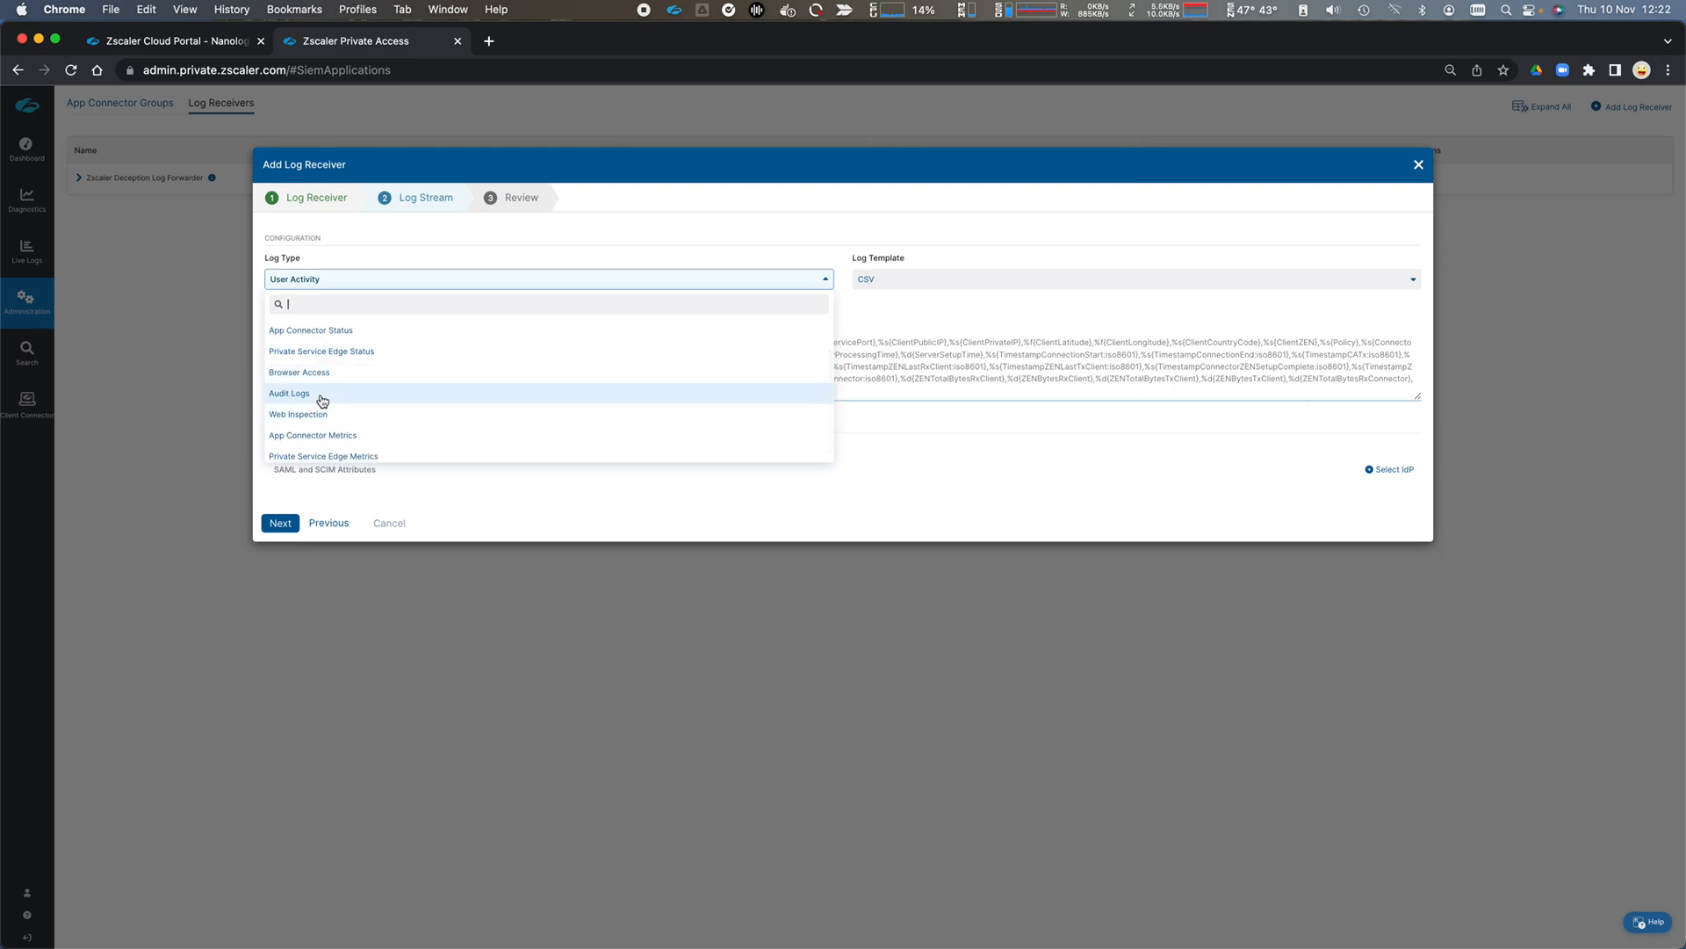
mouse_move(342, 413)
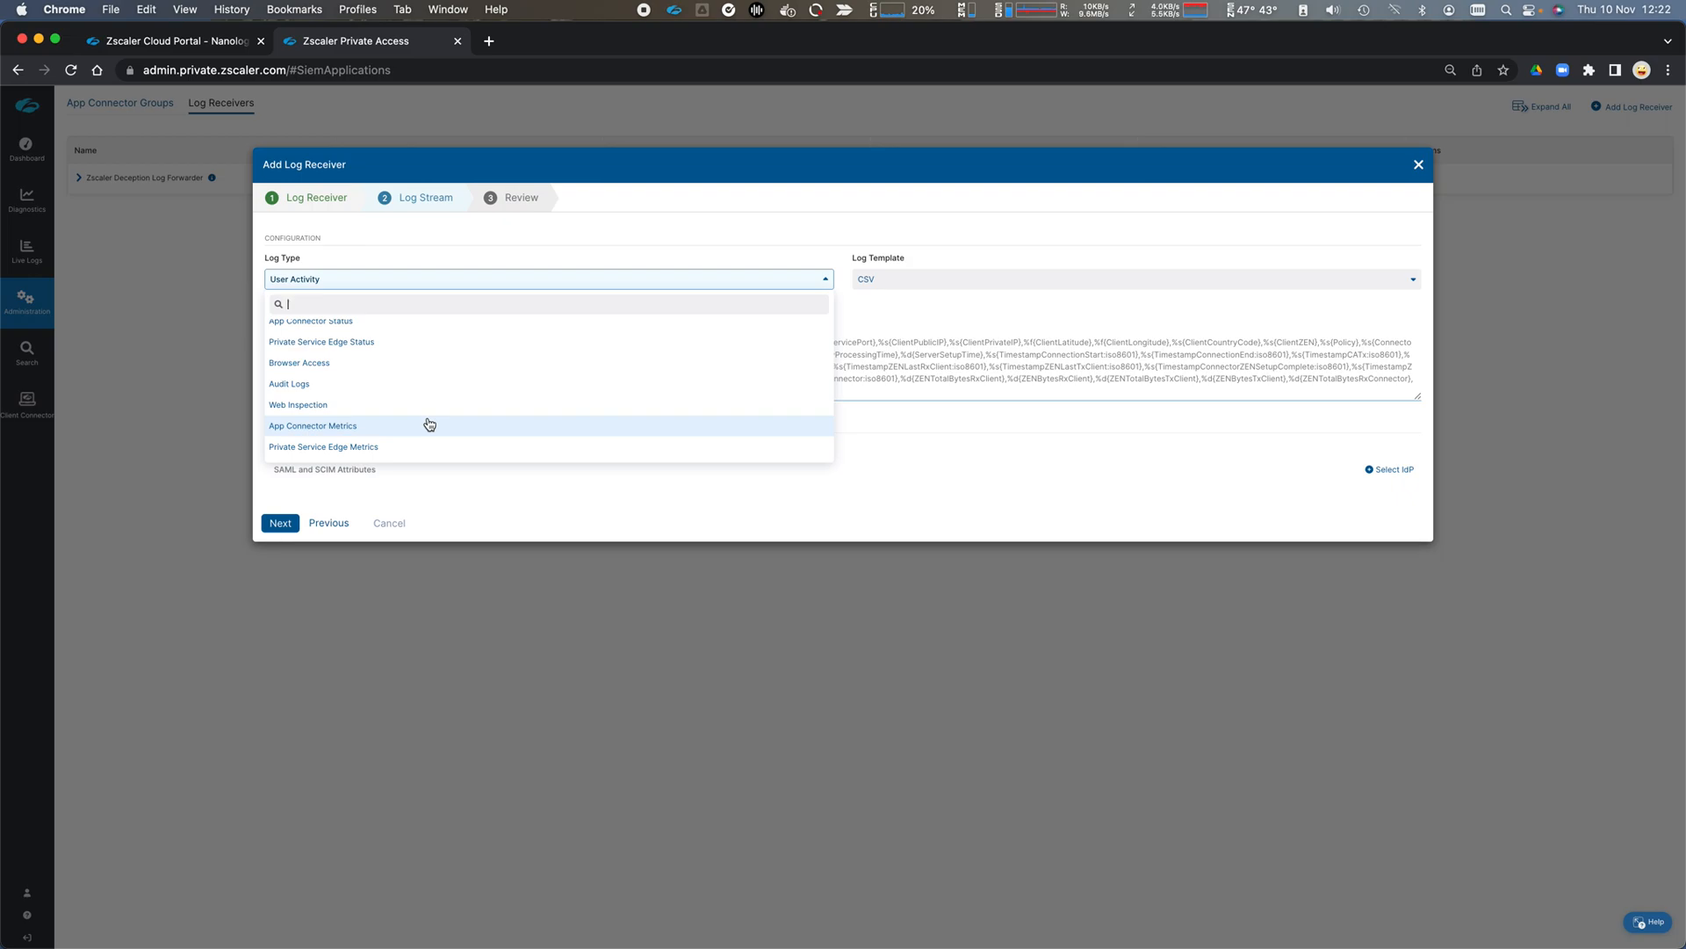
mouse_move(424, 433)
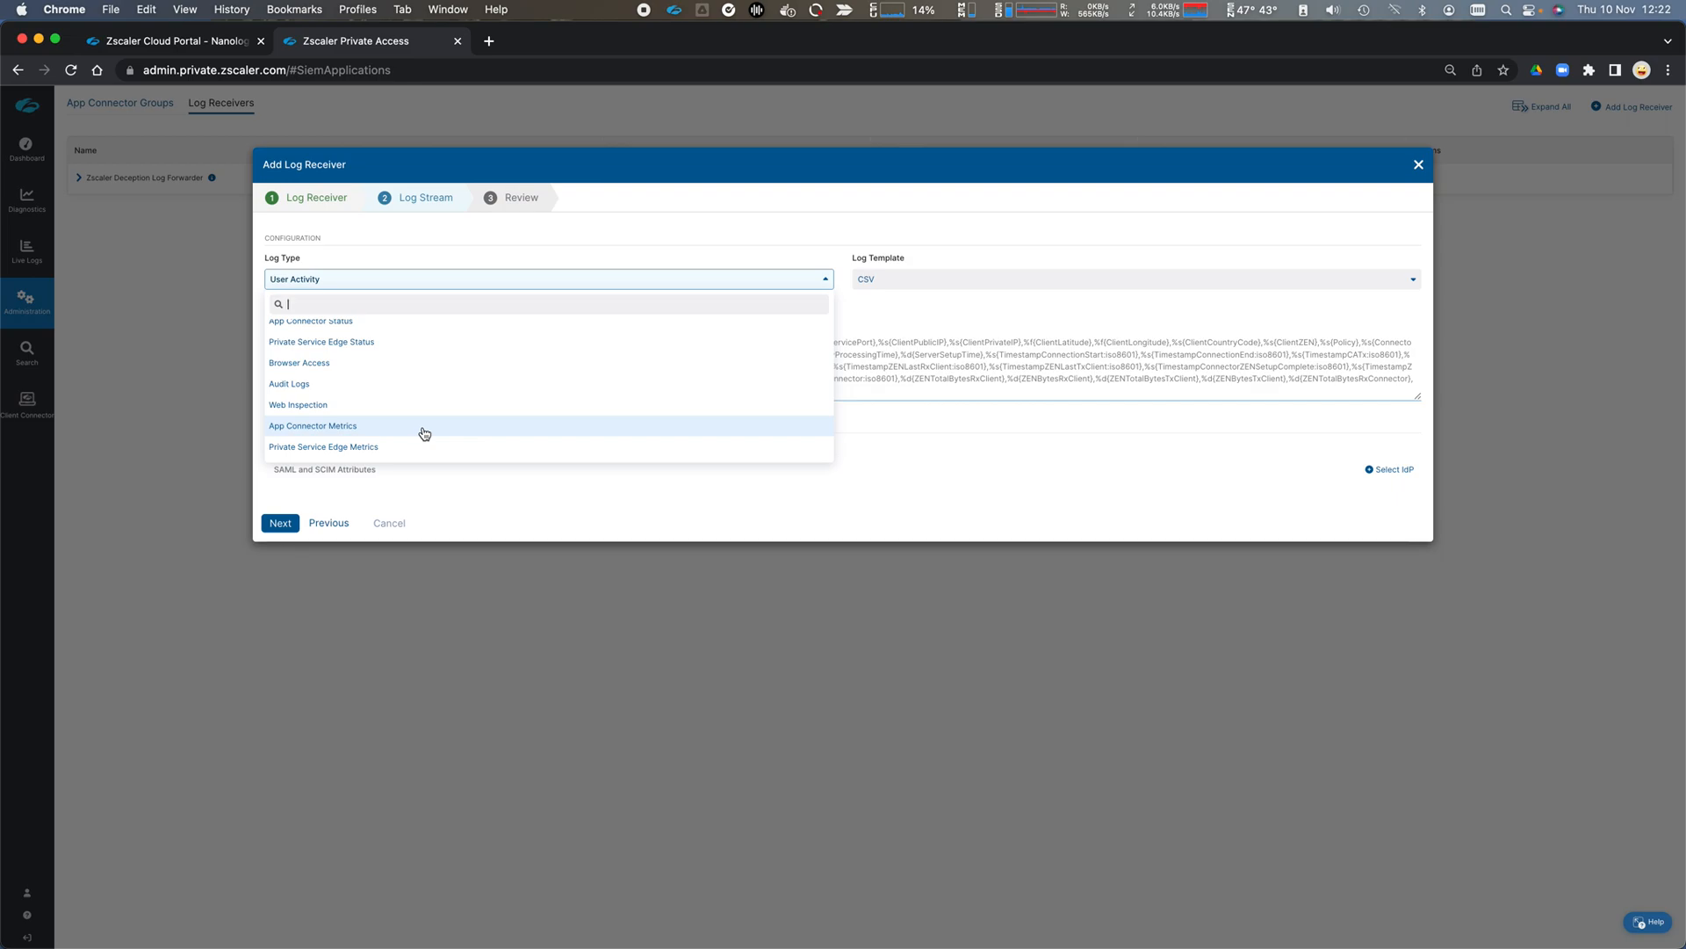
mouse_move(422, 452)
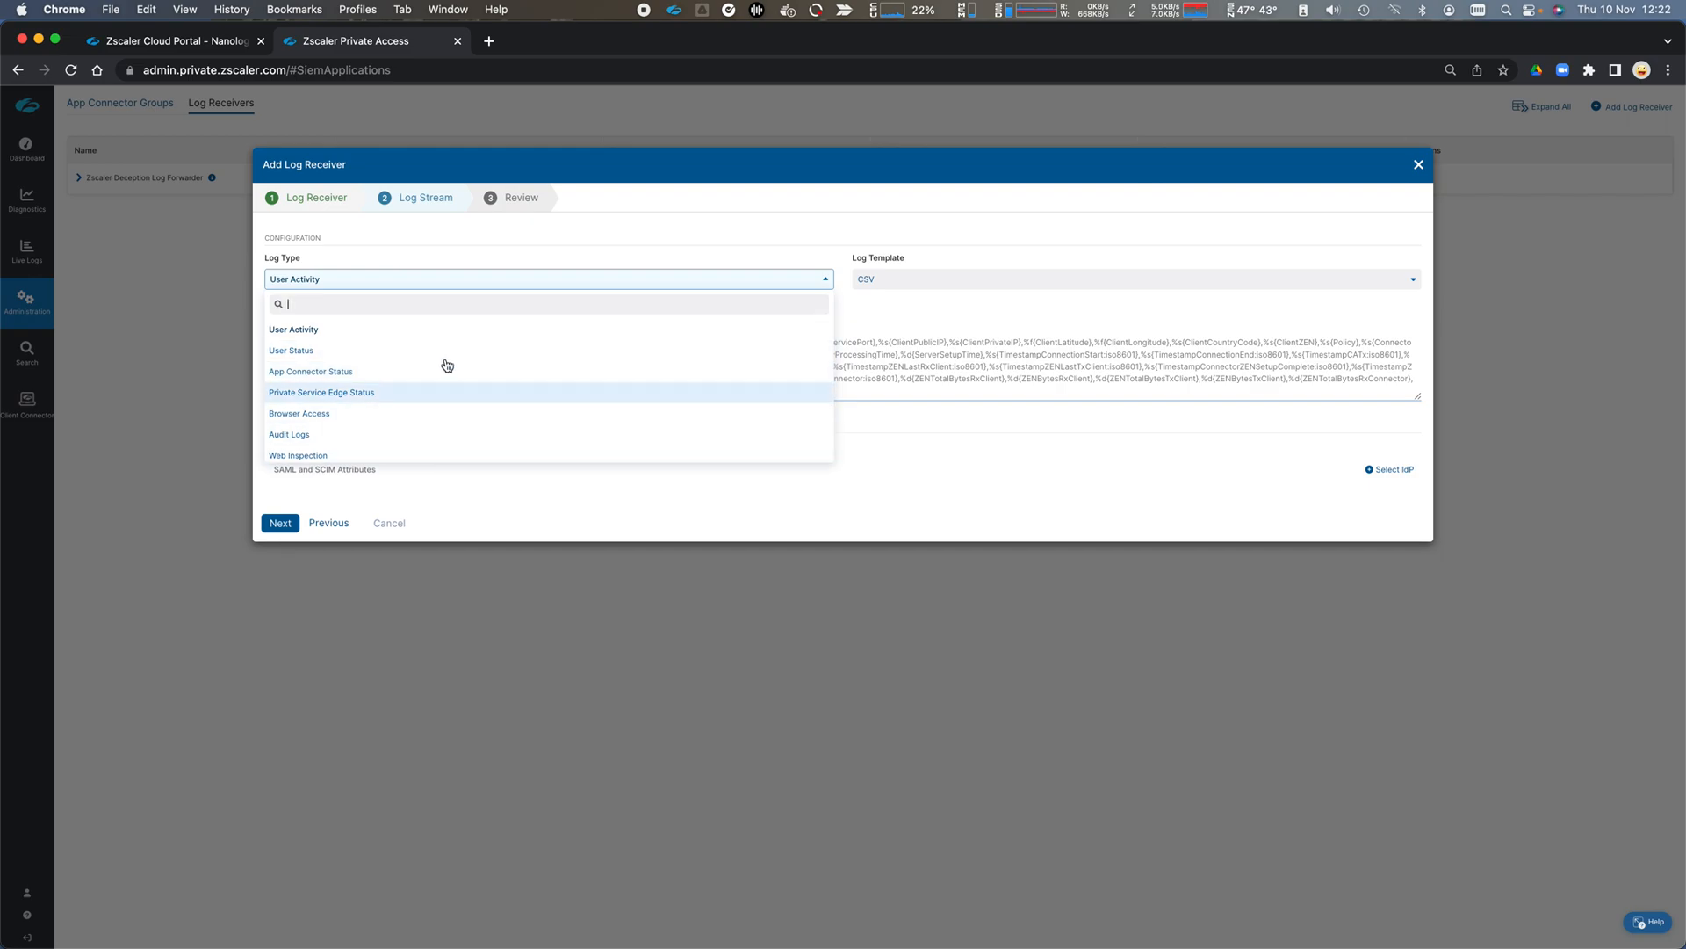
mouse_move(446, 371)
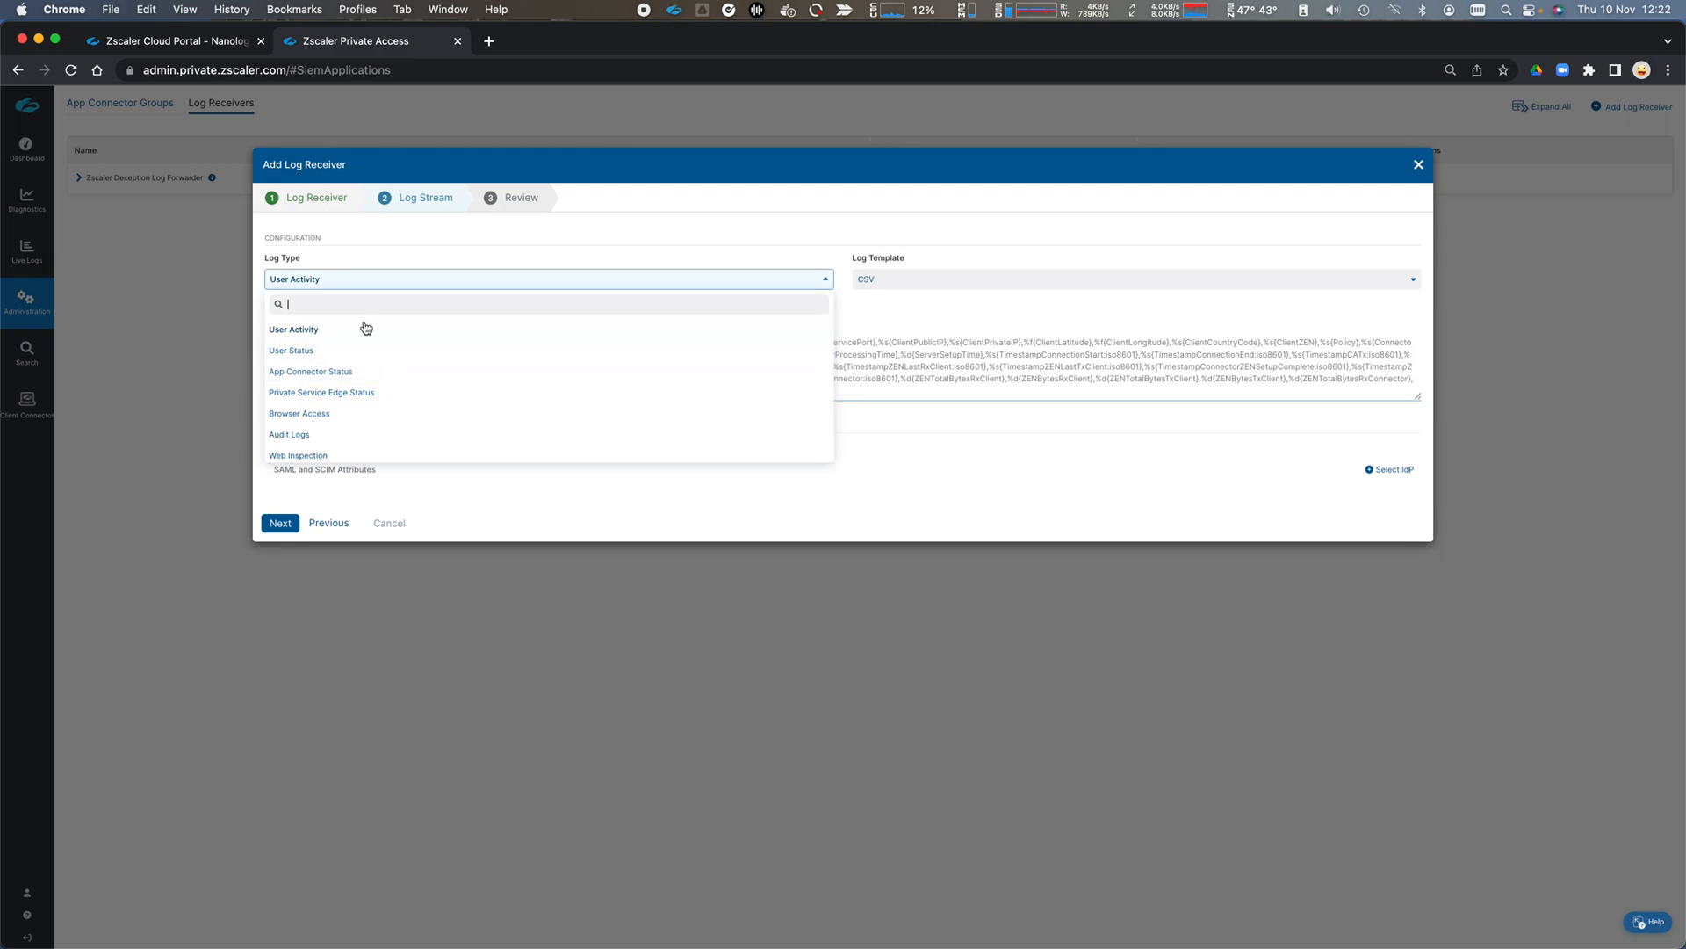
click(293, 329)
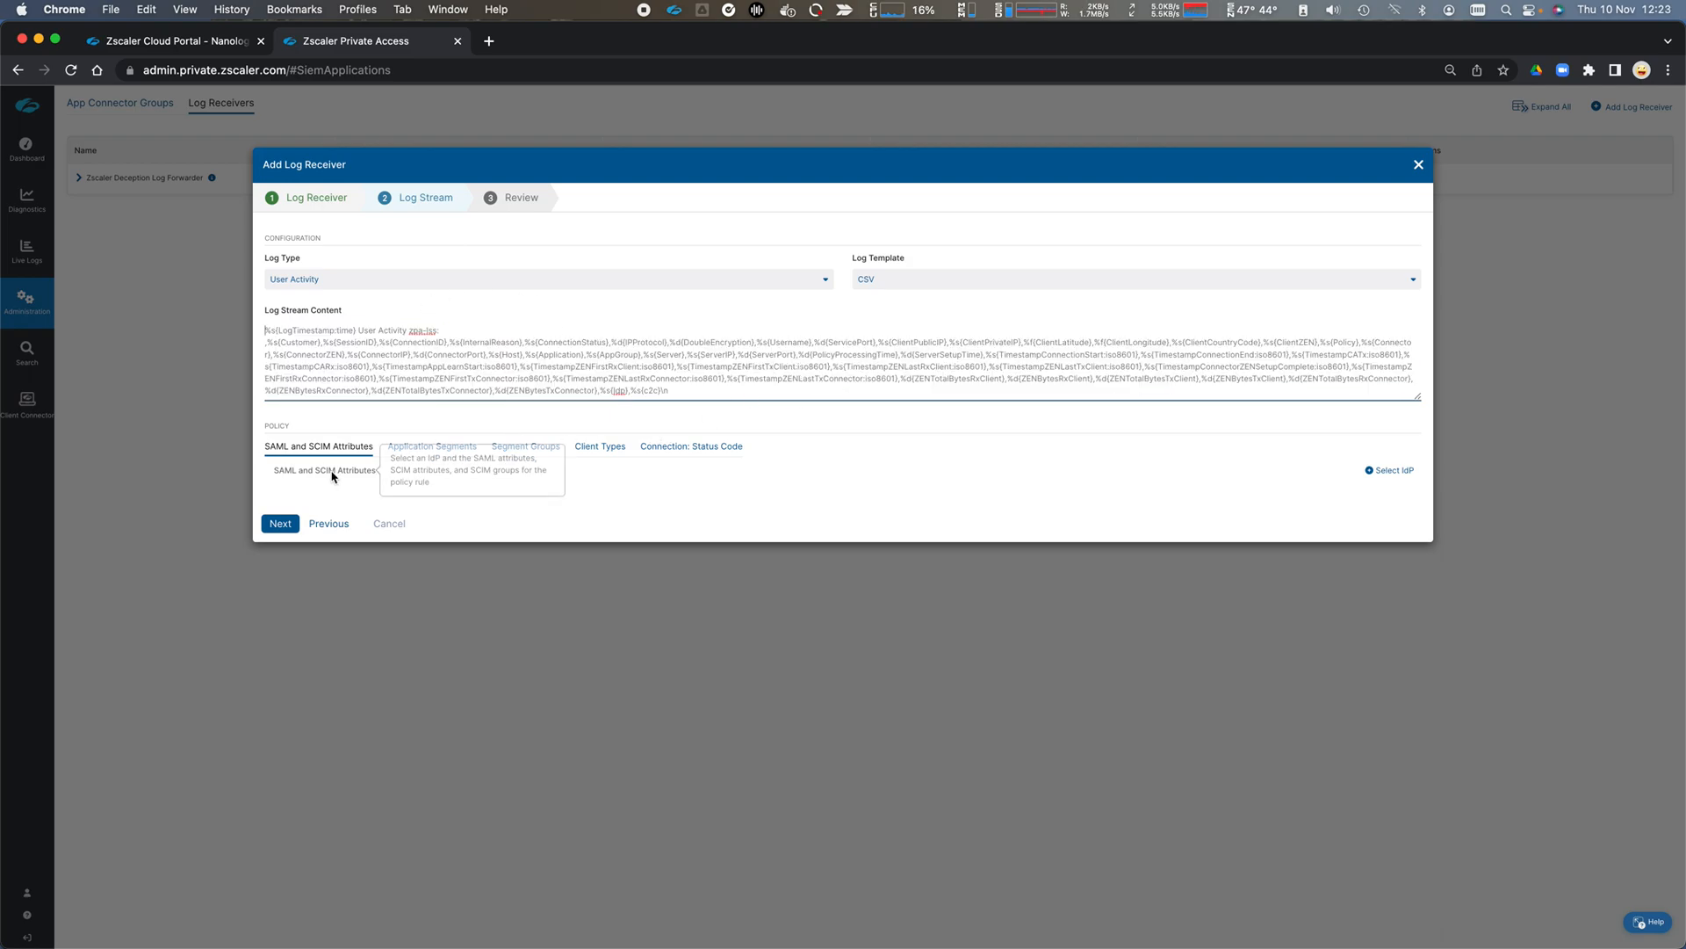
mouse_move(677, 485)
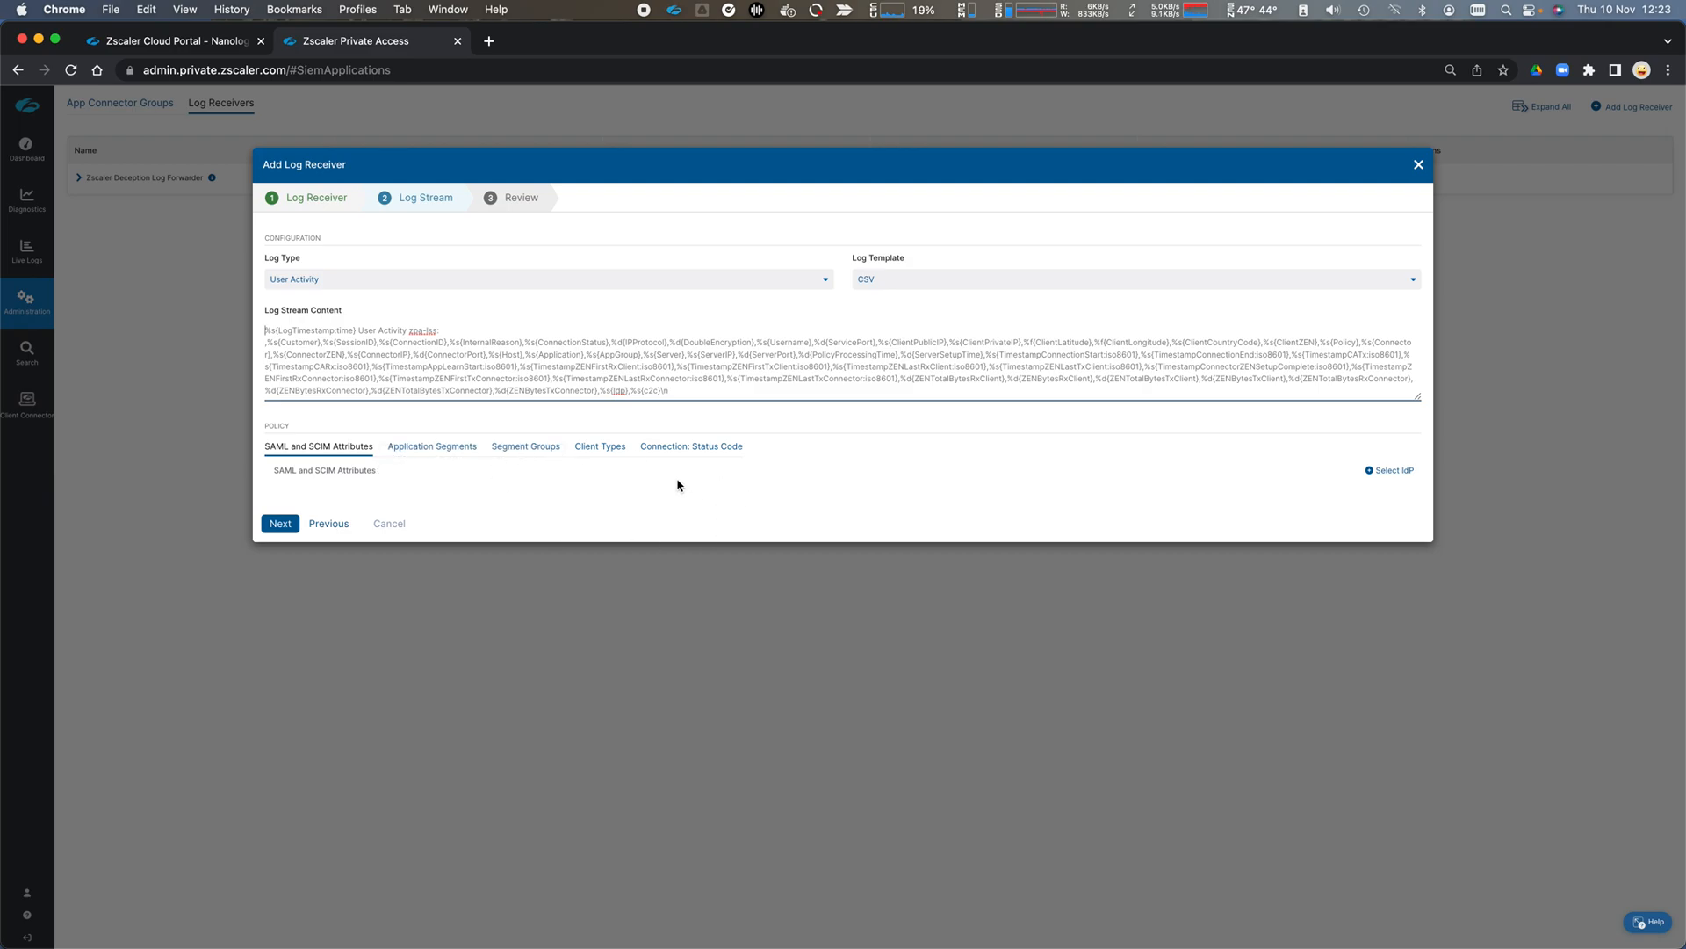
mouse_move(318, 447)
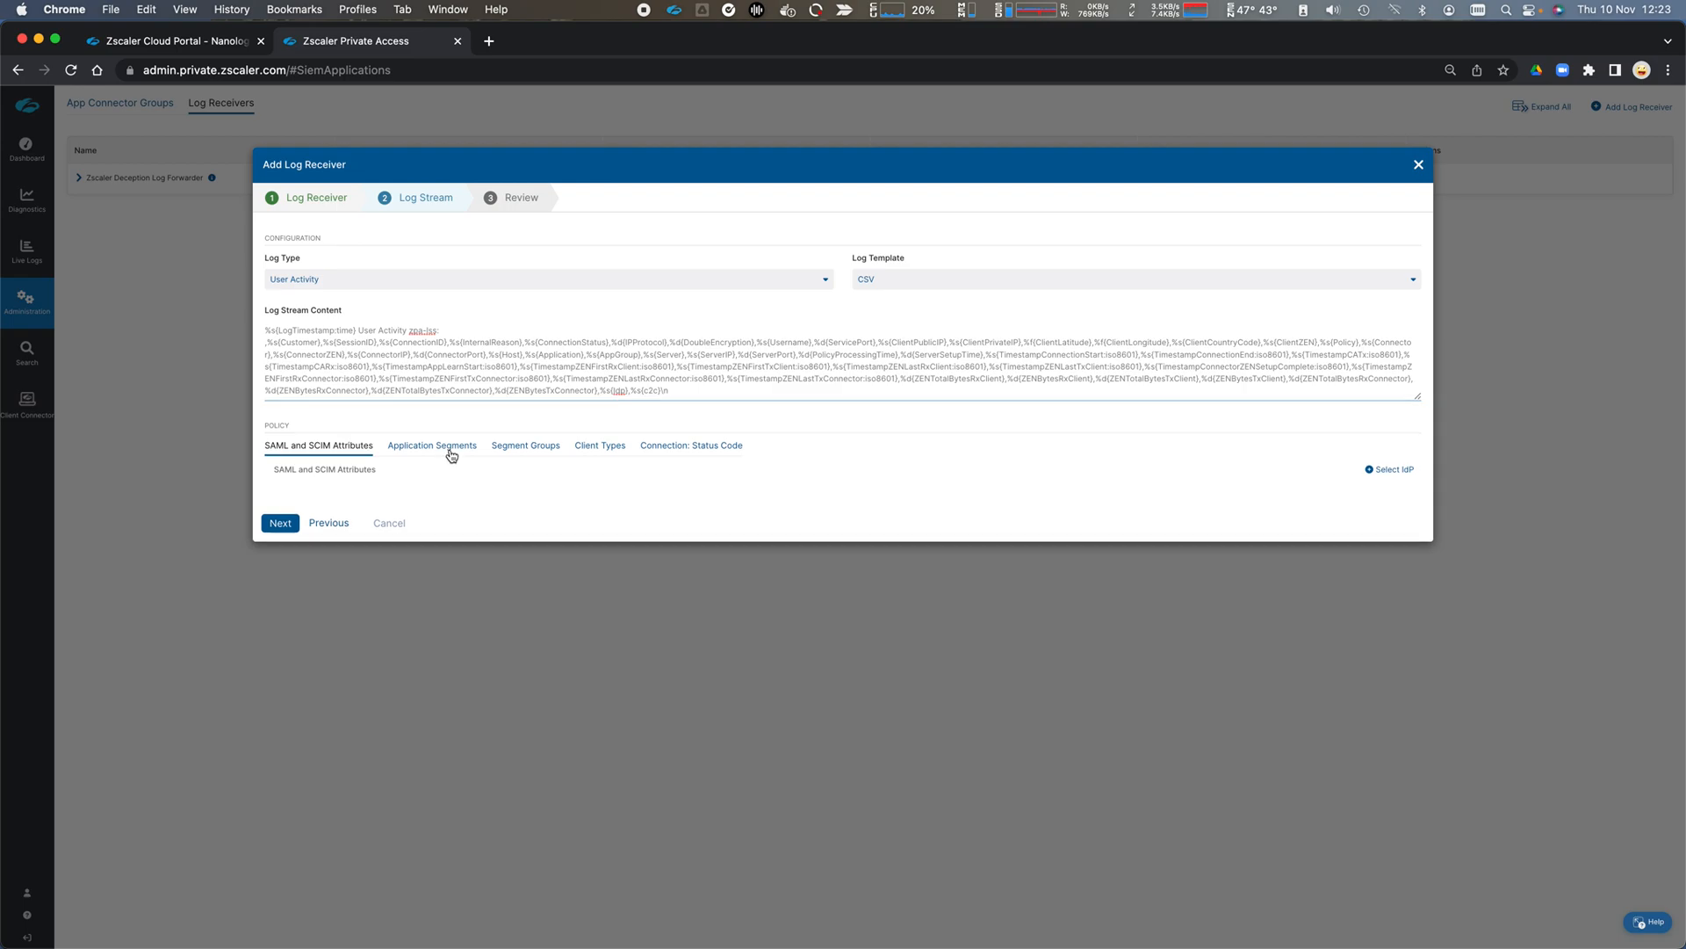
Browse the Application Segments, Segment Groups and Client Types filters, selecting nothing.
click(431, 446)
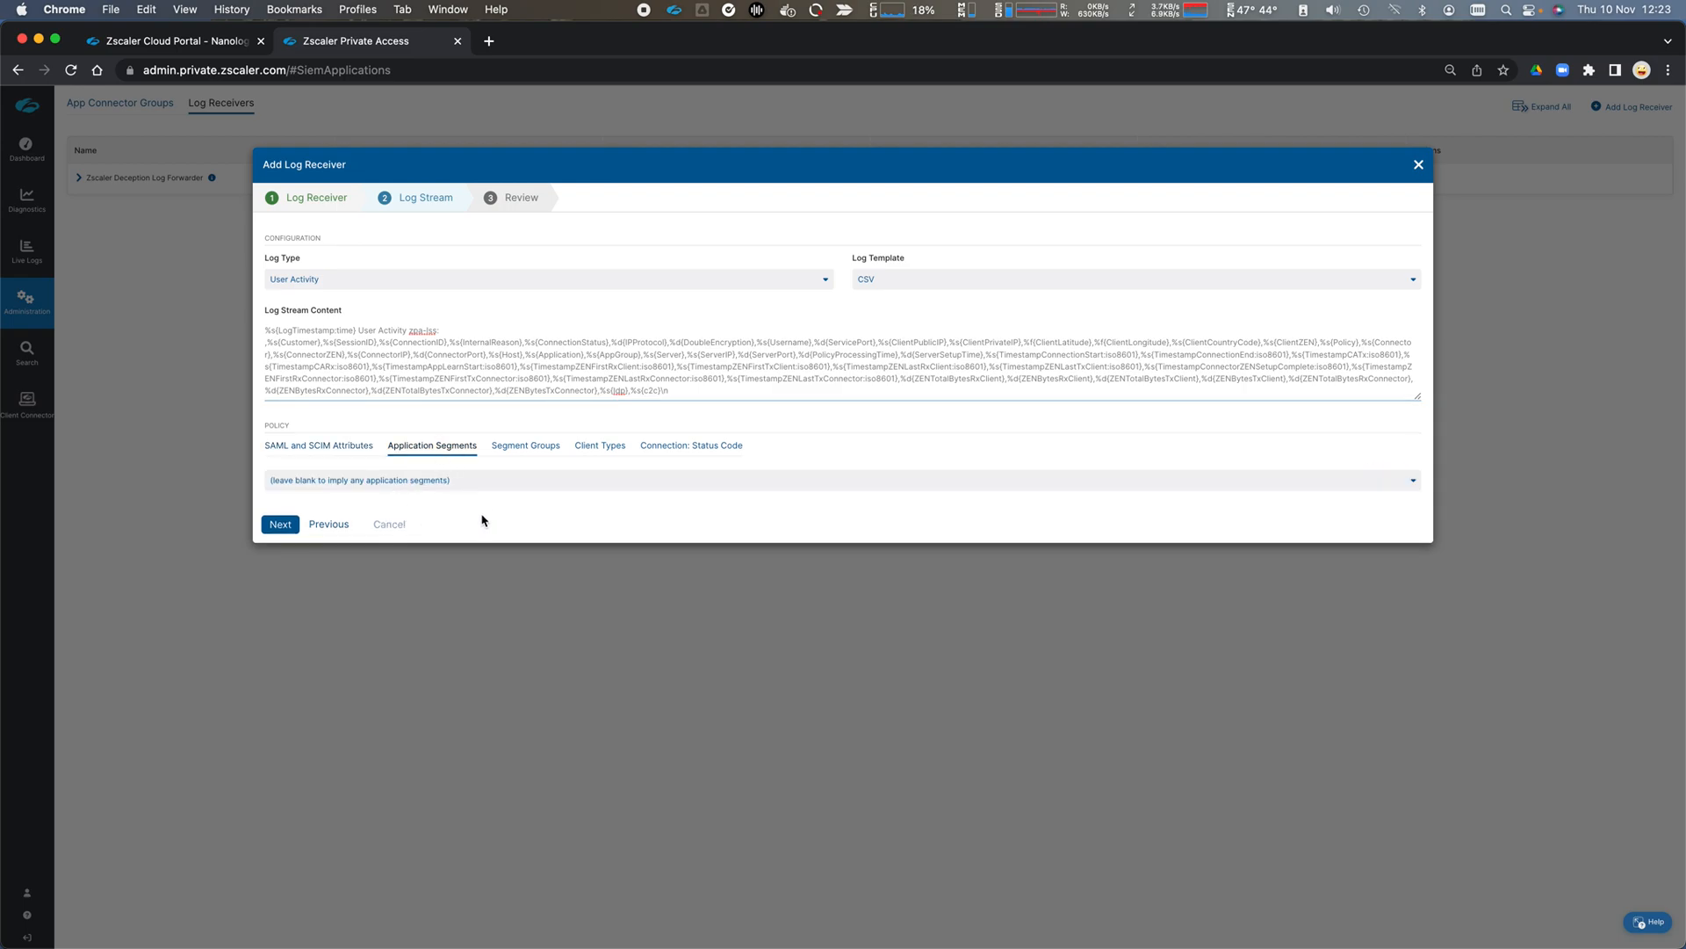
click(526, 445)
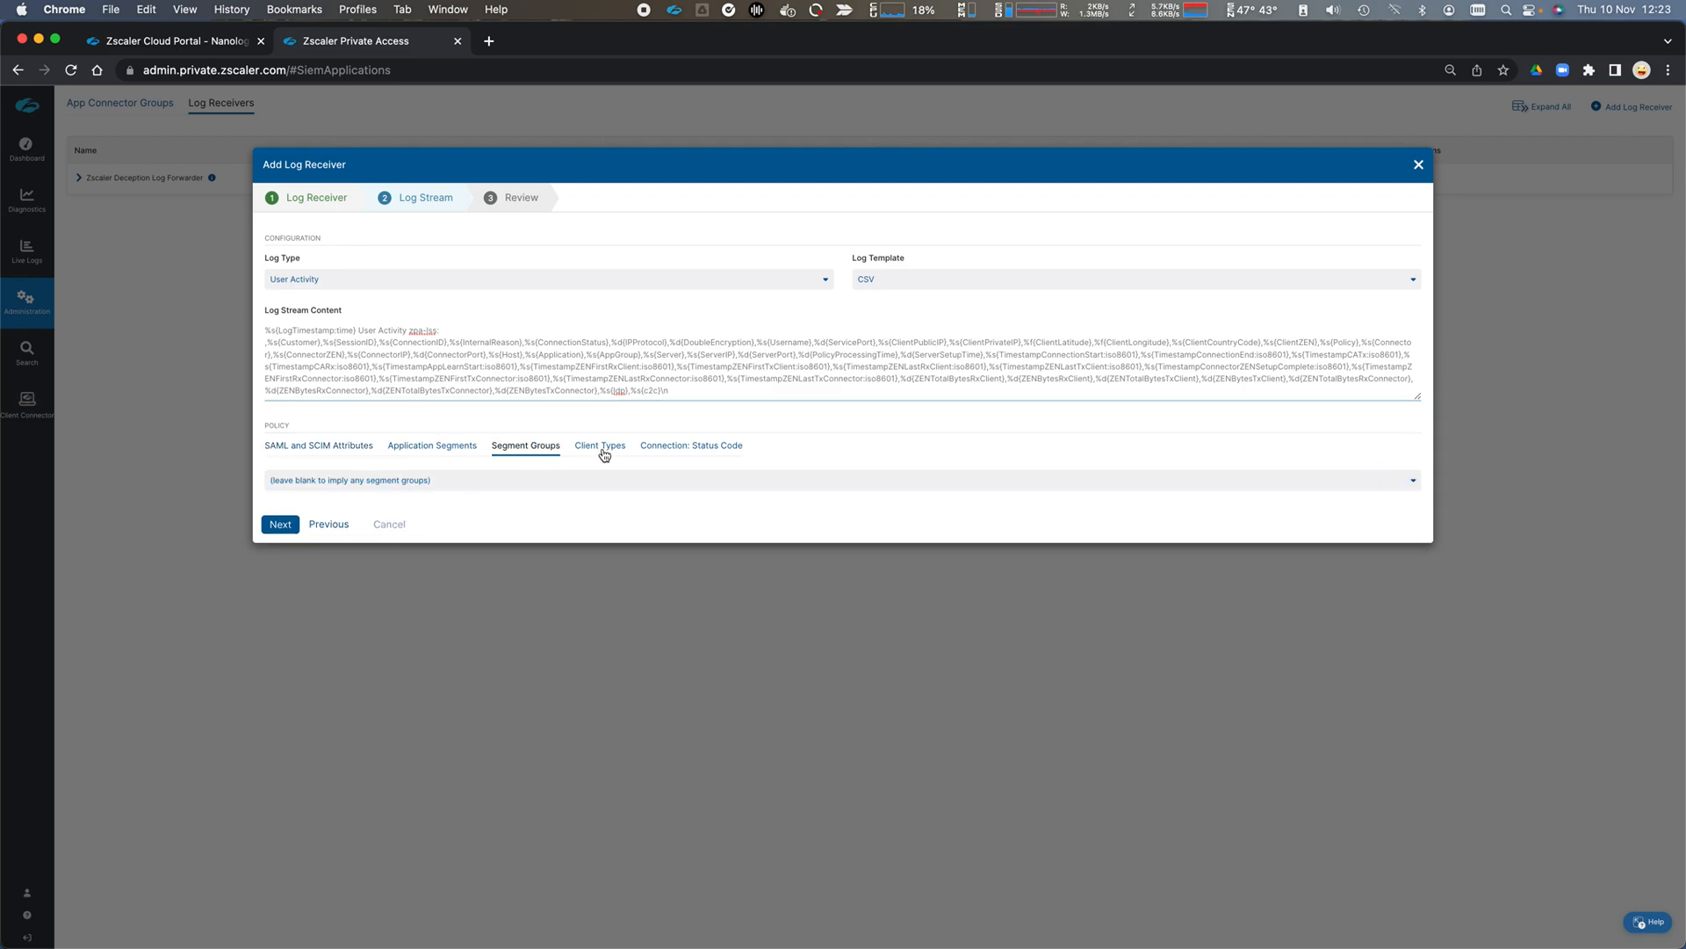
click(692, 446)
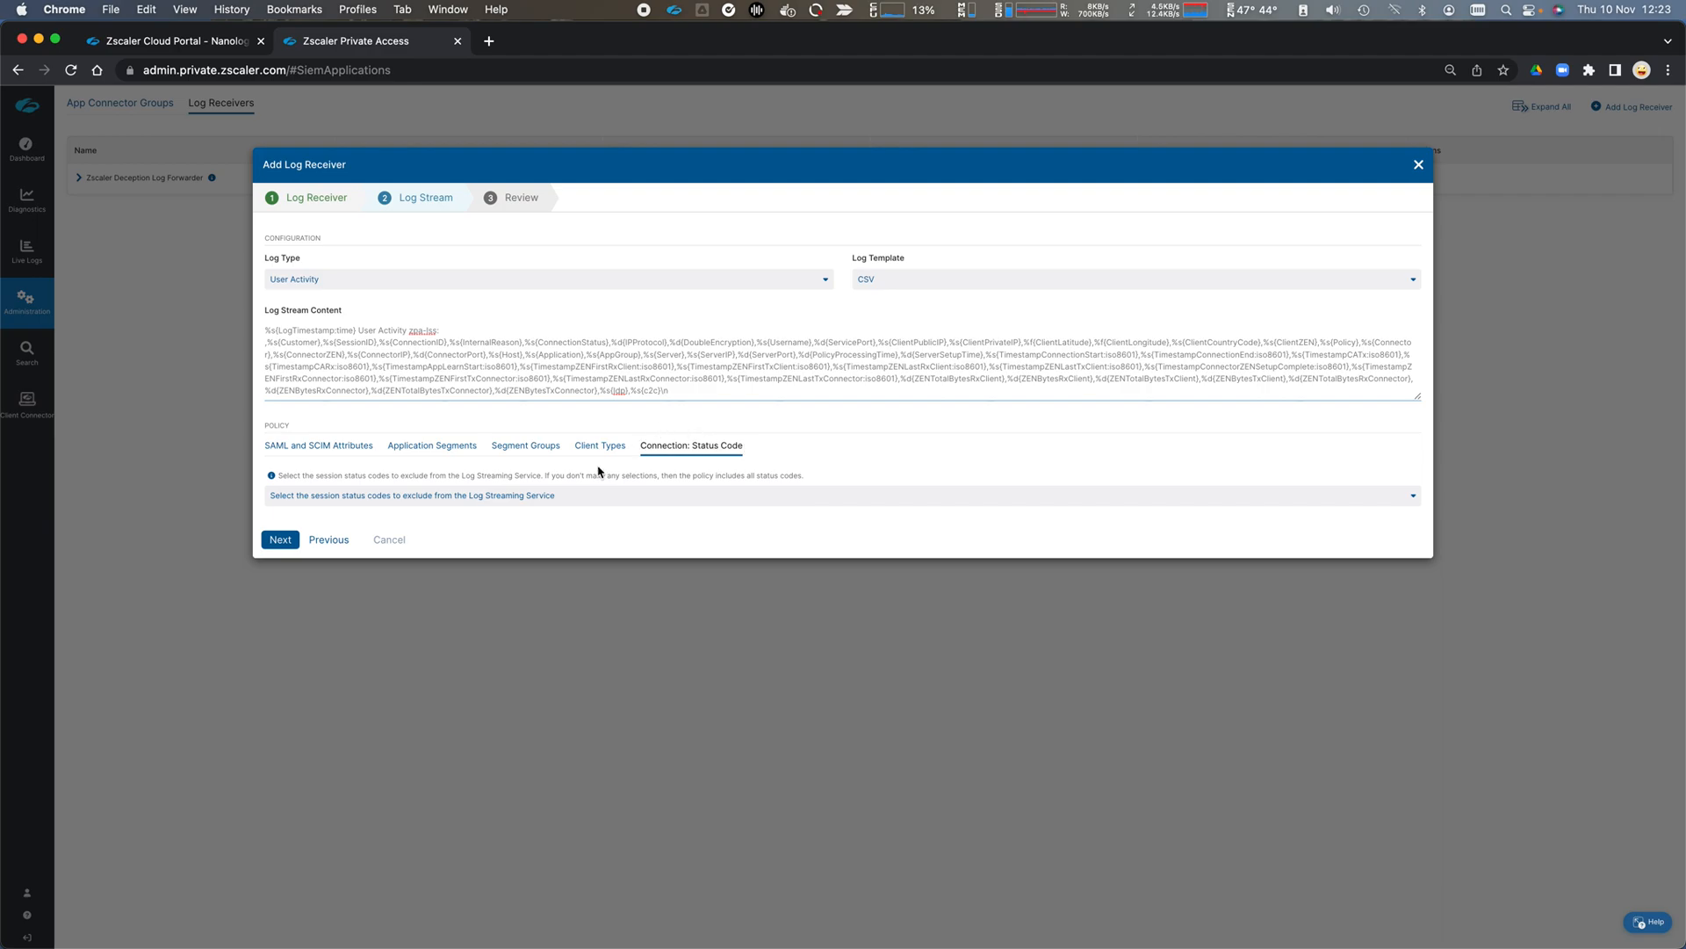
Review the Syslog Server receiver settings and save it.
click(279, 539)
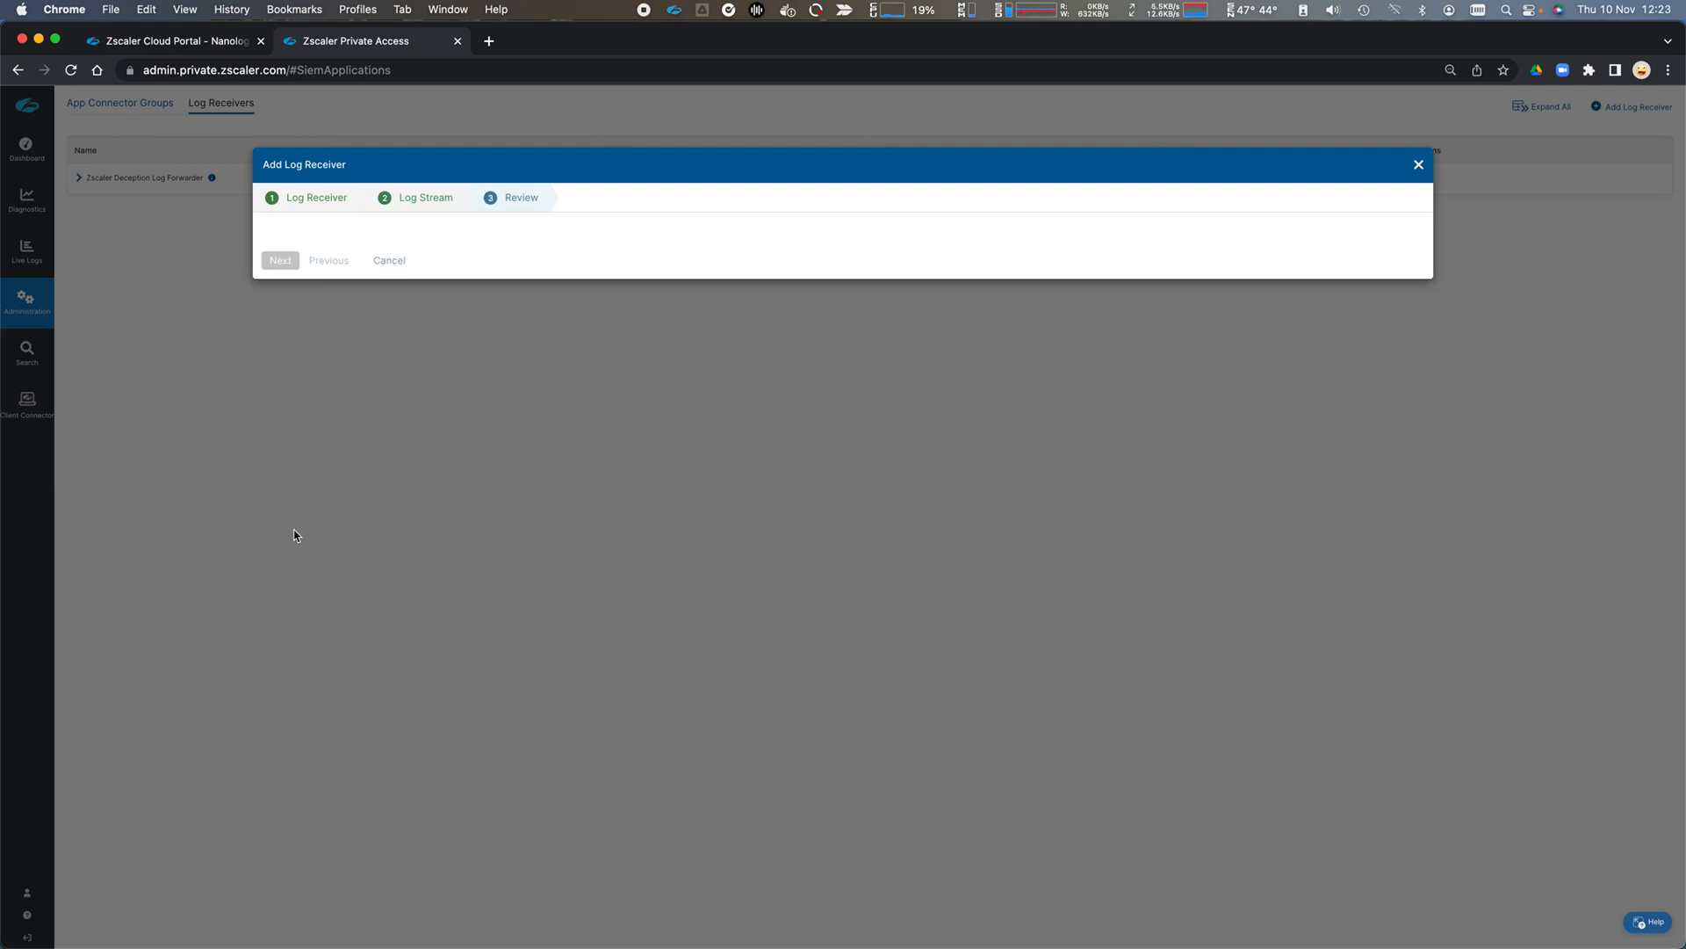
click(279, 259)
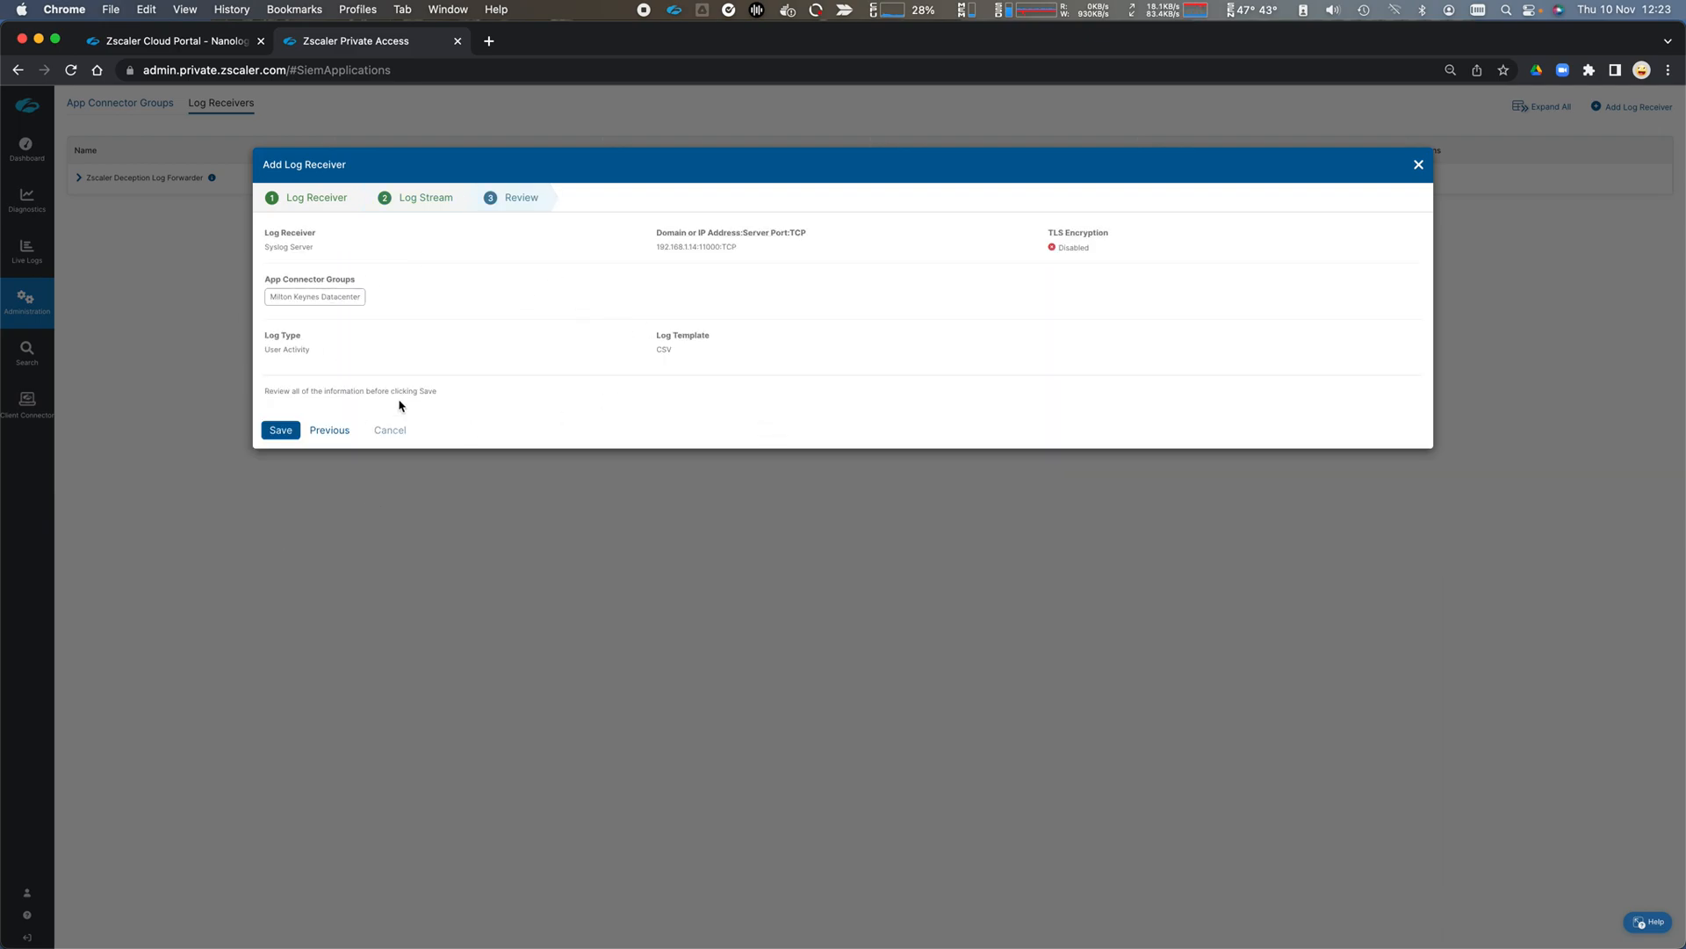
click(281, 429)
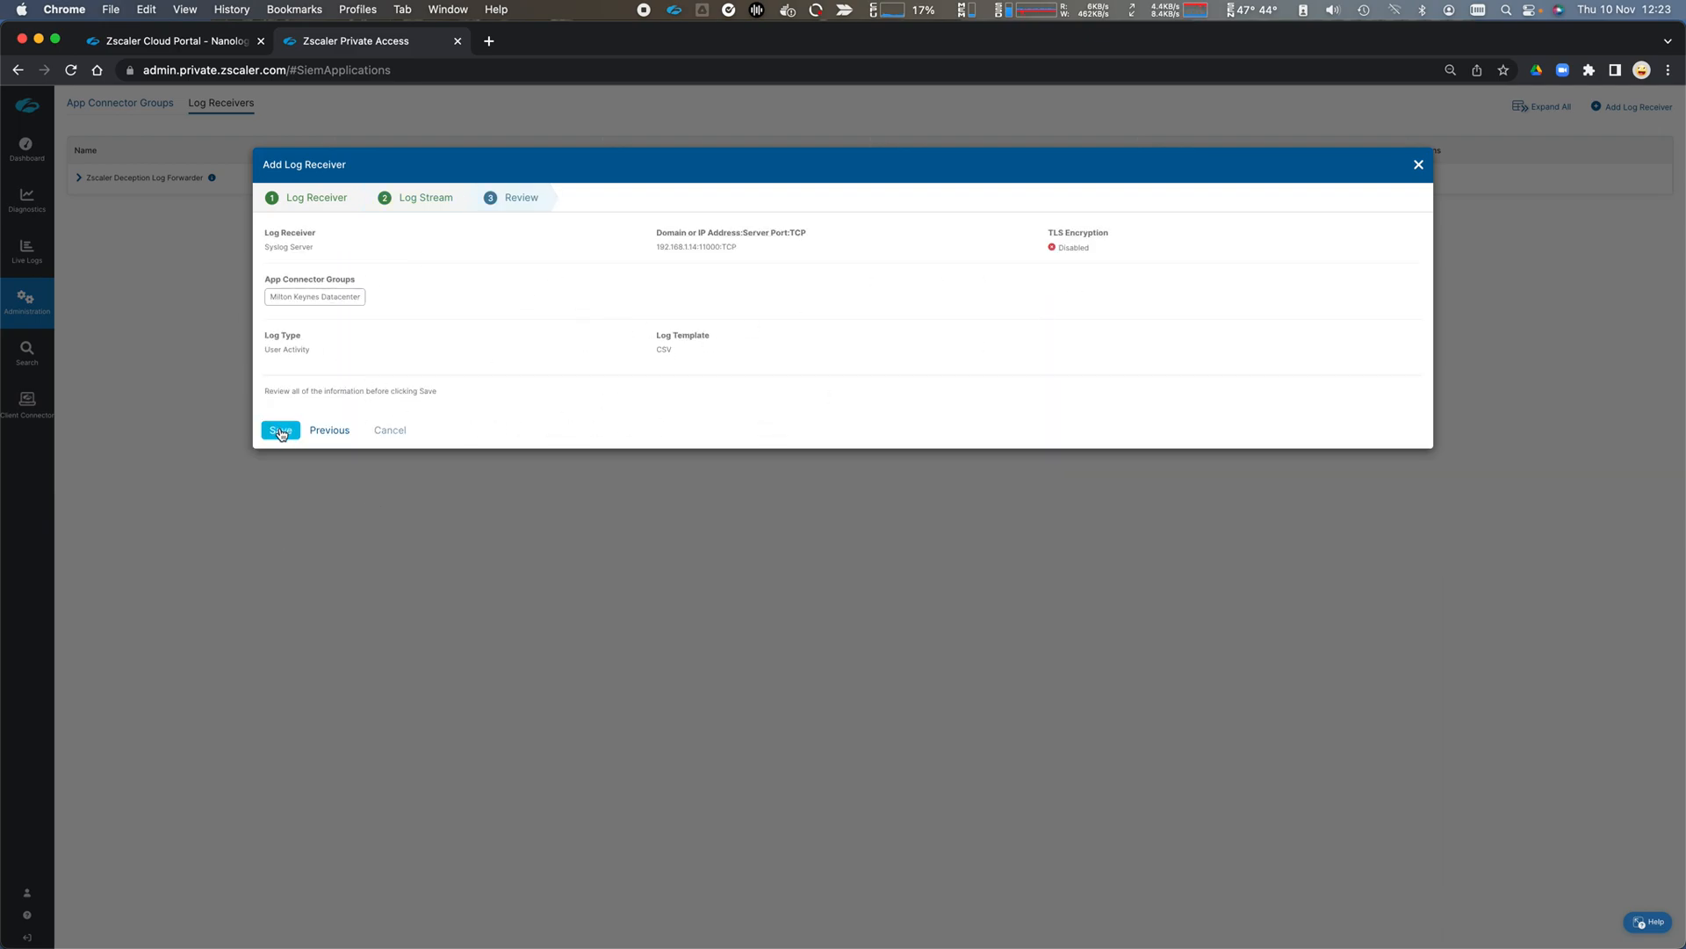
click(280, 431)
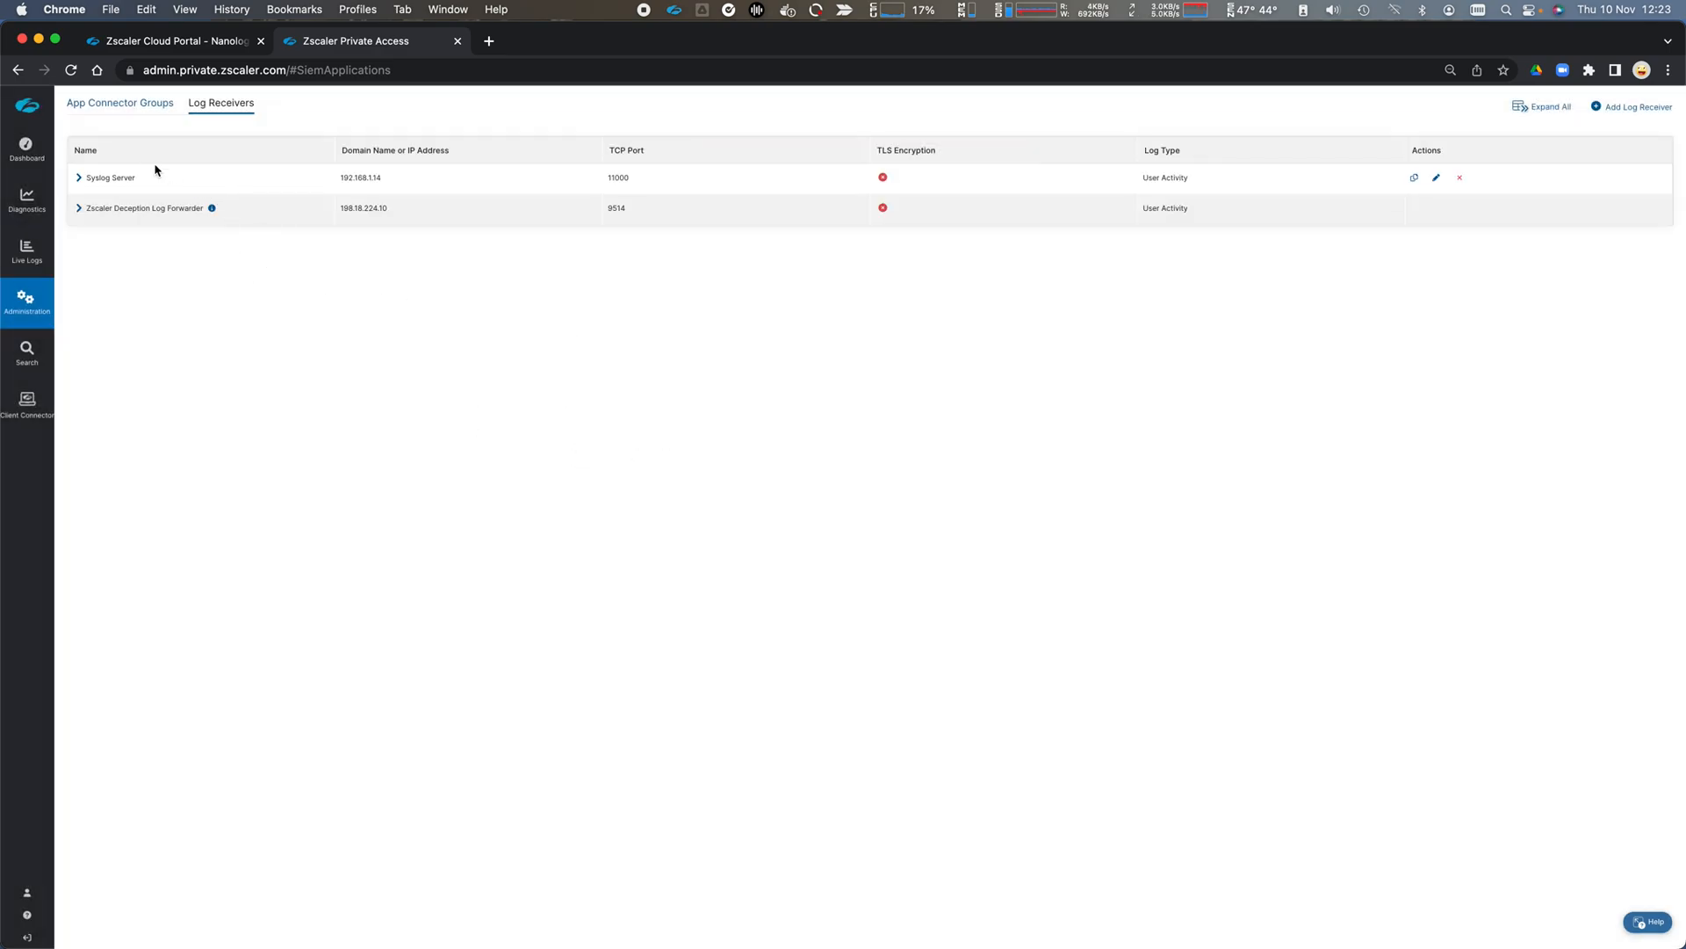
mouse_move(787, 250)
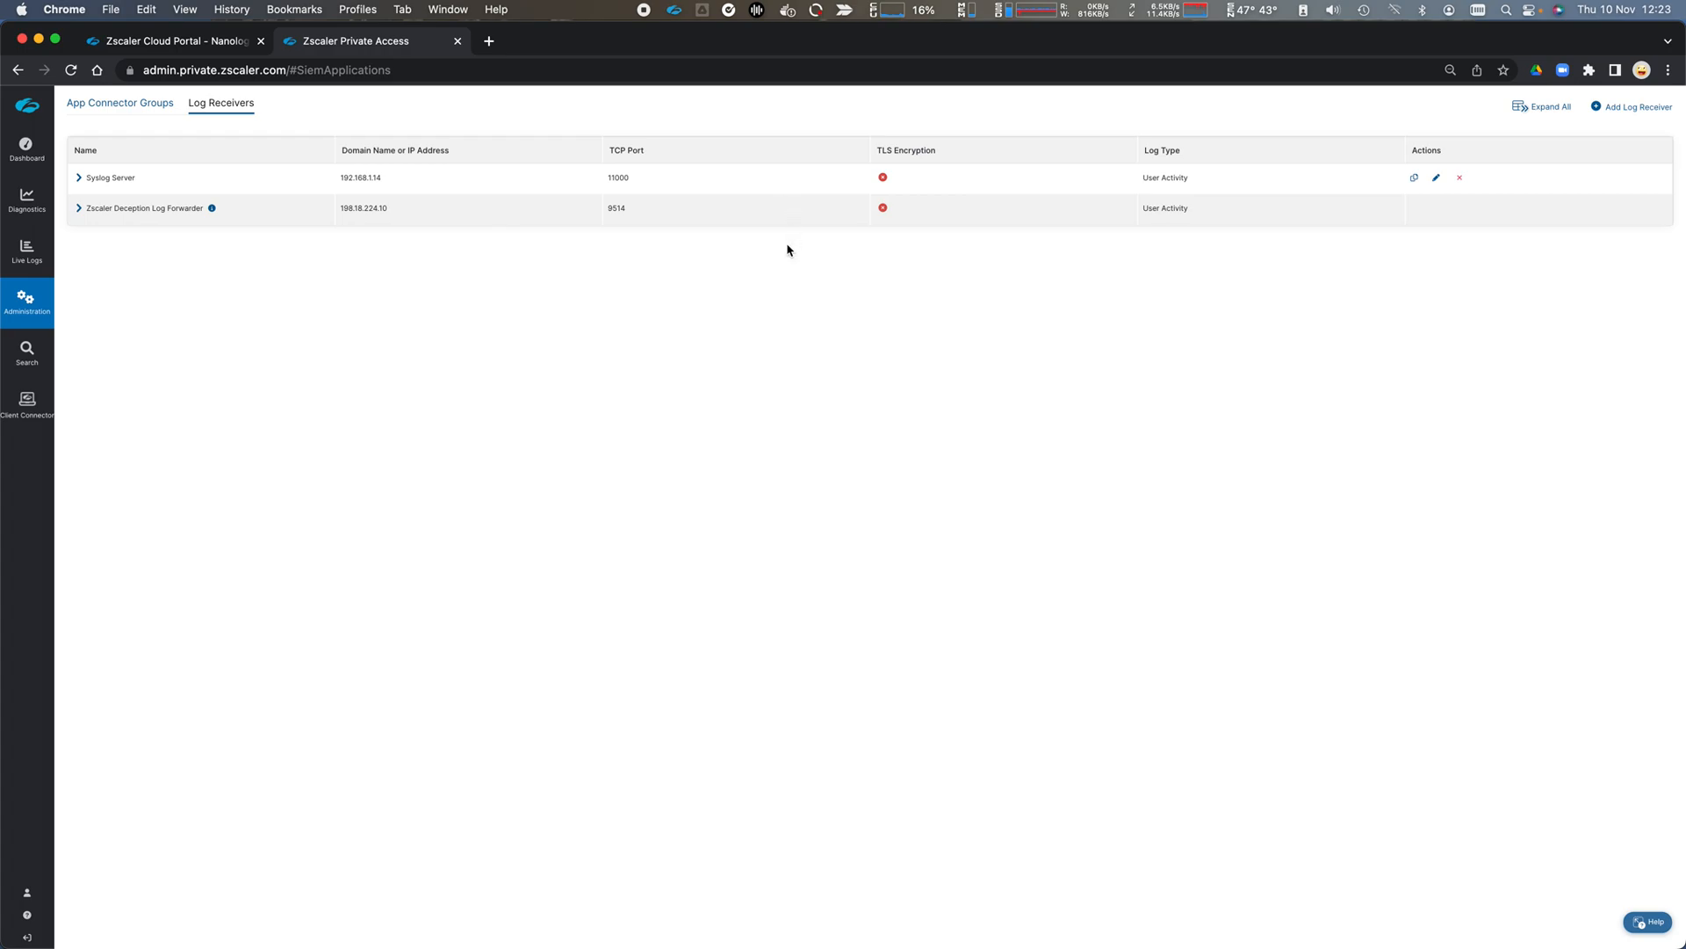
mouse_move(642, 353)
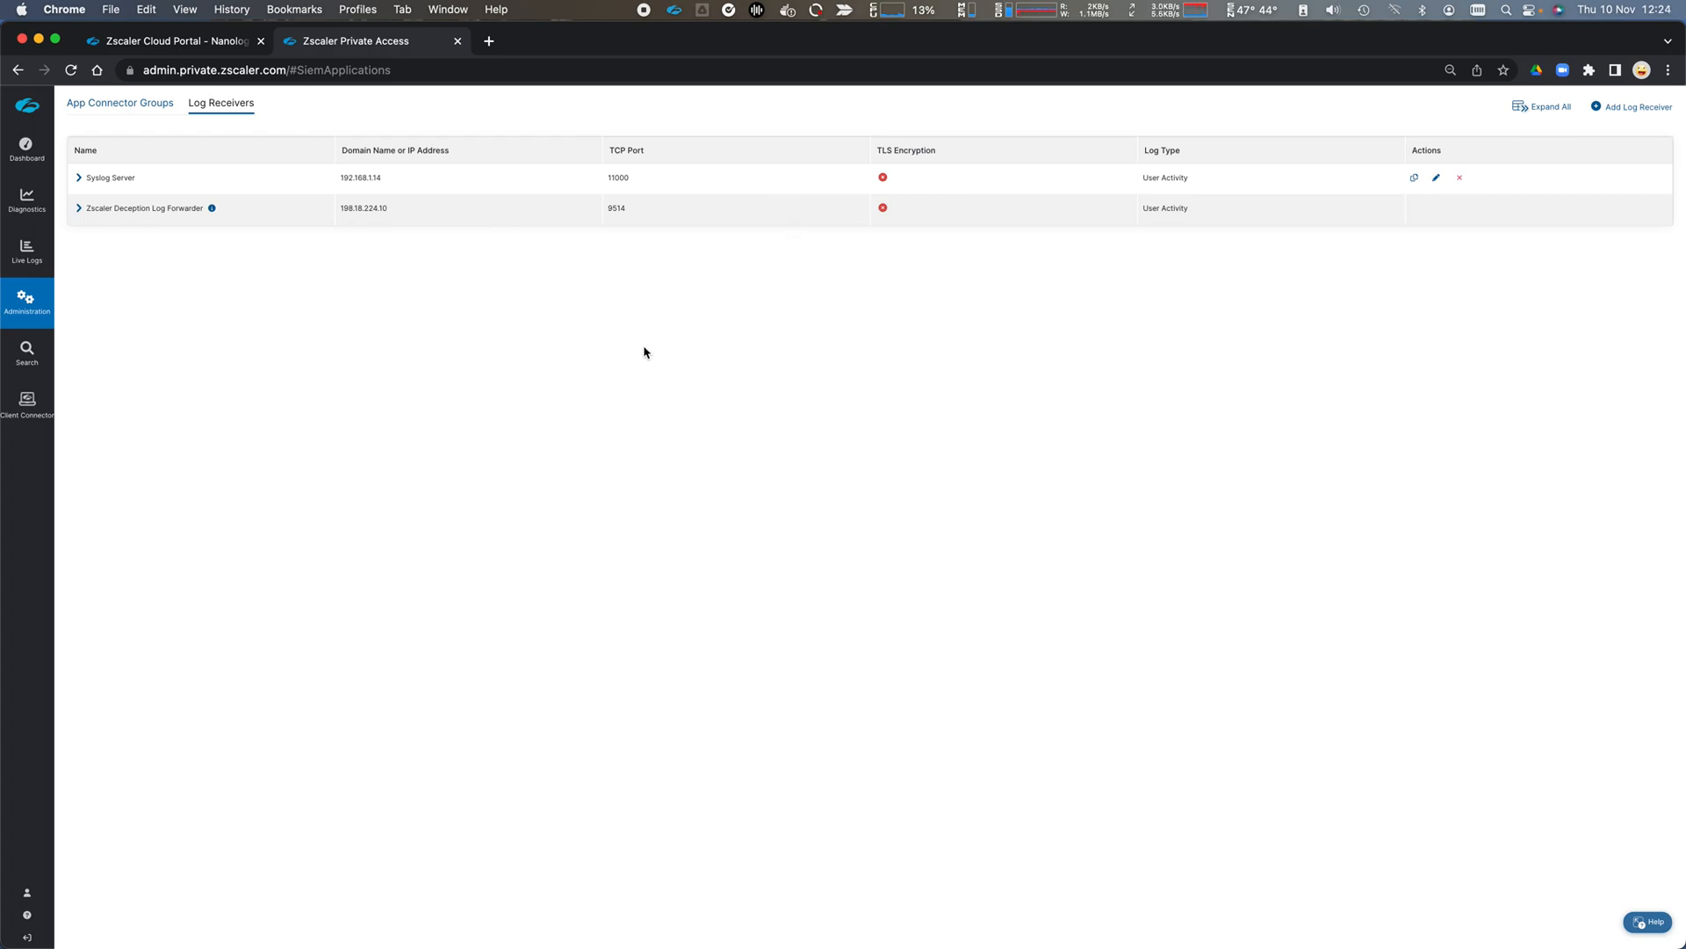
mouse_move(642, 350)
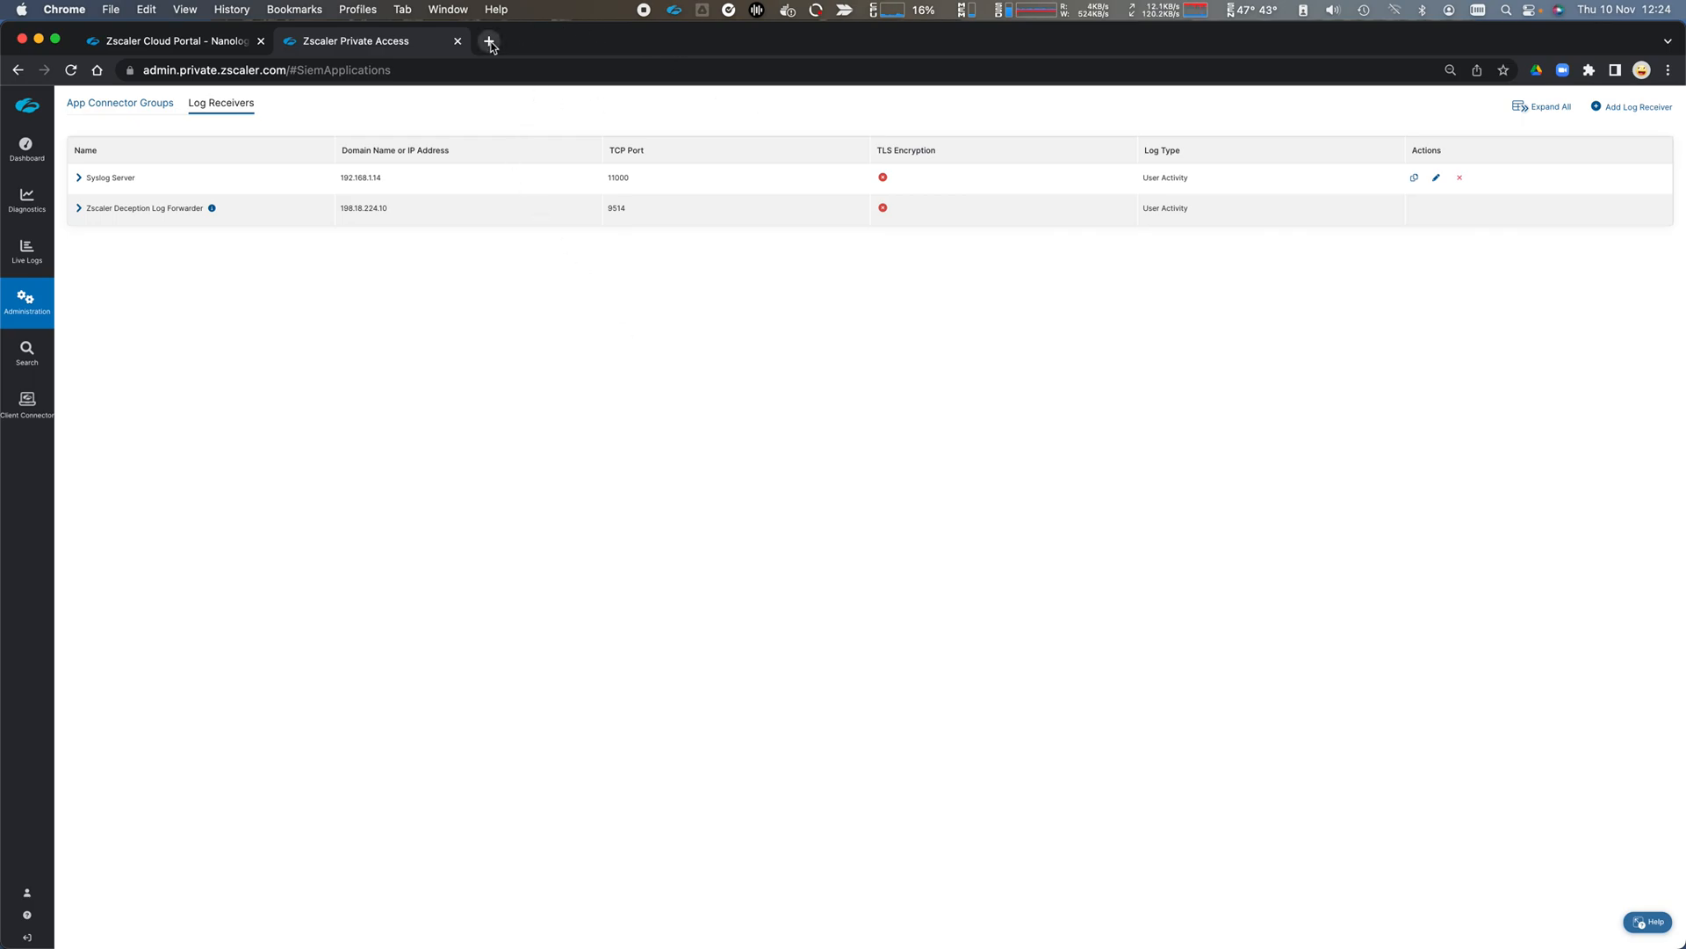
Load apache.welshgeek.net in a new tab, then return to the portal tab.
click(490, 41)
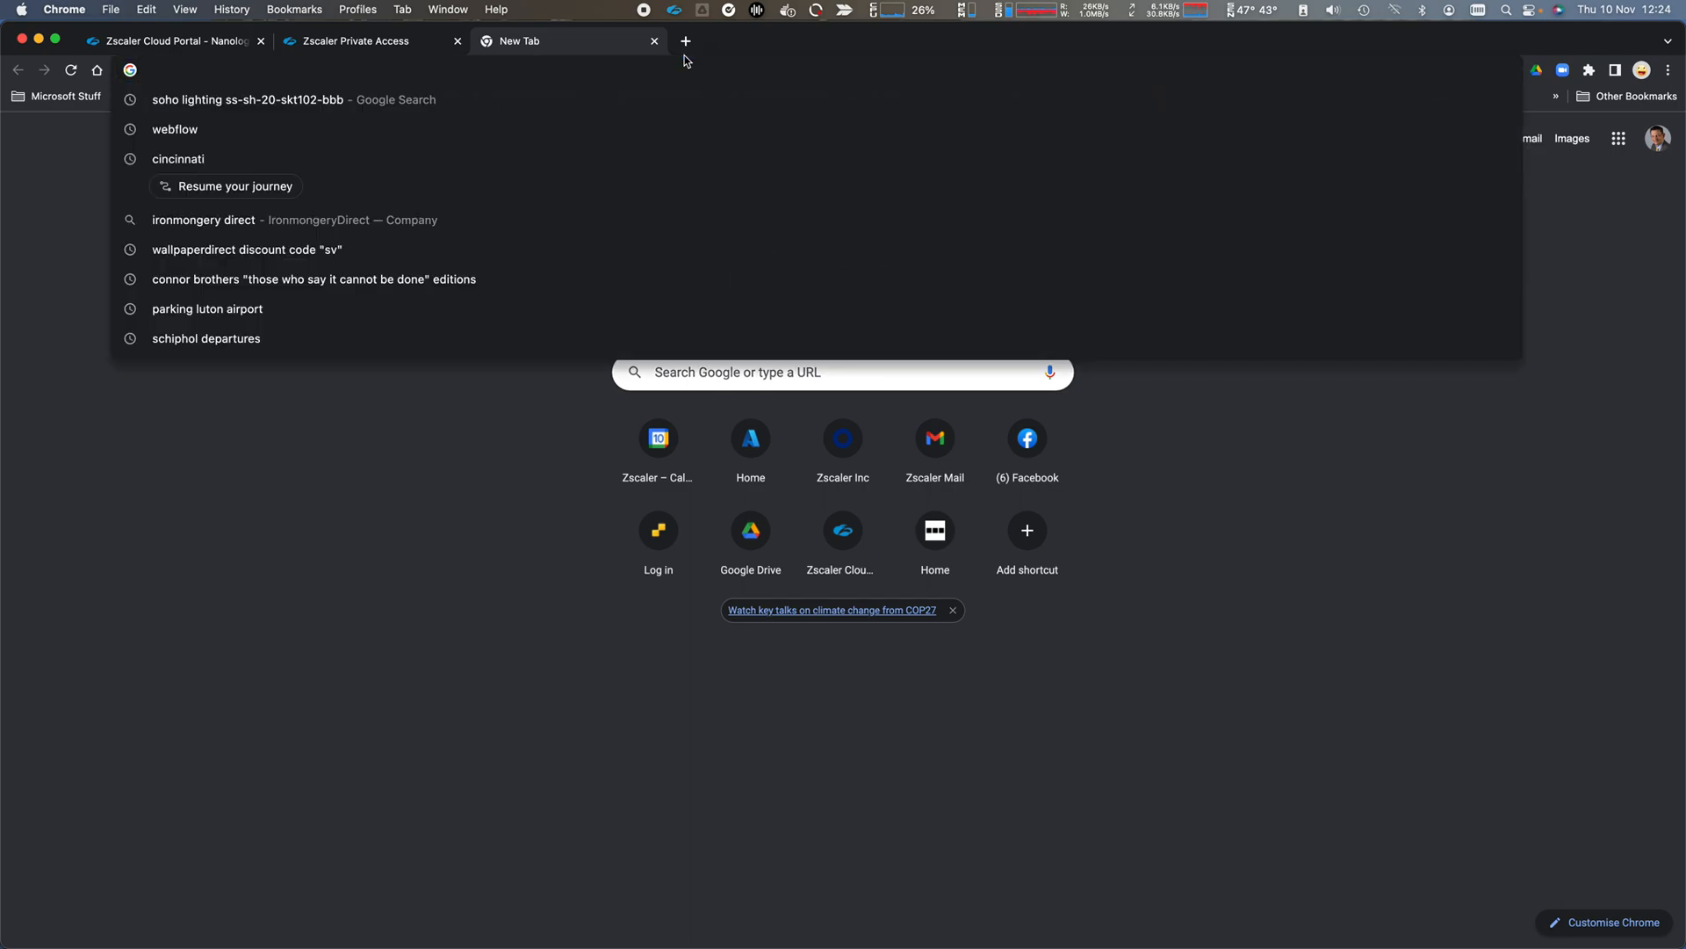
text(apache.welshgeek.net)
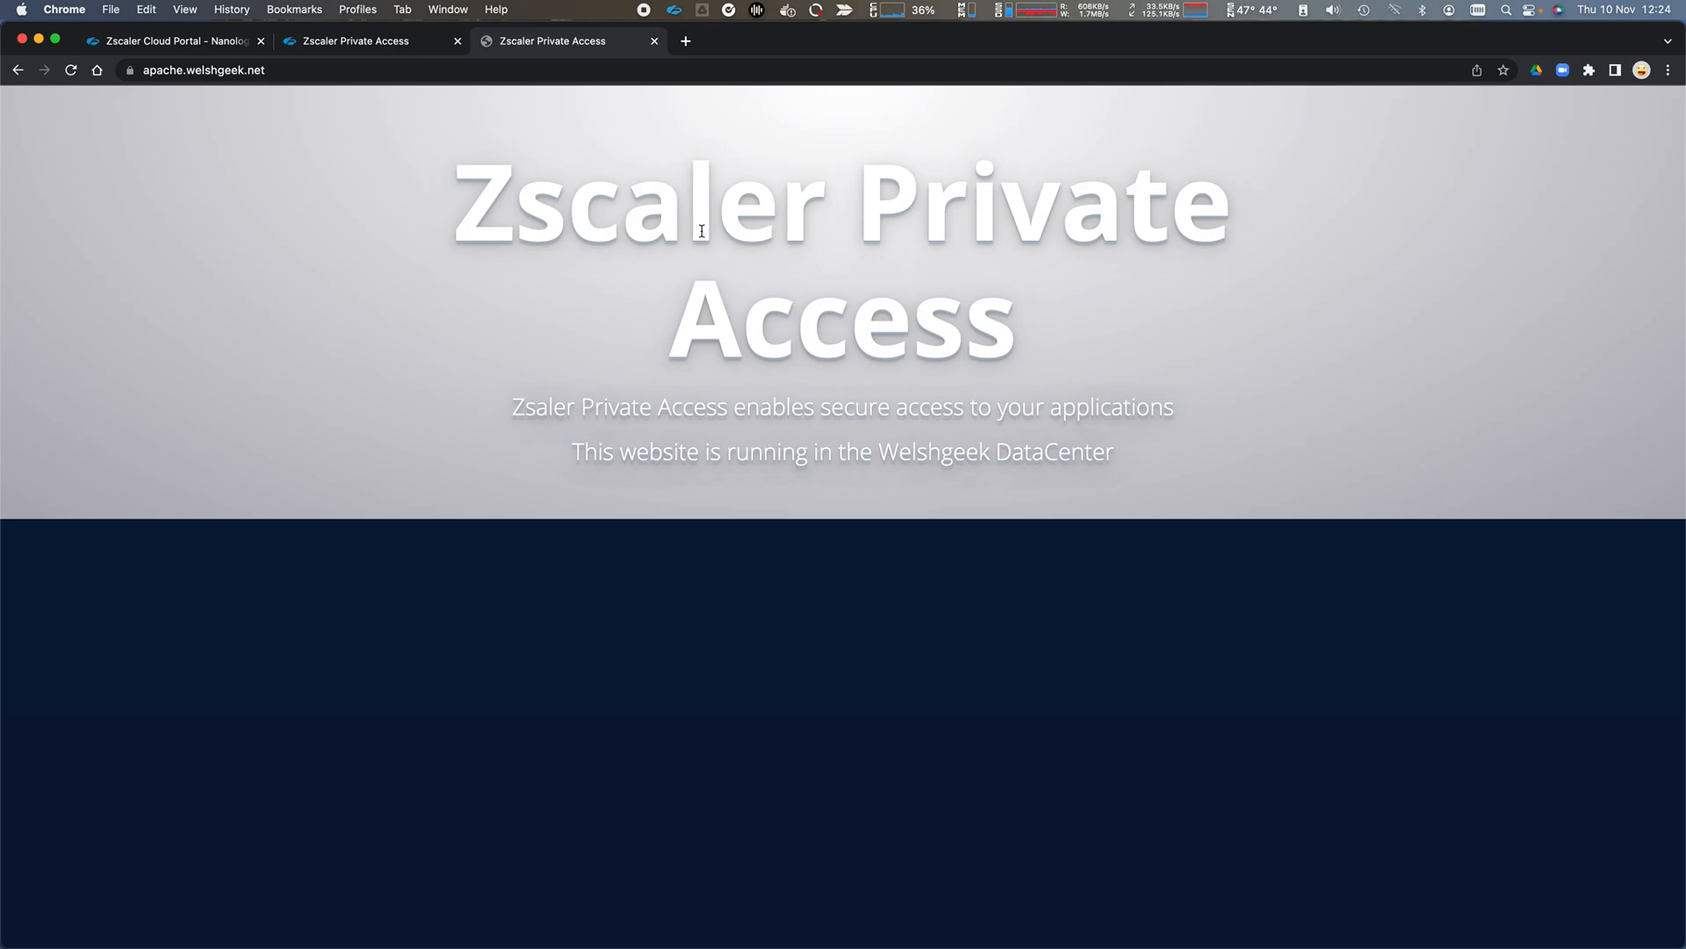
mouse_move(470, 133)
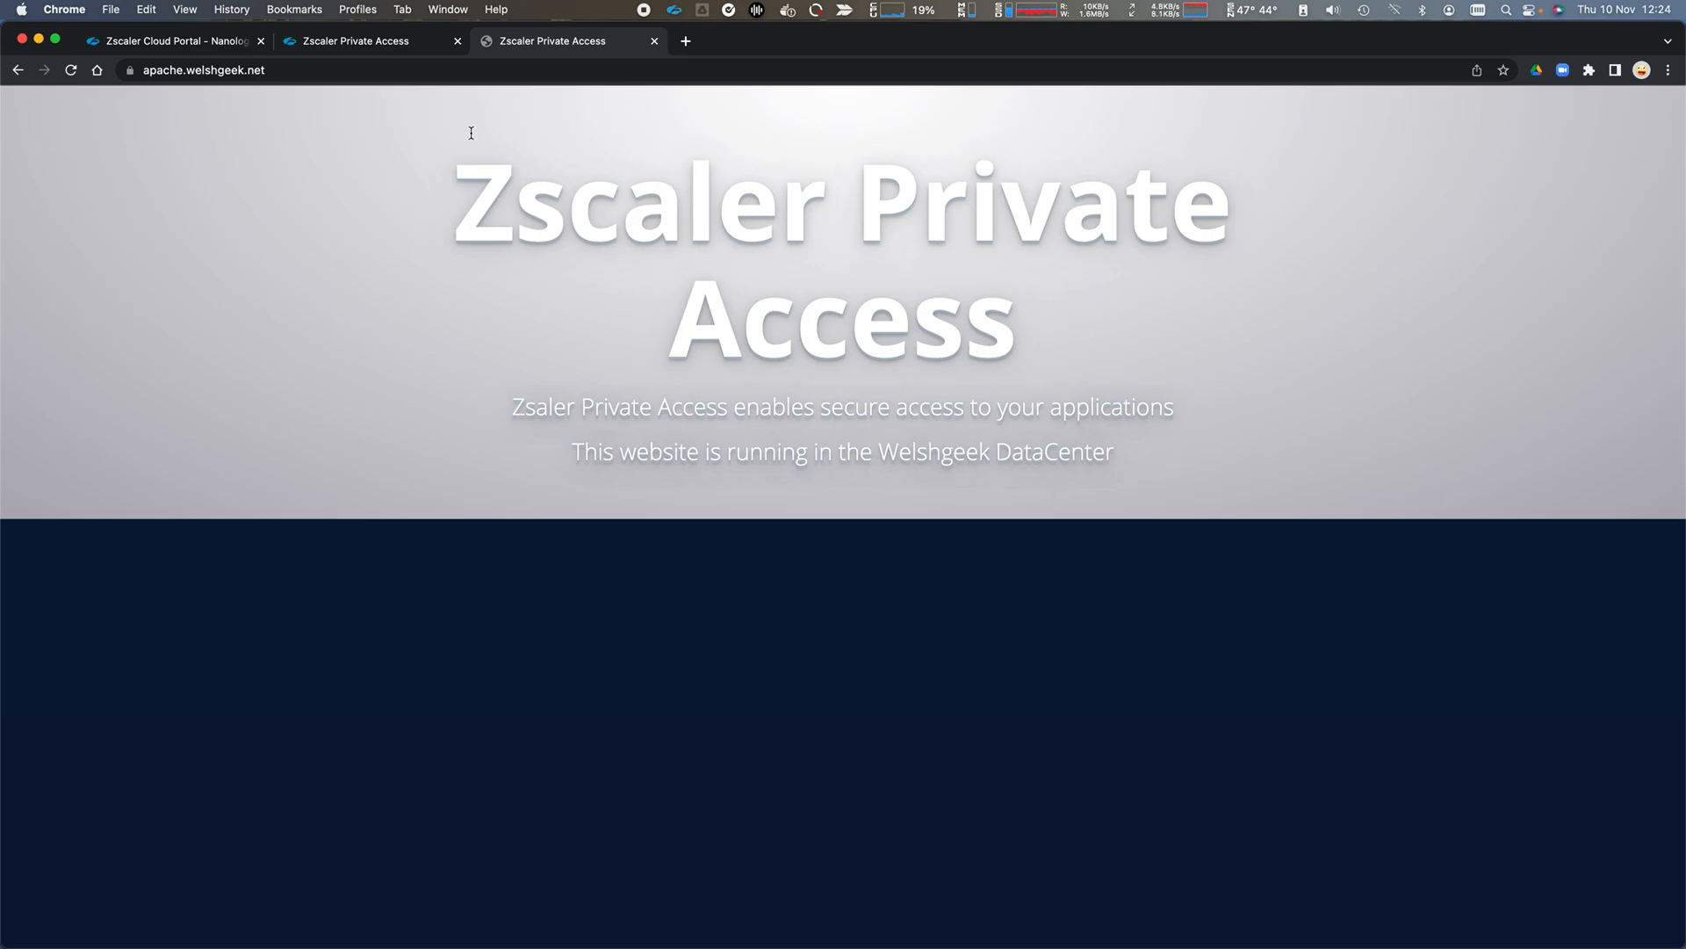
click(371, 42)
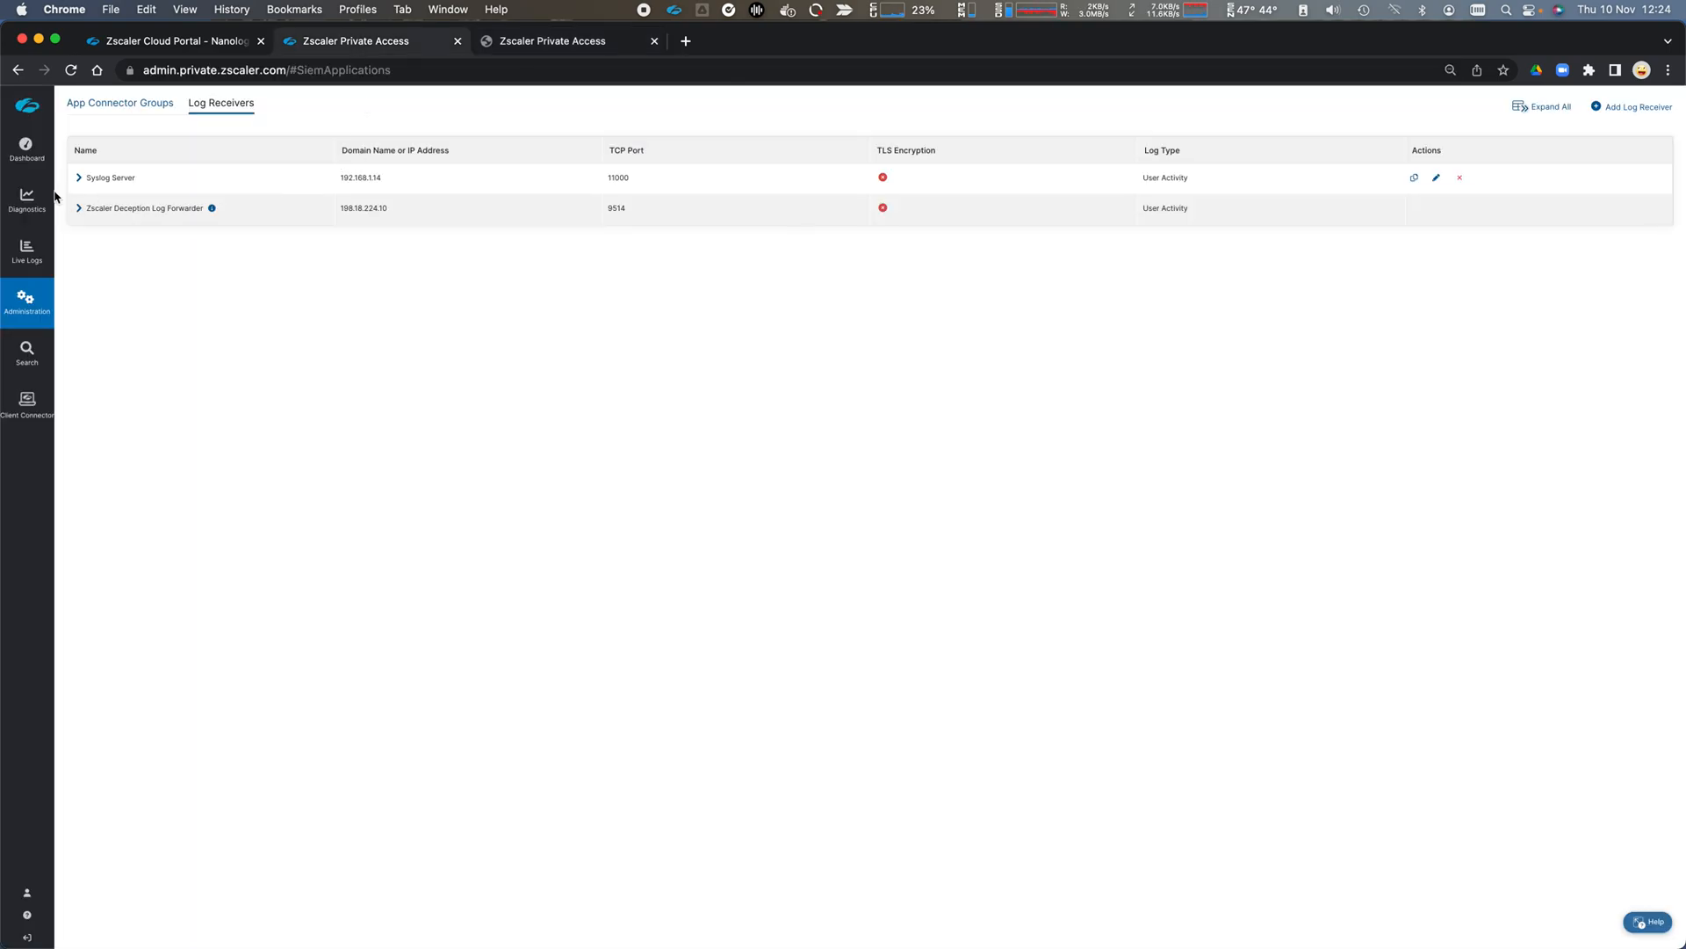
Expand the apache.welshgeek.net connection in Diagnostics, then switch to the remote terminal.
click(25, 199)
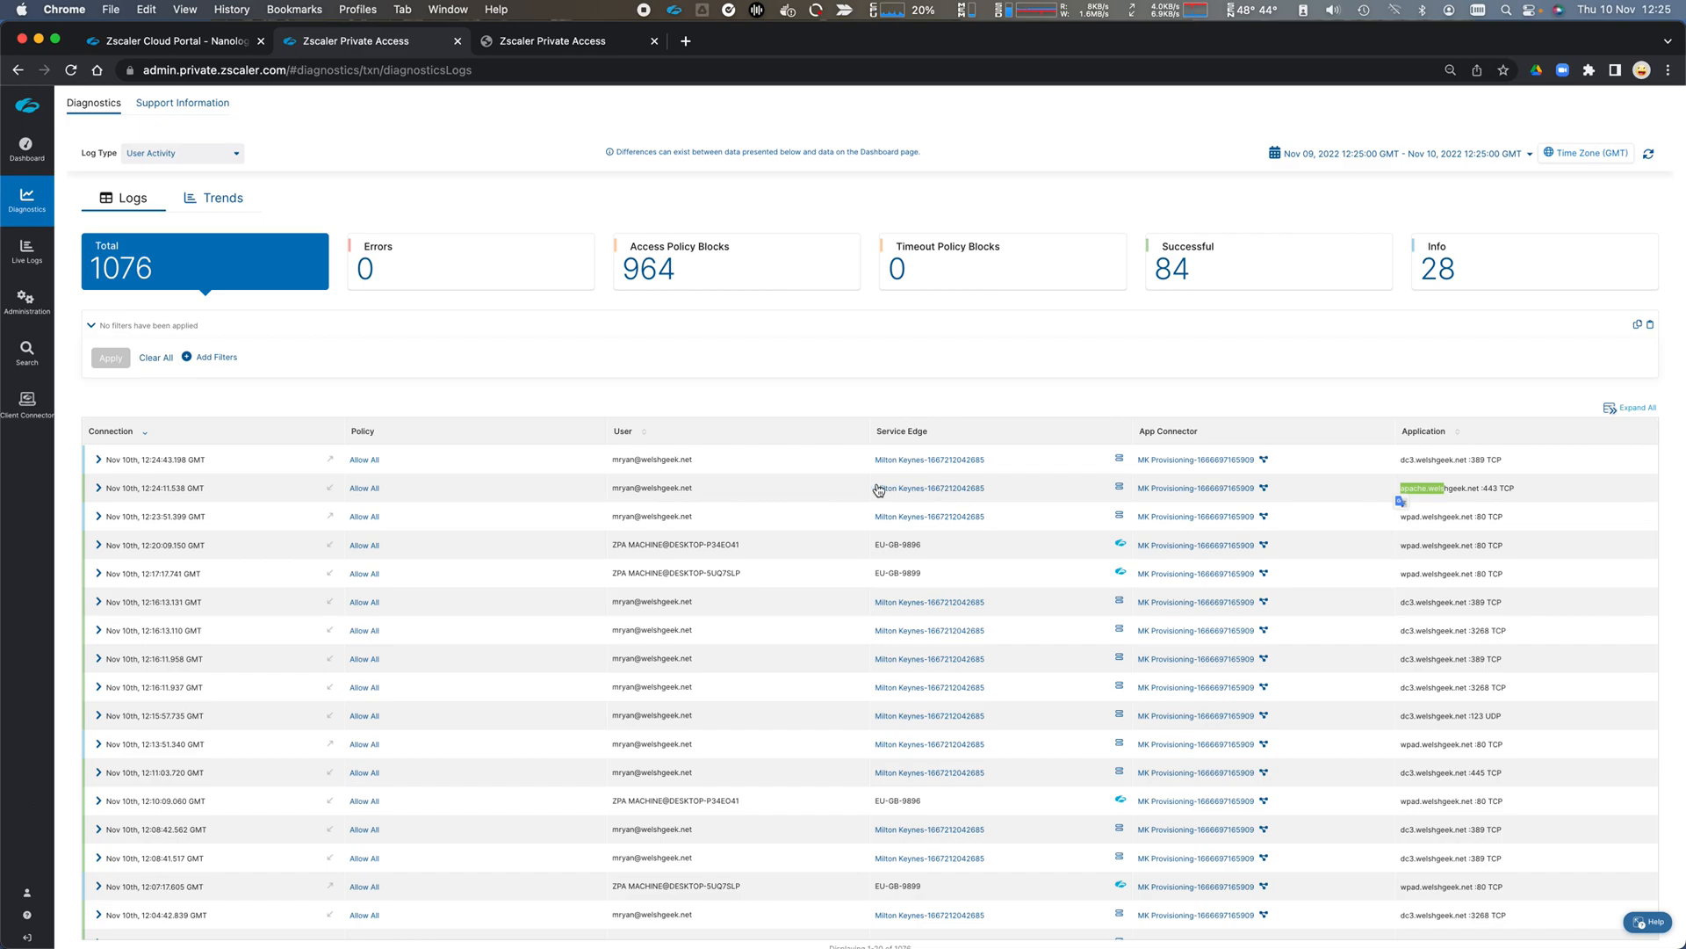
click(98, 488)
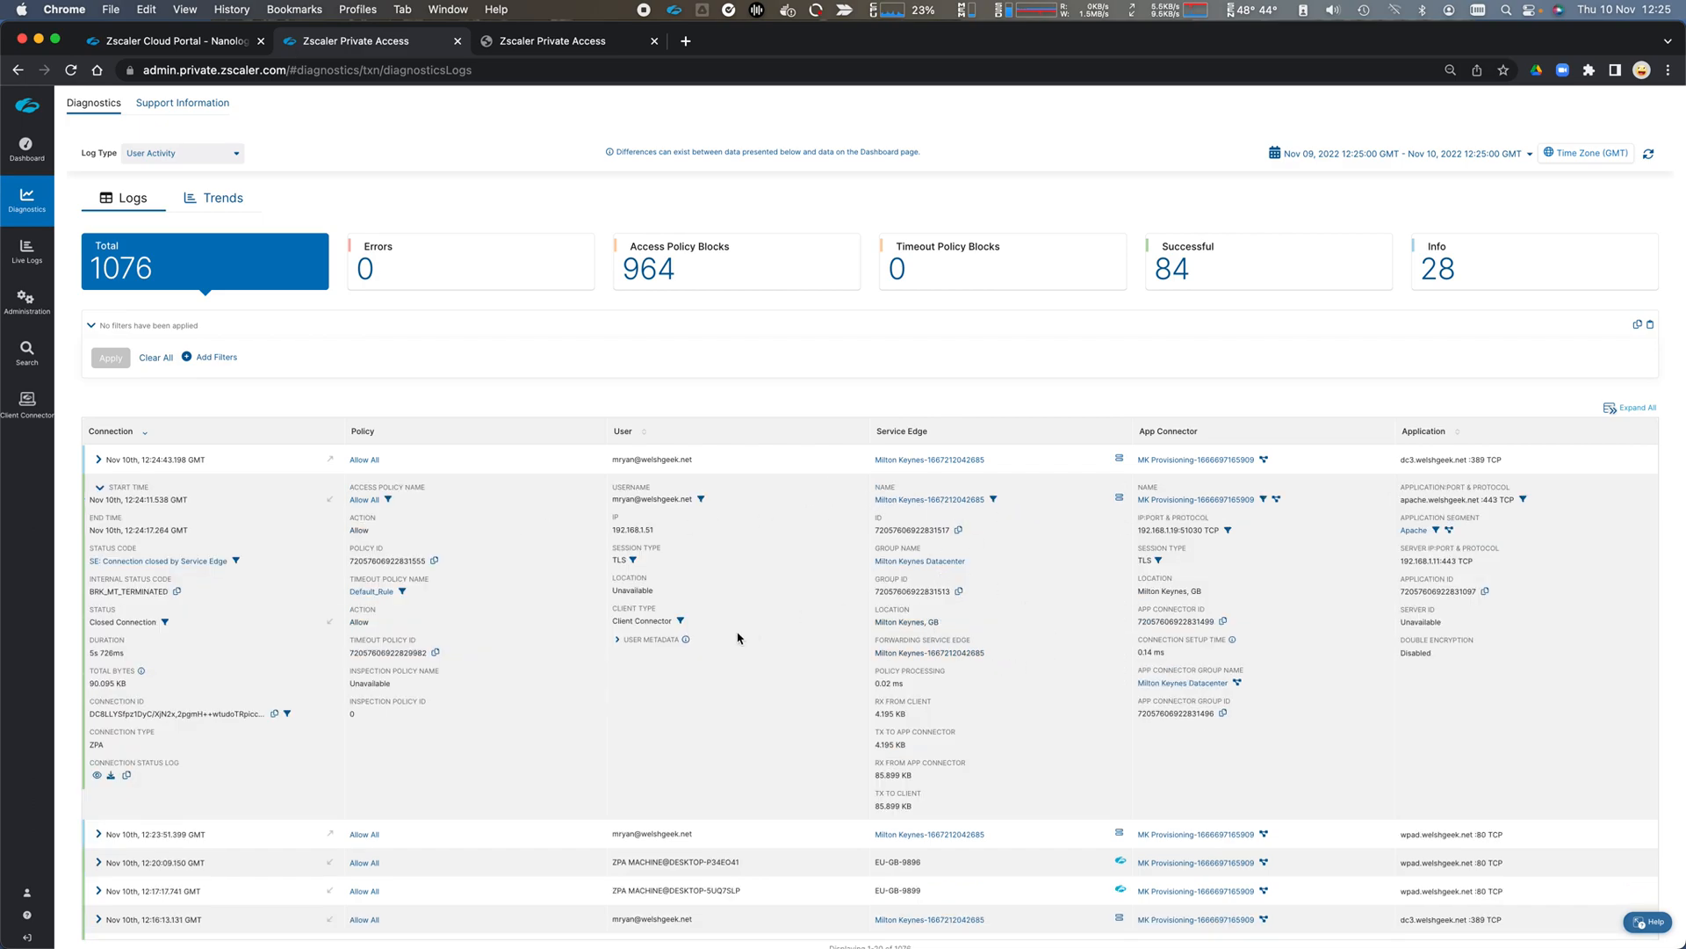
key(cmd+tab)
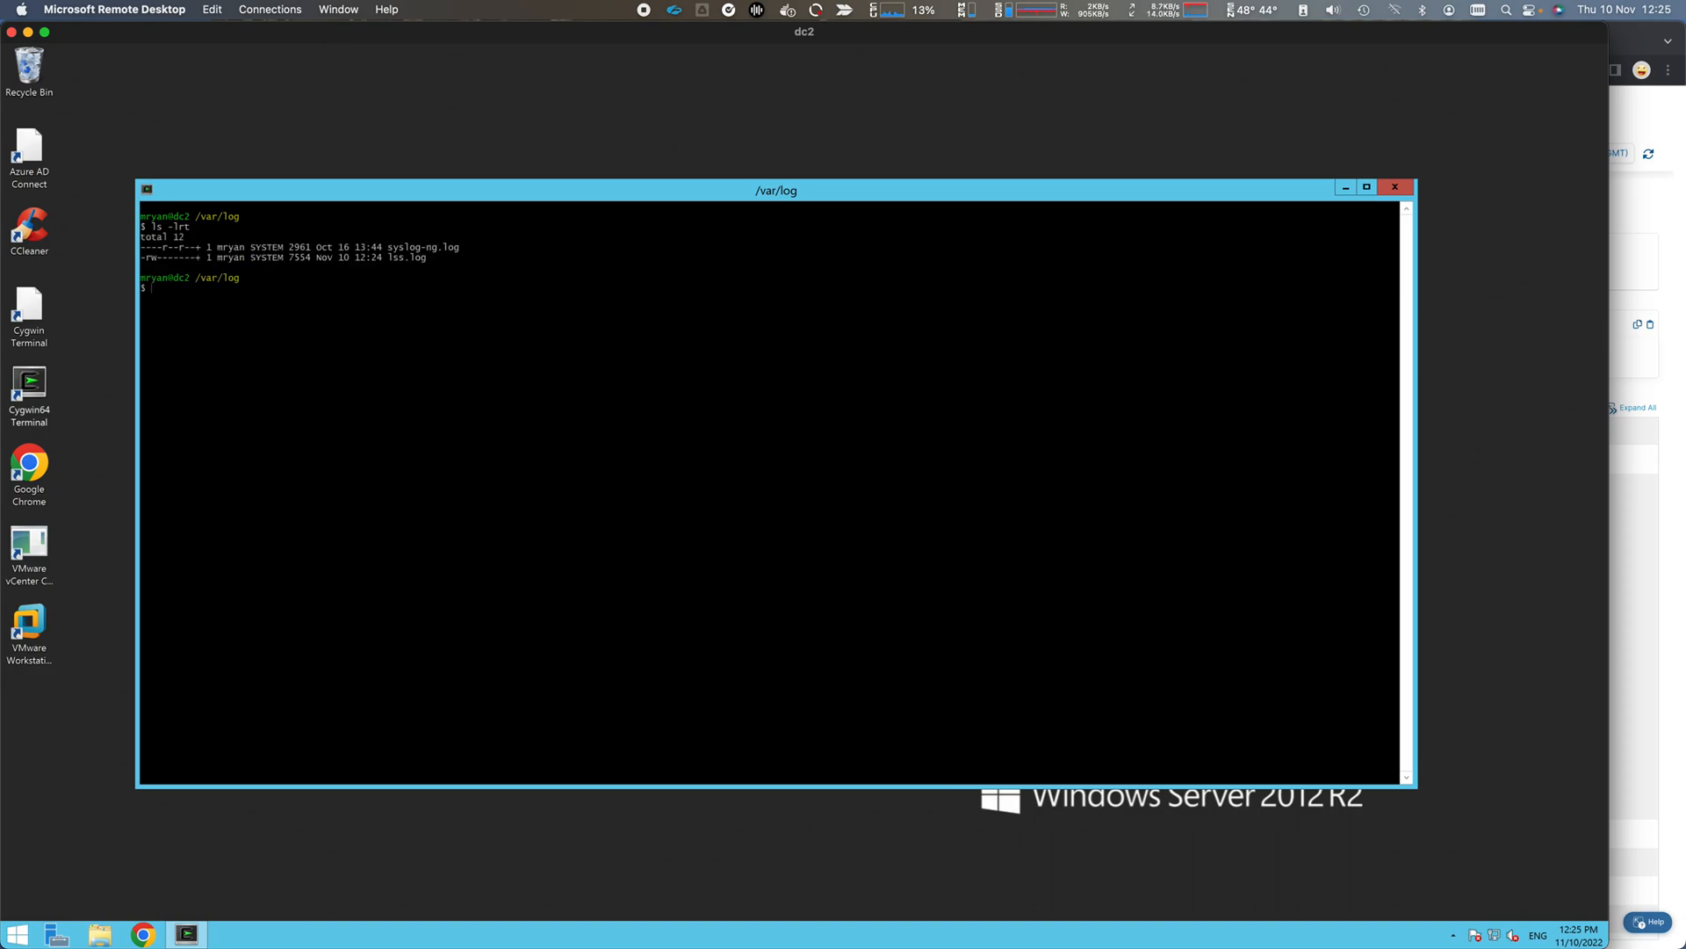
Highlight lss.log, display it with cat, and mark the apache.welshgeek.net entry.
drag(349, 257, 427, 258)
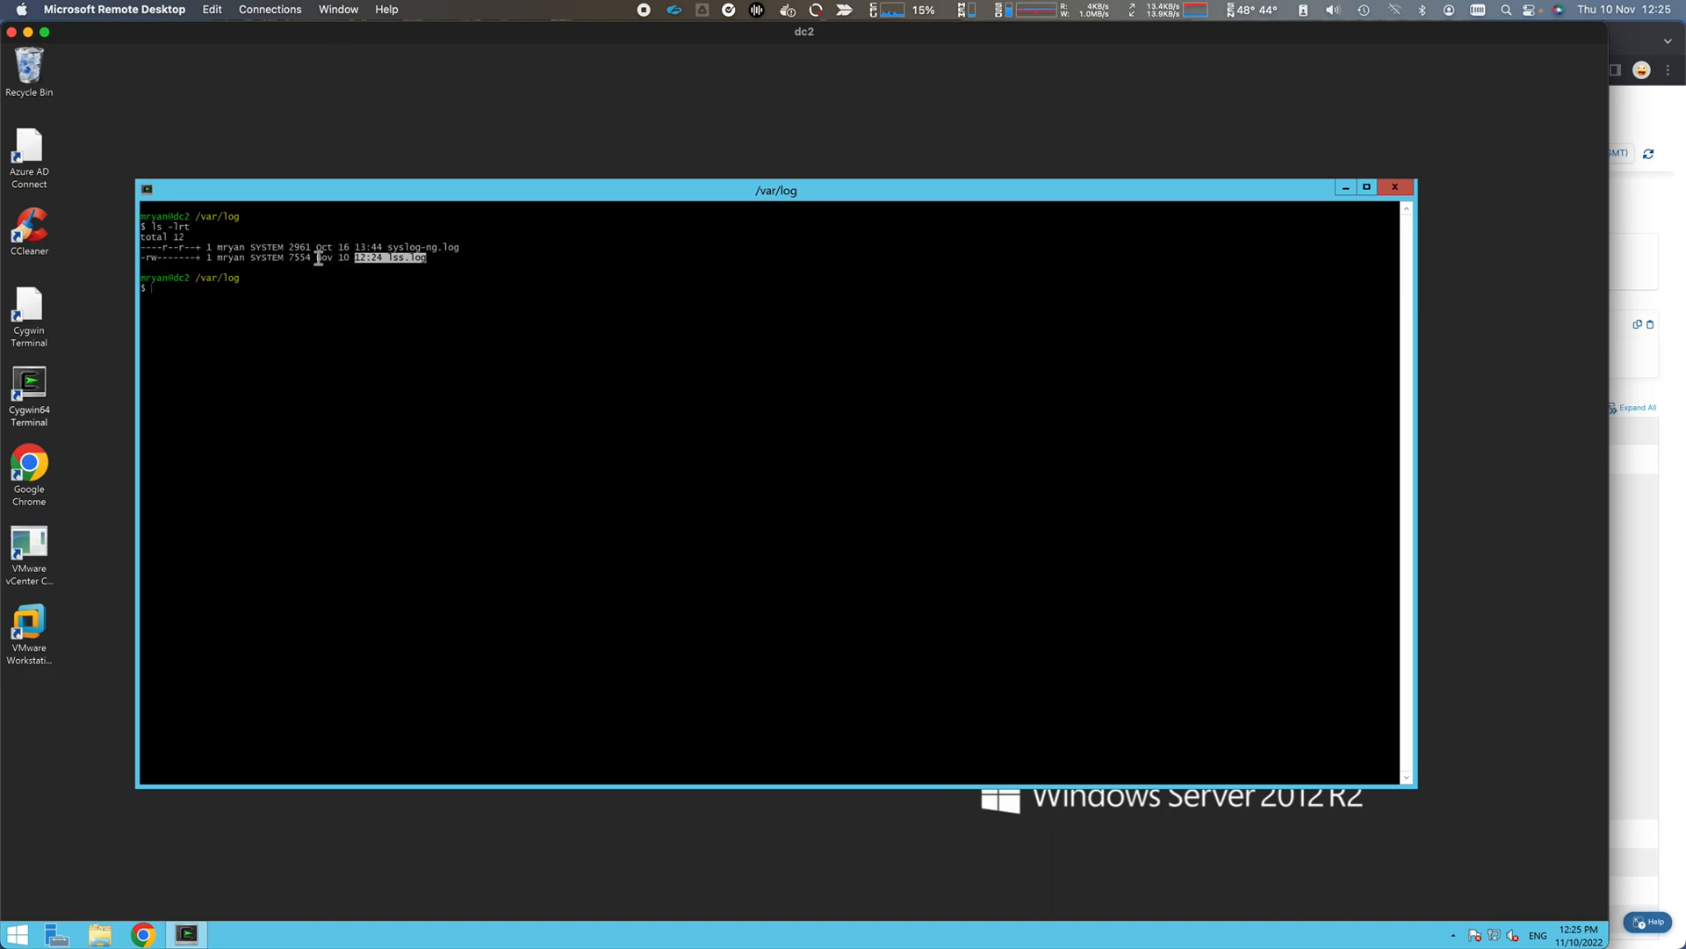
text(cat)
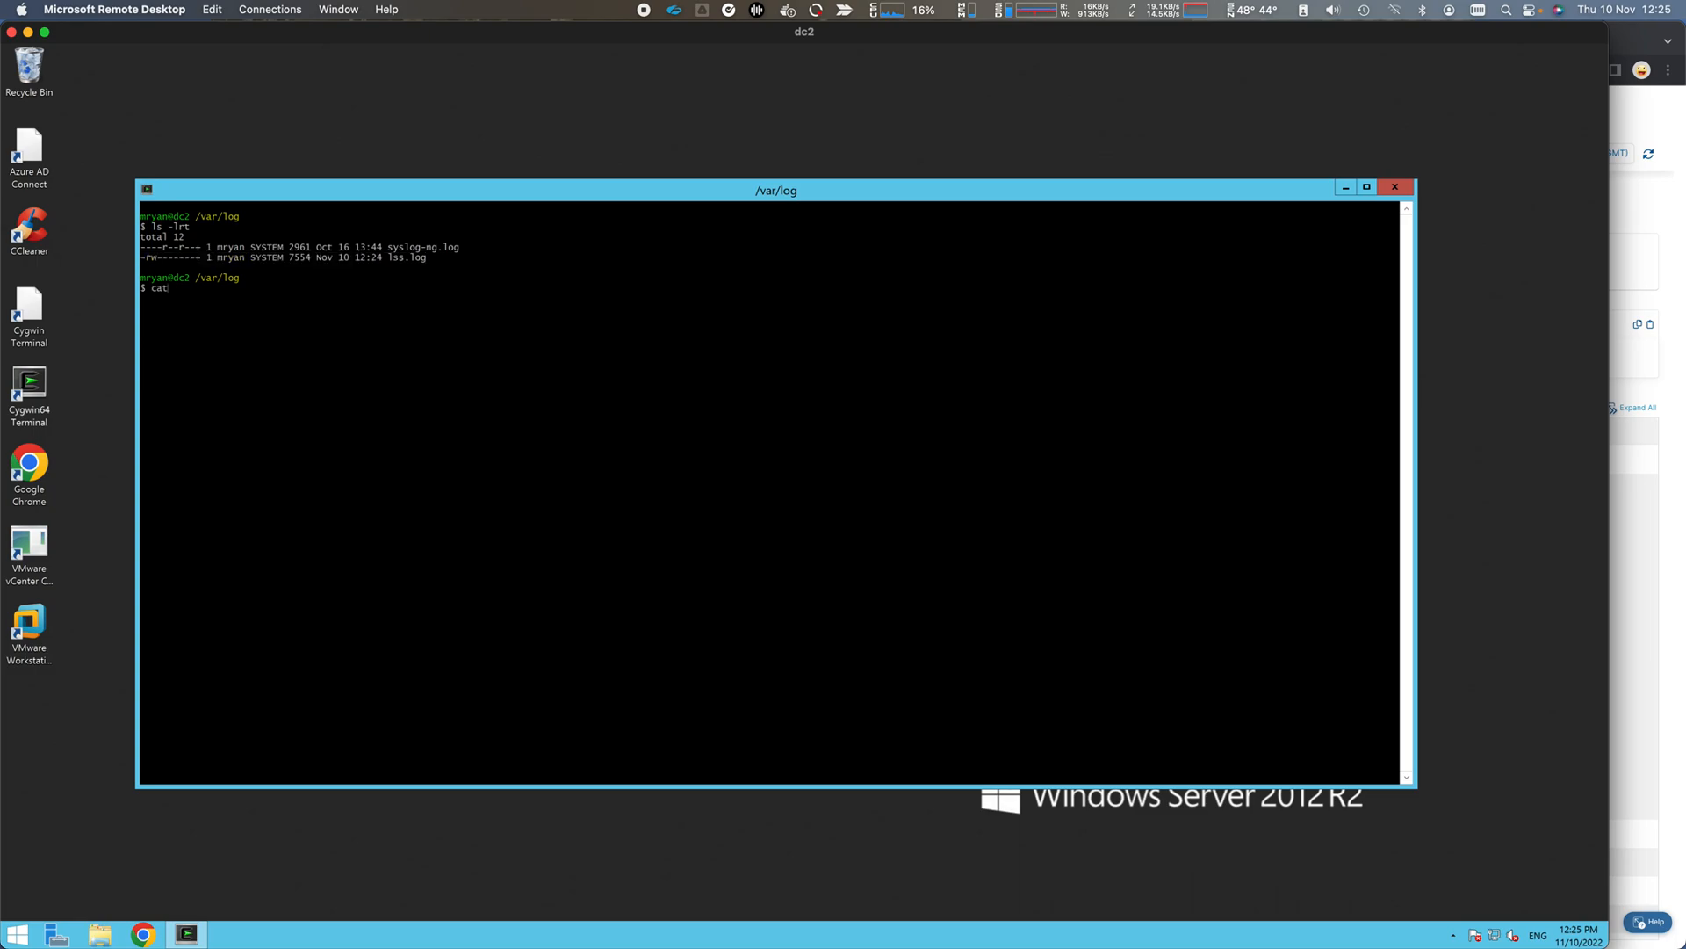
text(lss.log)
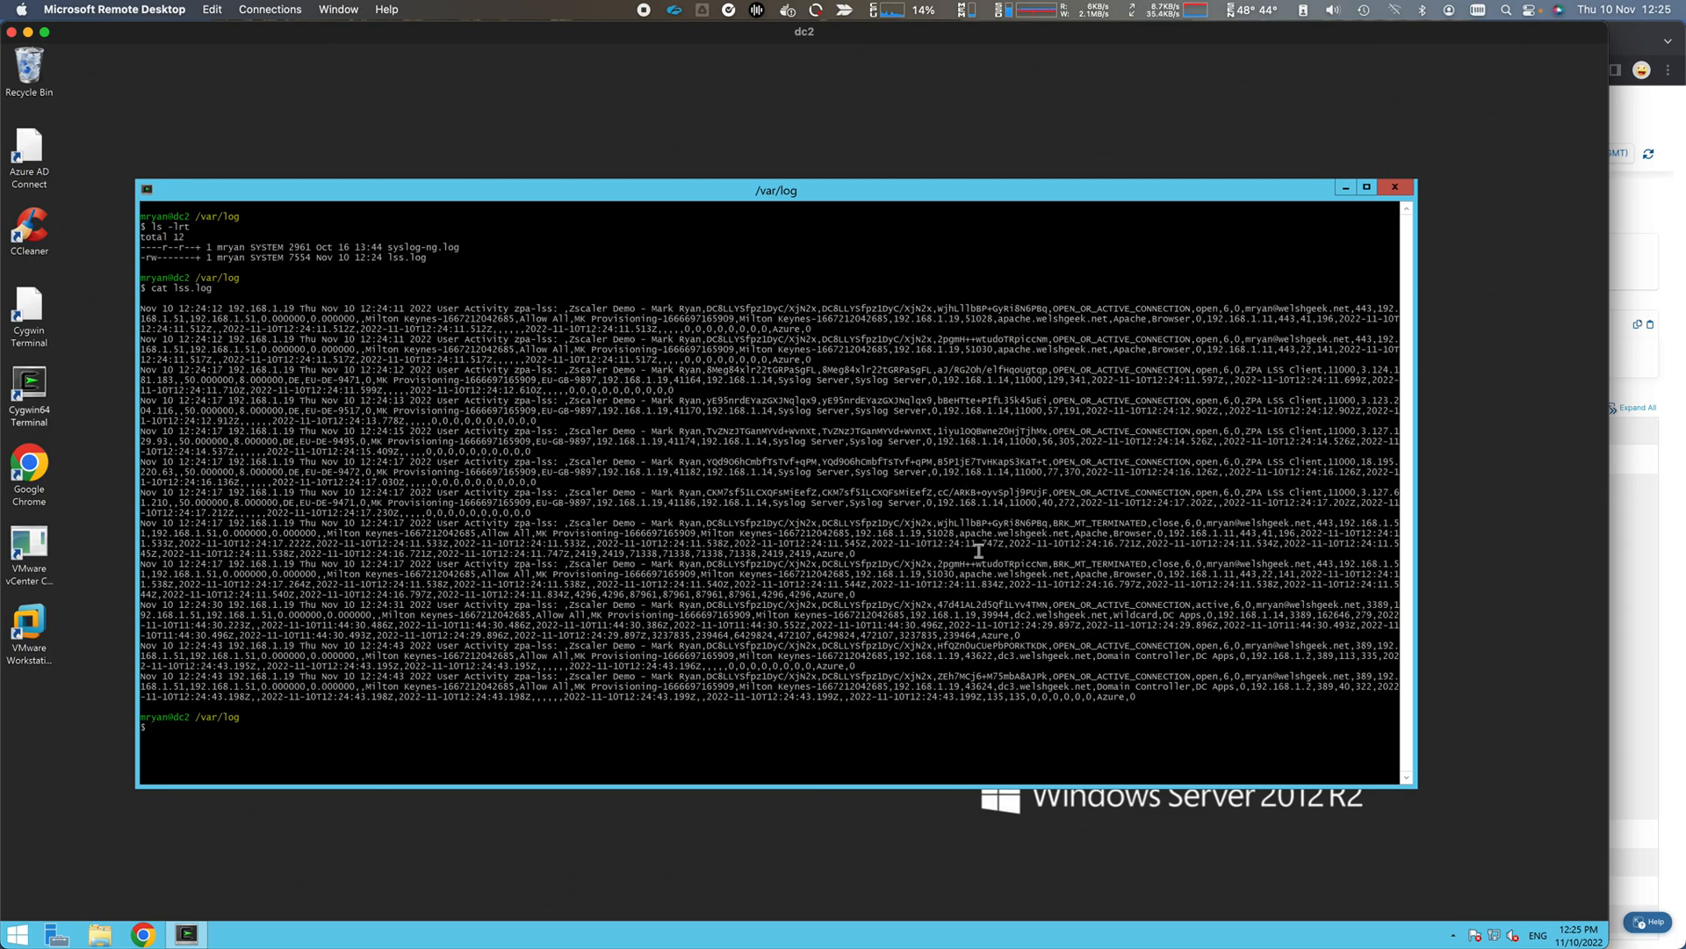
mouse_move(967, 574)
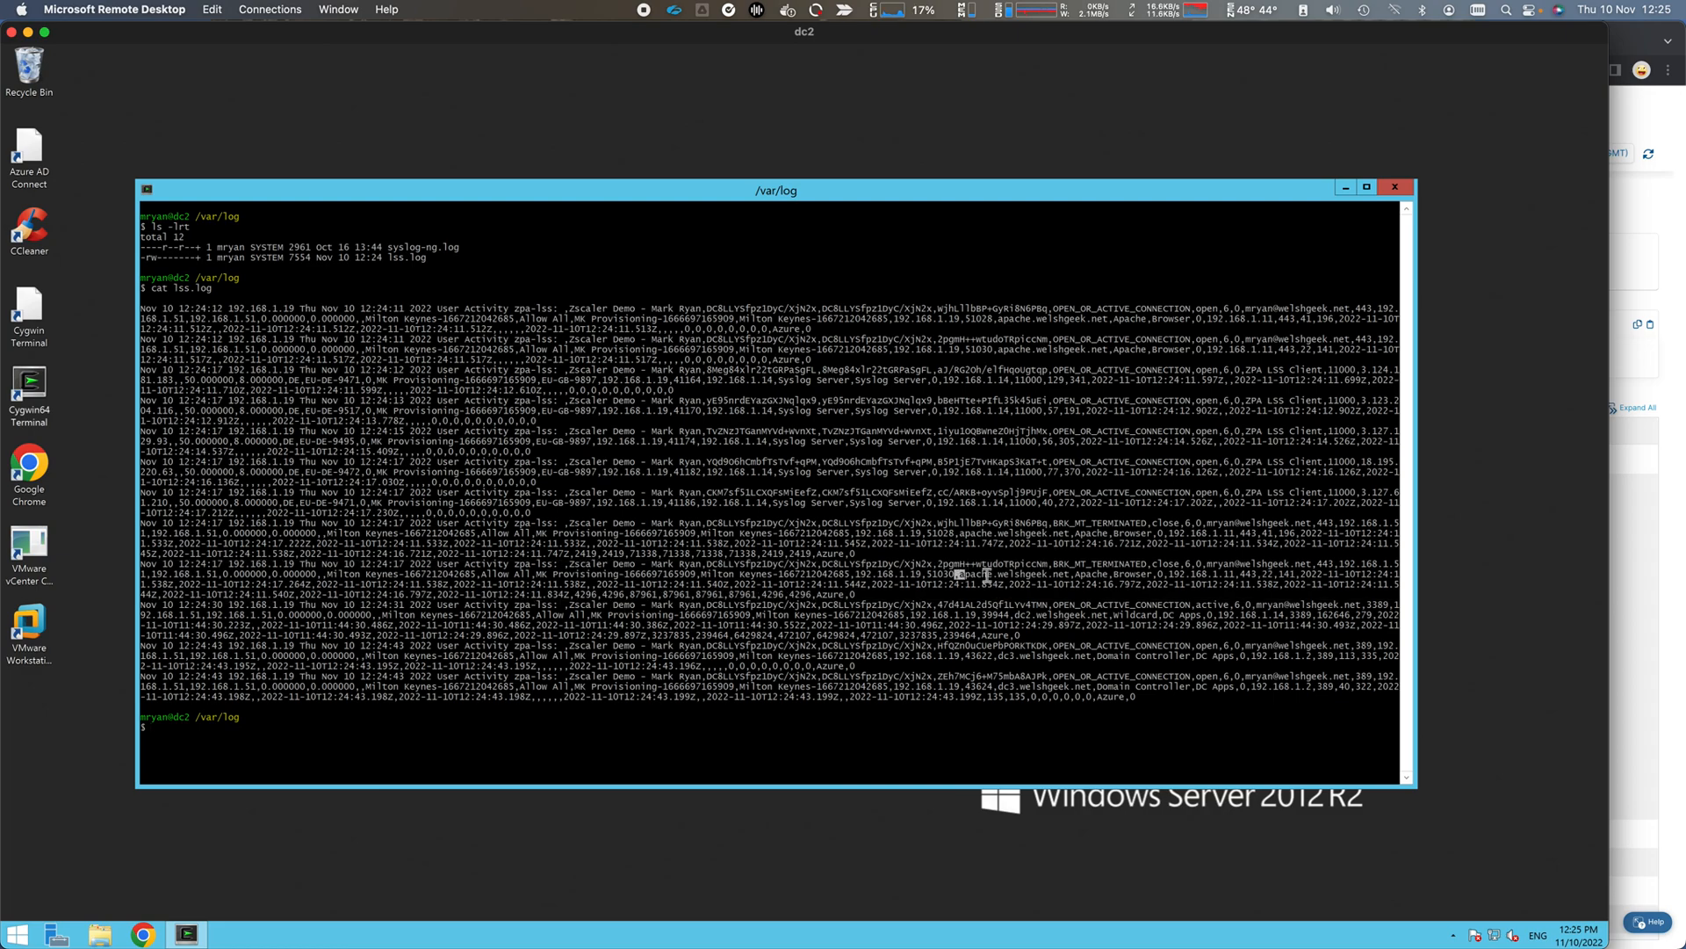
drag(954, 574, 1148, 573)
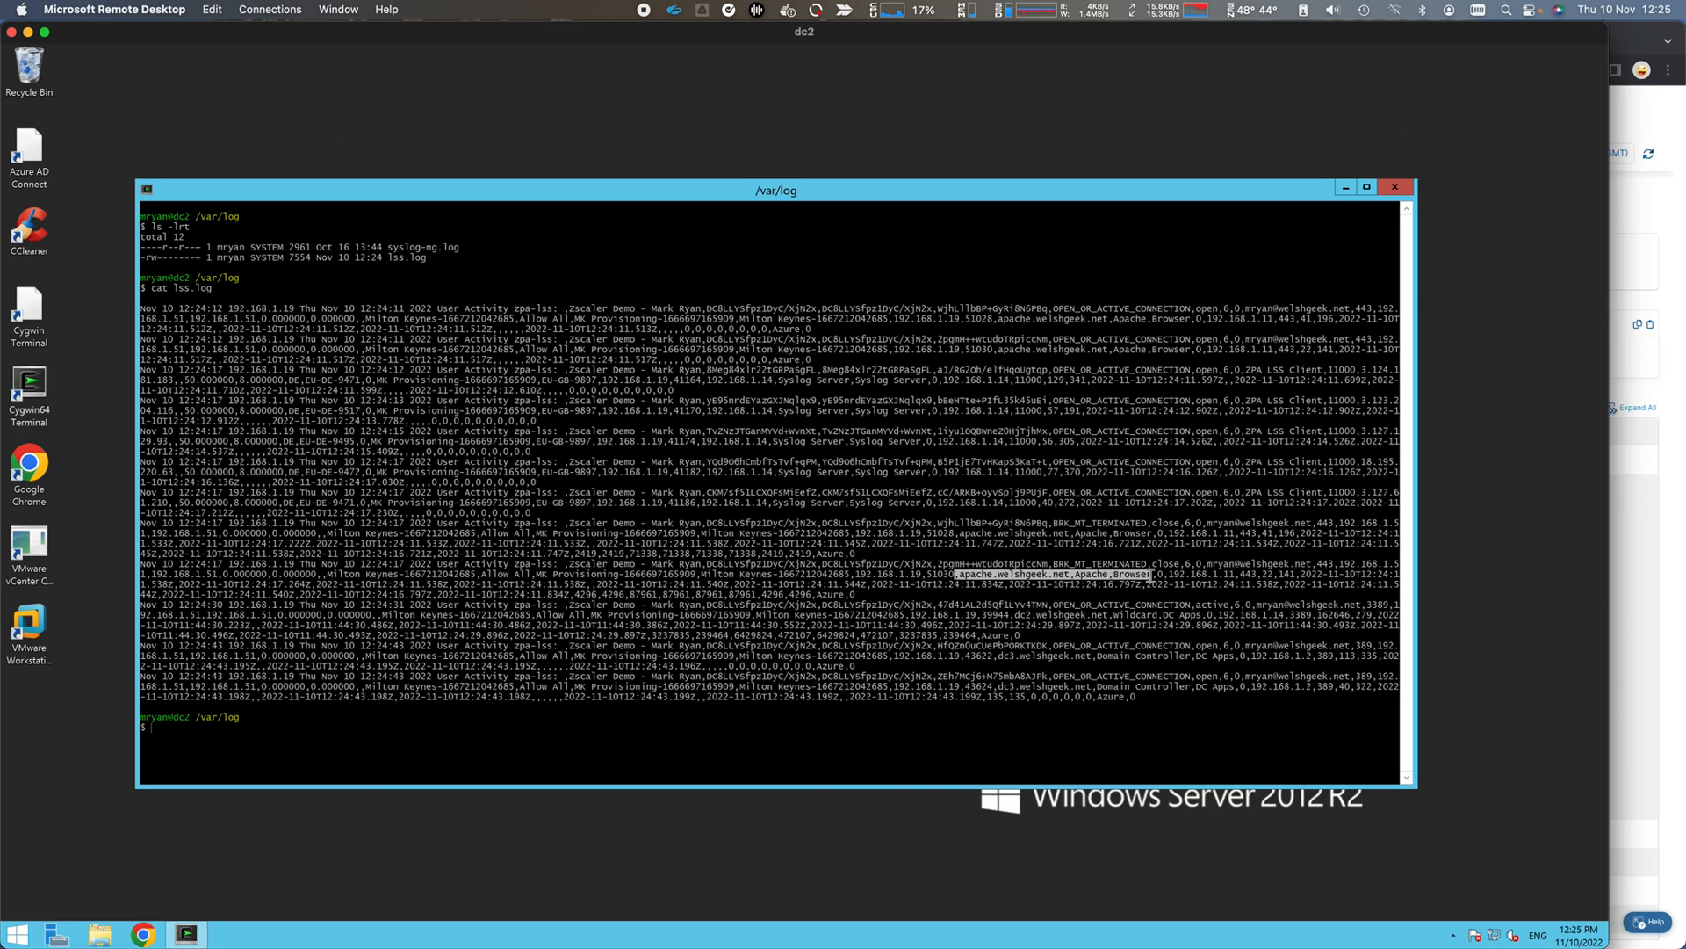